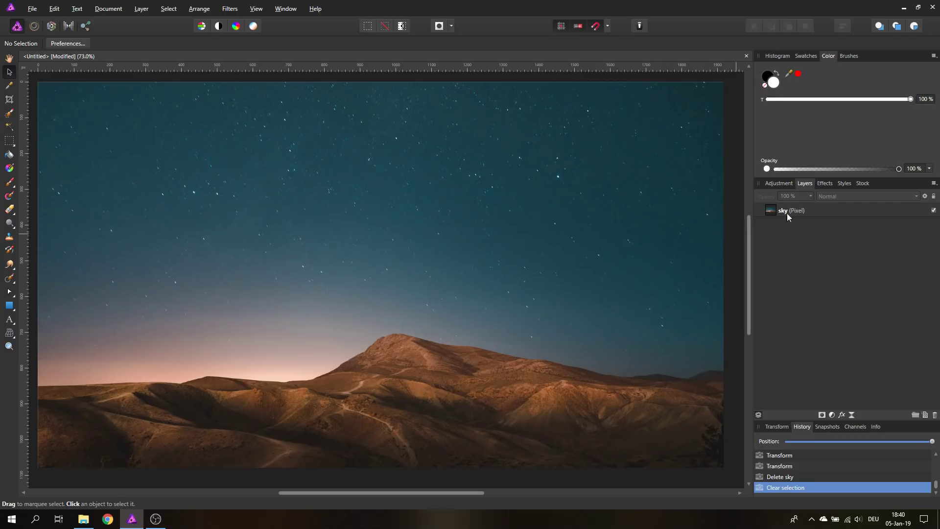
Duplicate the sky layer, shrink the copy and place it above the mountain
right_click(785, 211)
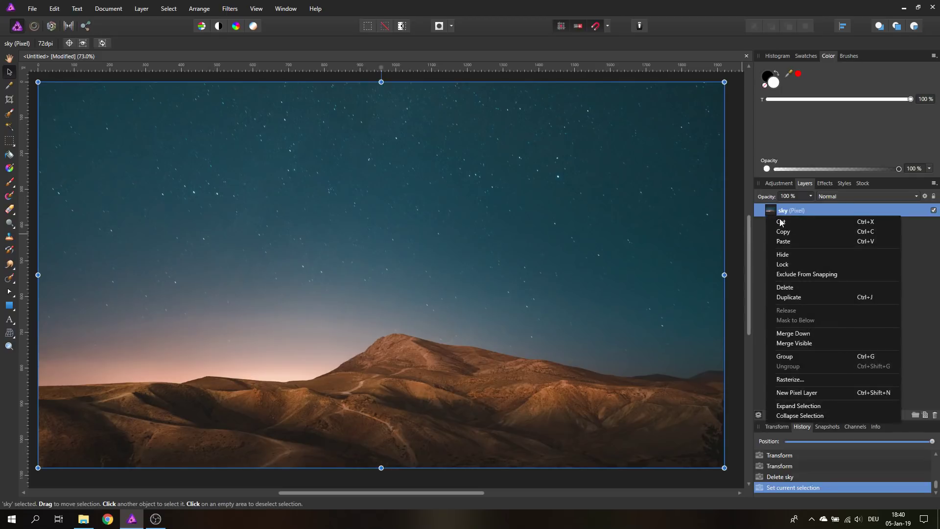
mouse_move(785, 287)
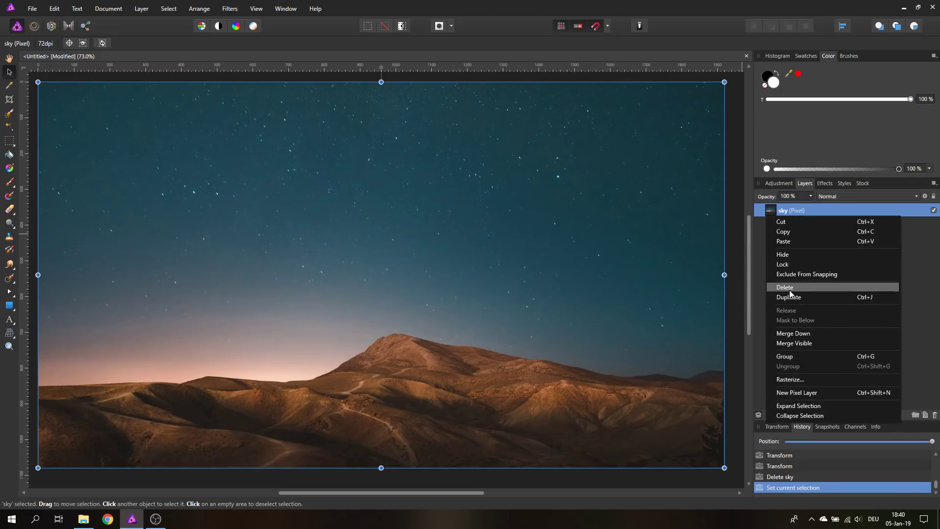
click(790, 296)
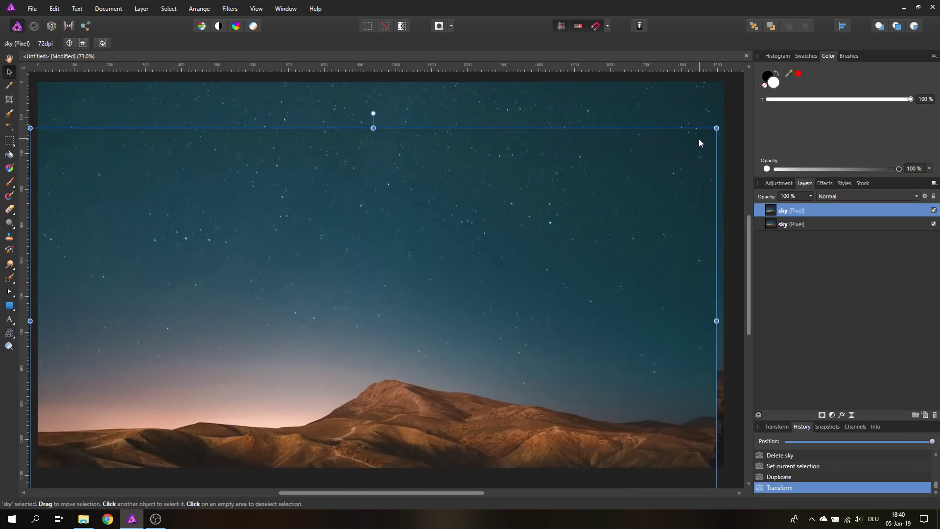
drag(717, 127, 529, 234)
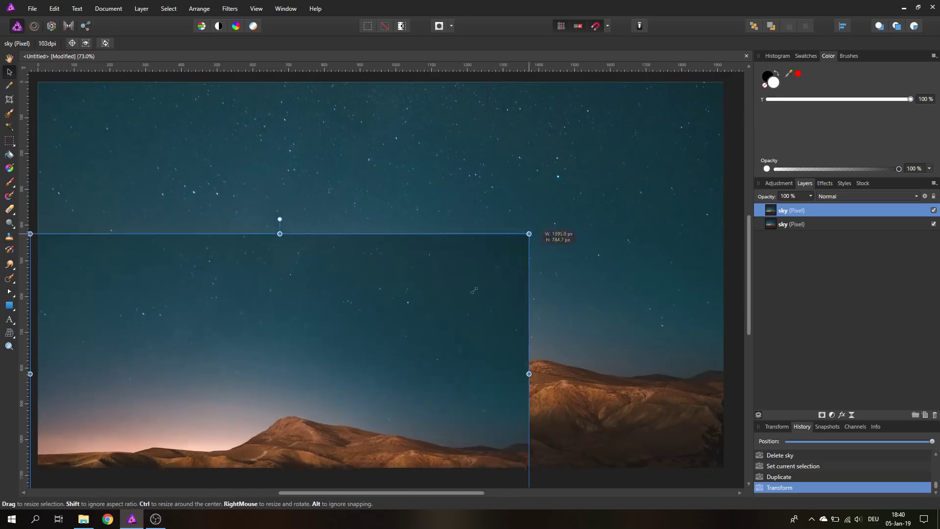
drag(528, 373, 579, 319)
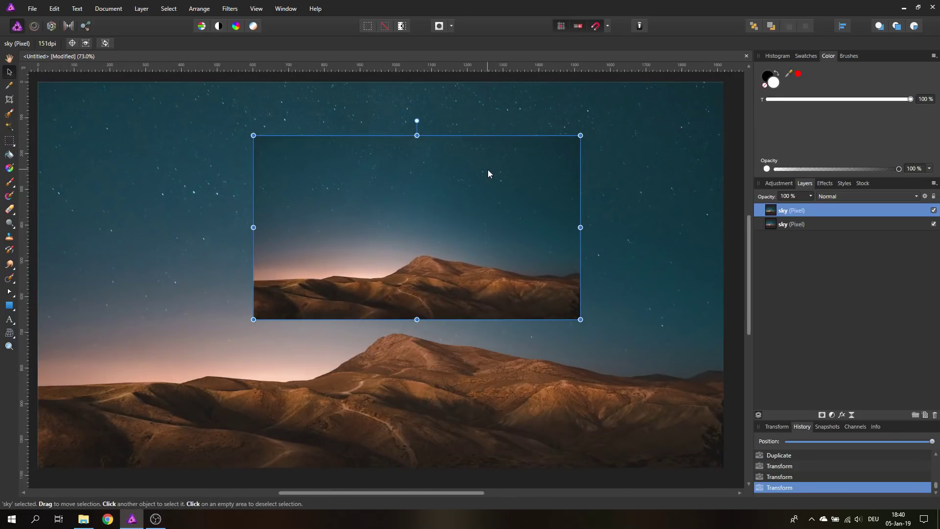
mouse_move(579, 135)
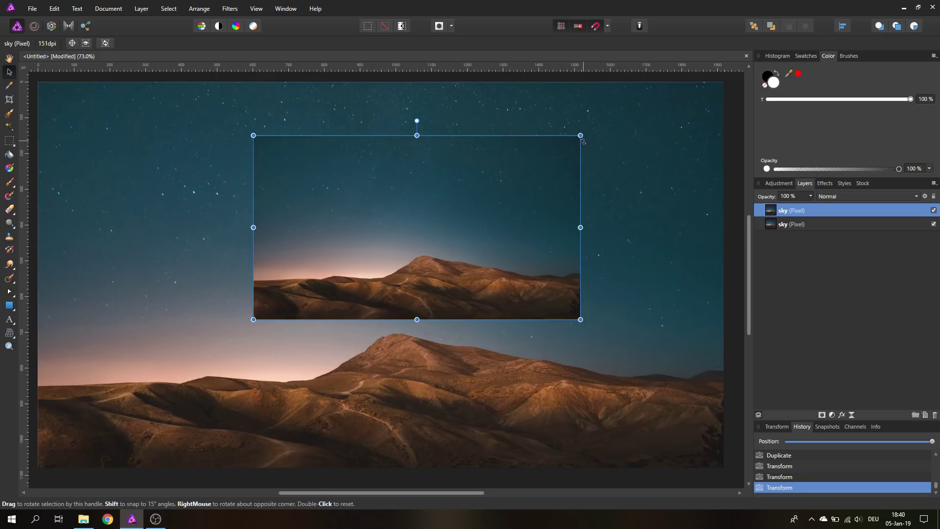
mouse_move(591, 143)
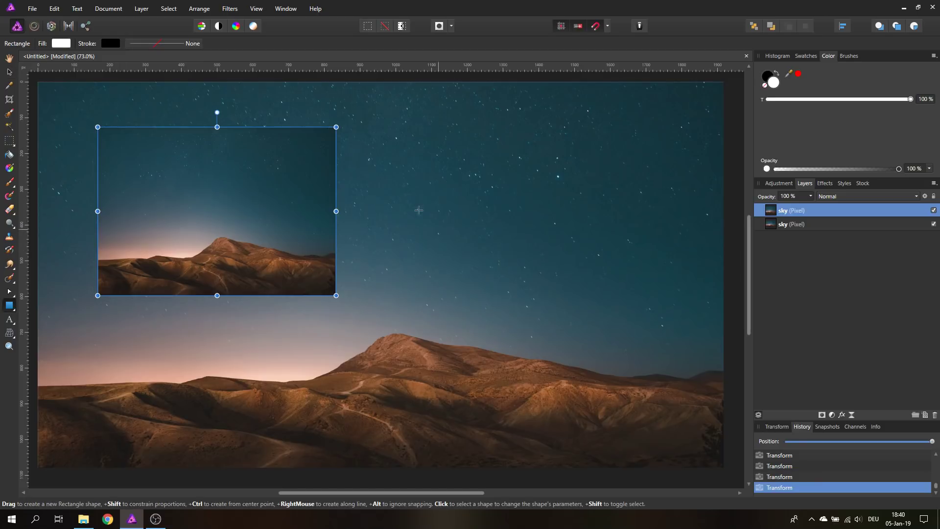
Draw a white rectangle in the sky right of the small copy and enlarge it
drag(396, 150, 642, 282)
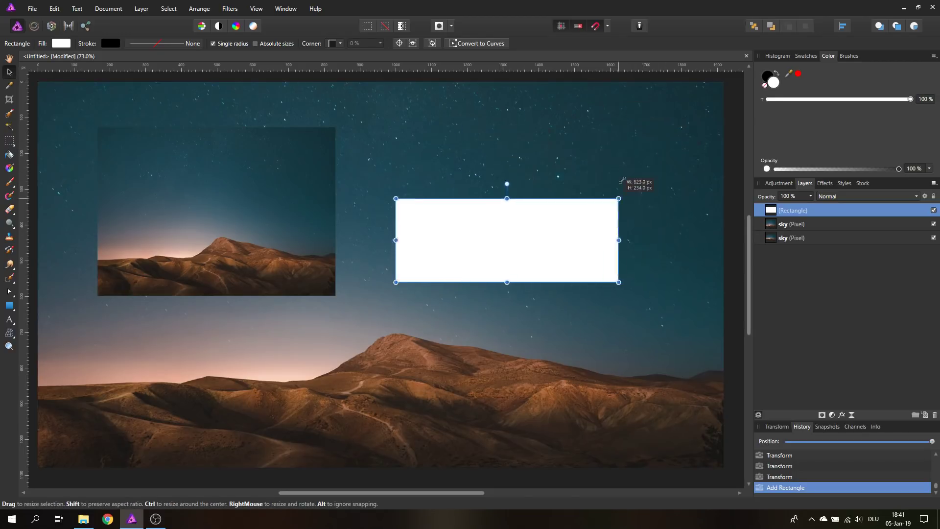
drag(506, 241, 513, 221)
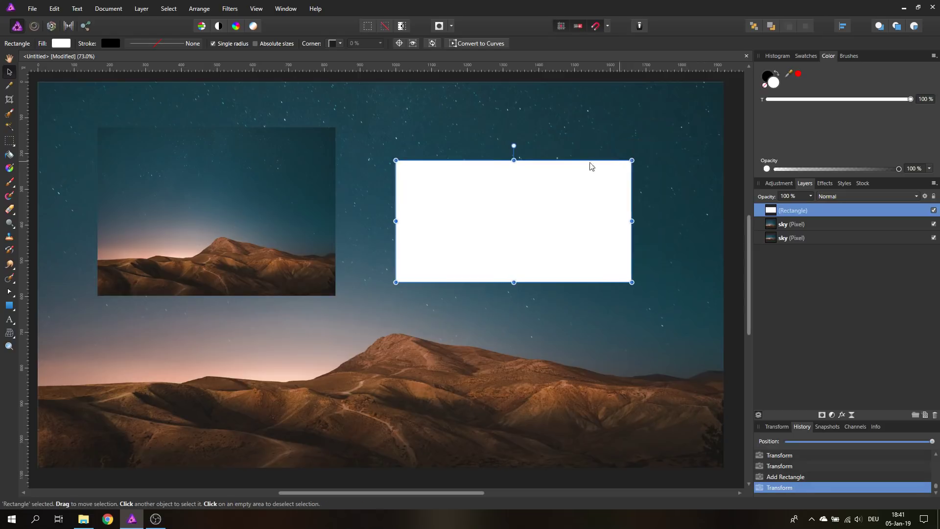
mouse_move(657, 184)
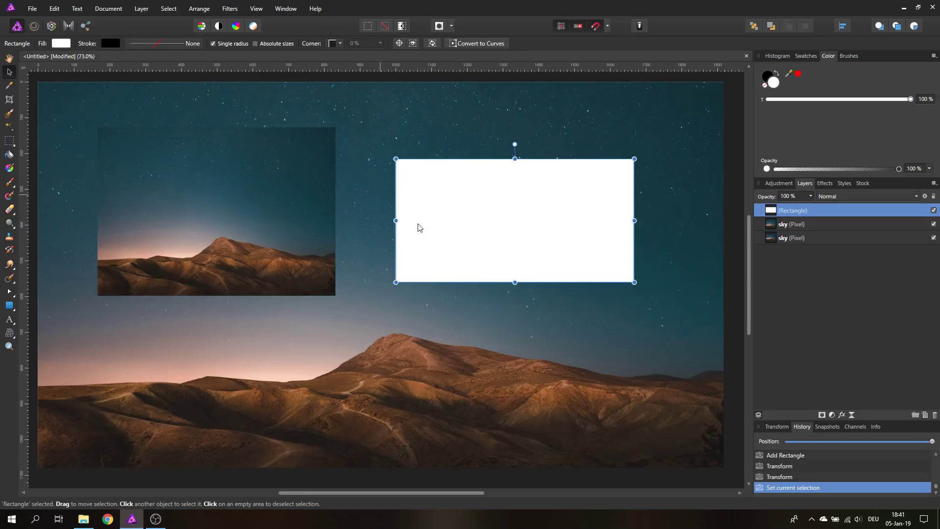
mouse_move(446, 218)
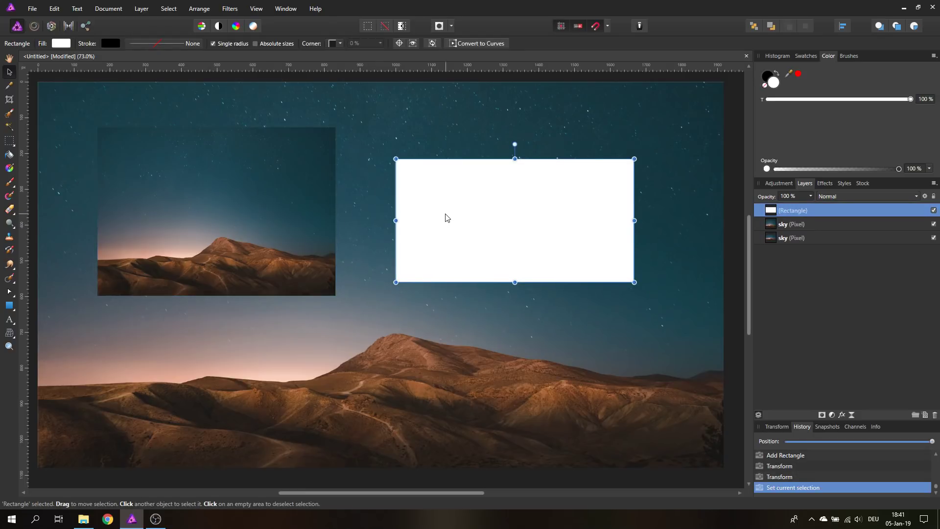
mouse_move(668, 218)
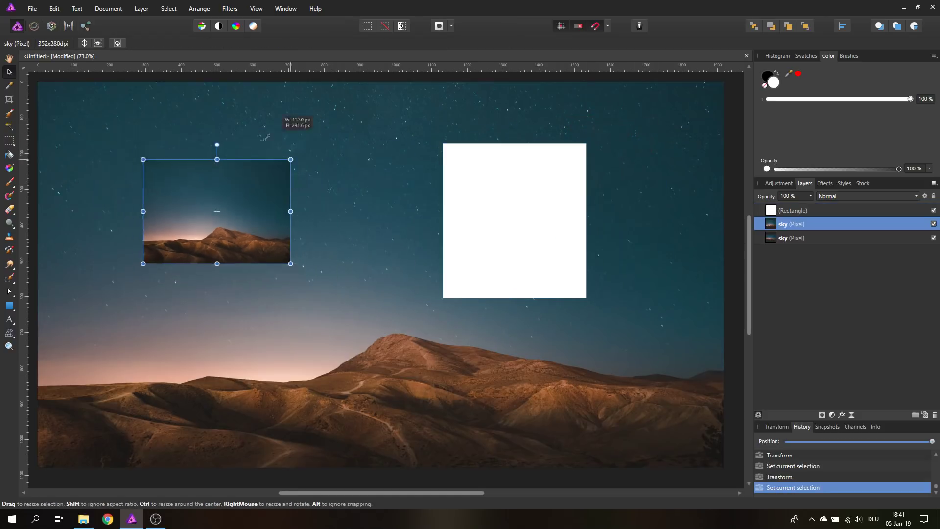
Resize the small sky copy slightly, then select the white rectangle
drag(290, 263, 282, 257)
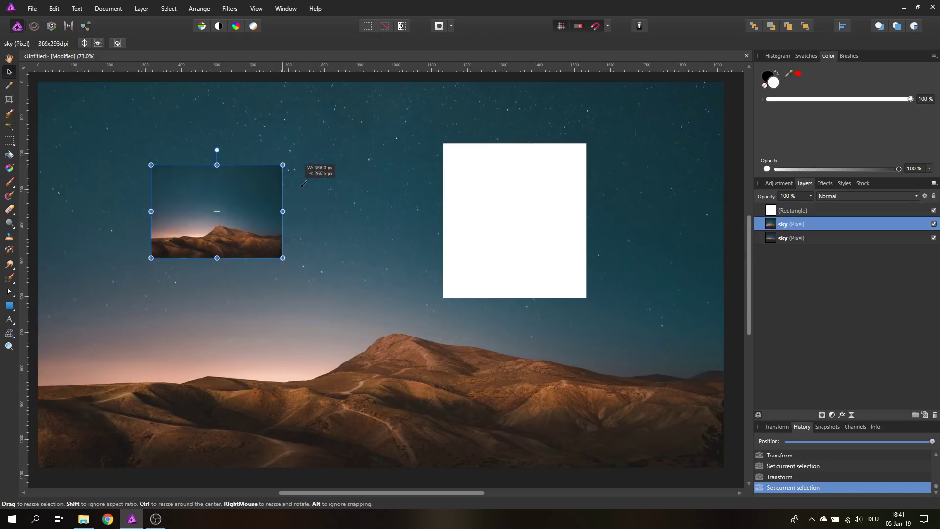
drag(282, 257, 297, 268)
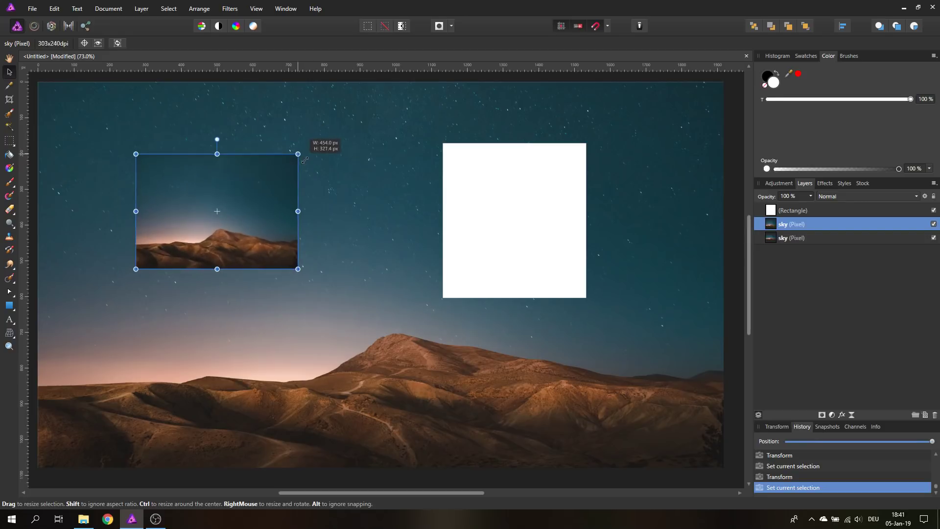
click(514, 220)
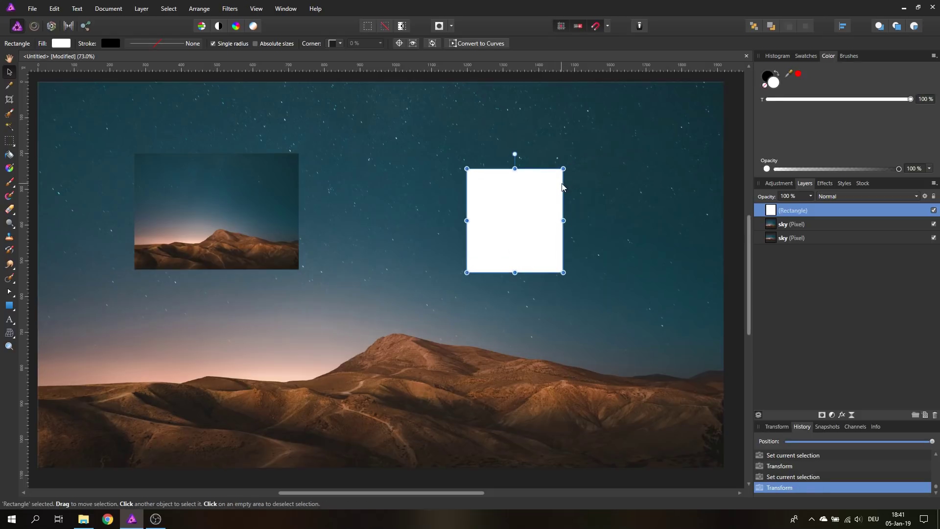
mouse_move(540, 181)
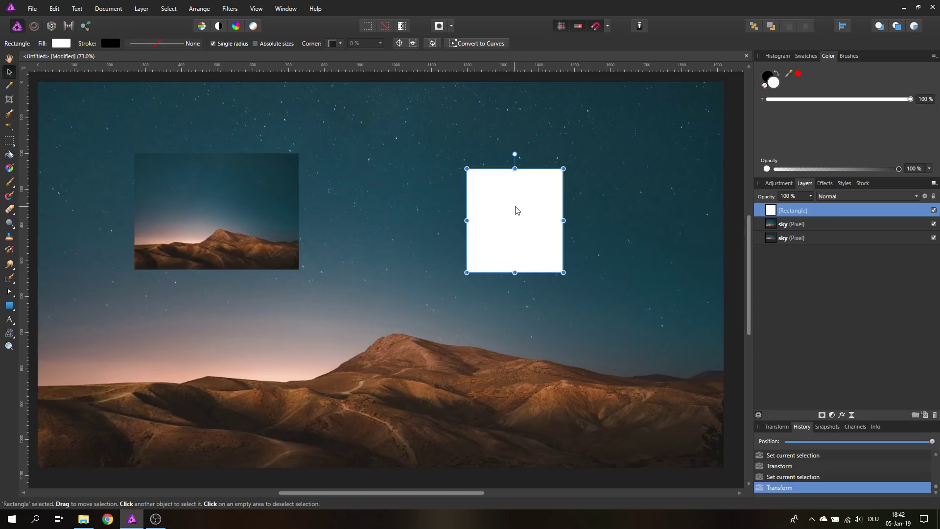
Alt-drag a copy of the white panel beside the first and move the extra sky copy up-left
drag(514, 220, 394, 220)
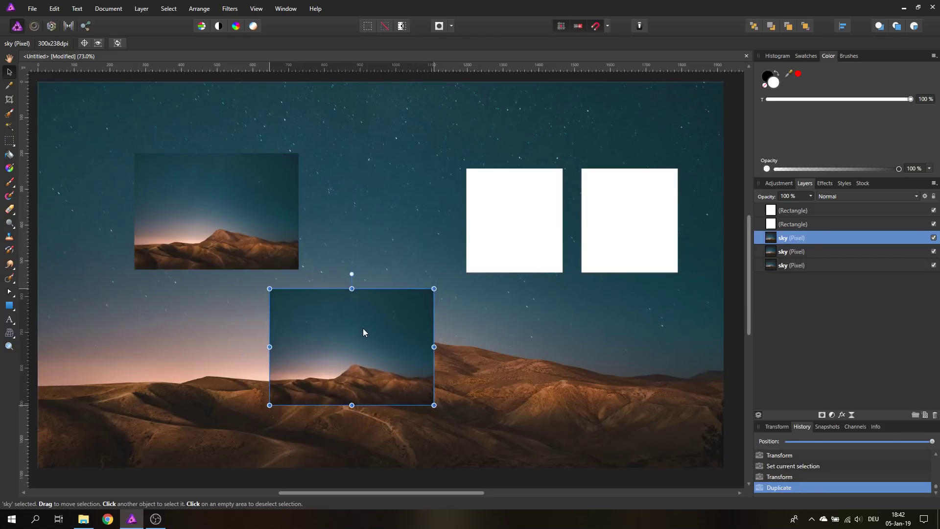
drag(363, 333, 312, 312)
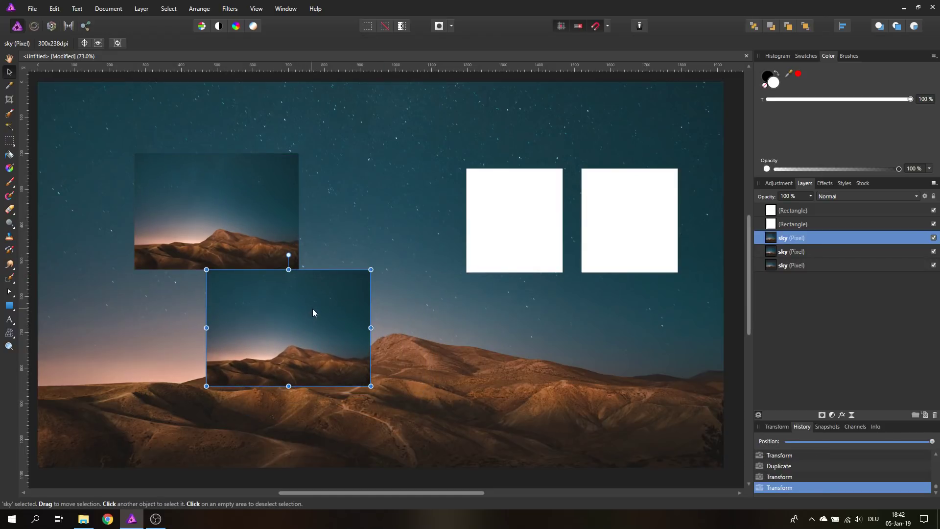
mouse_move(310, 302)
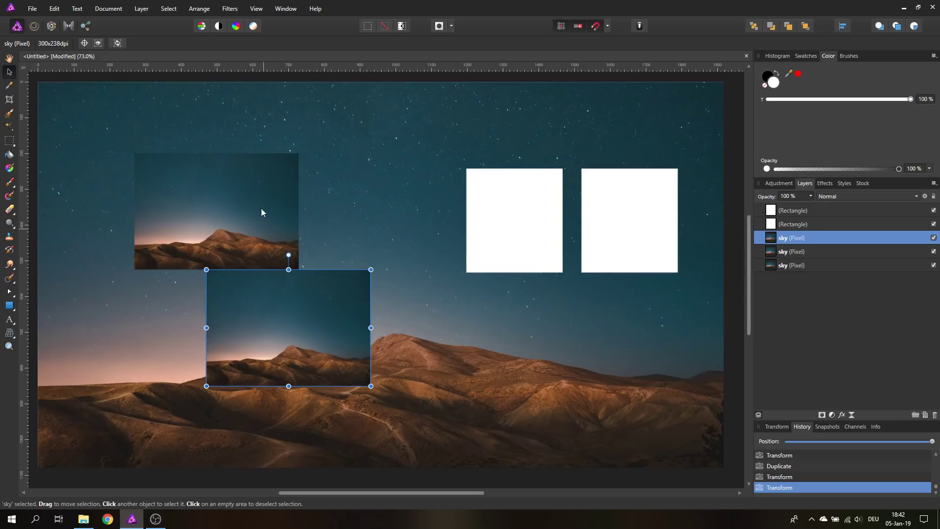
mouse_move(317, 295)
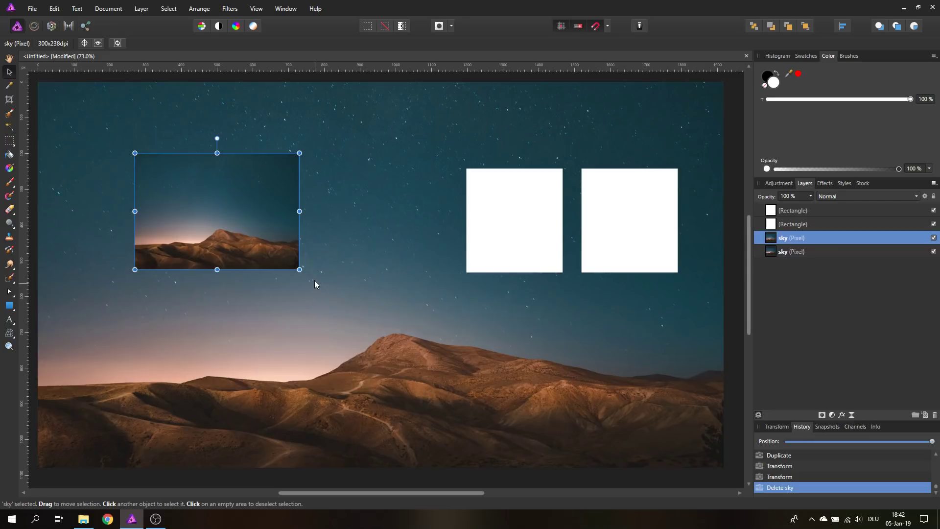
Move the left white panel up-left, tilt it briefly, then widen it to a near-square box
click(514, 220)
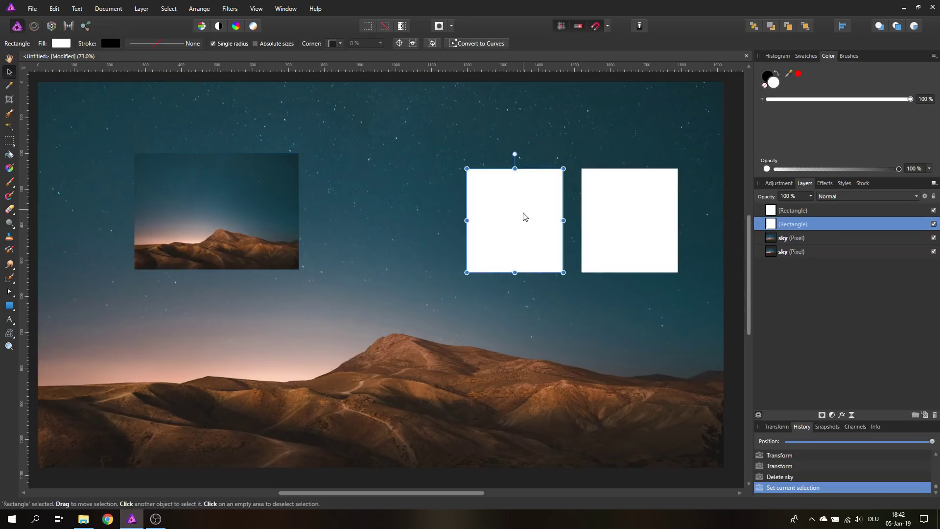
drag(514, 221, 442, 211)
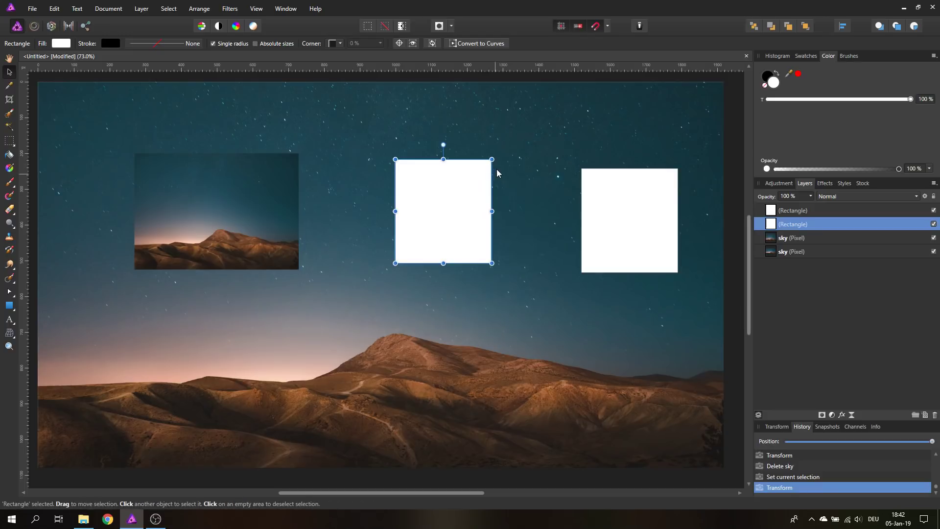
mouse_move(445, 208)
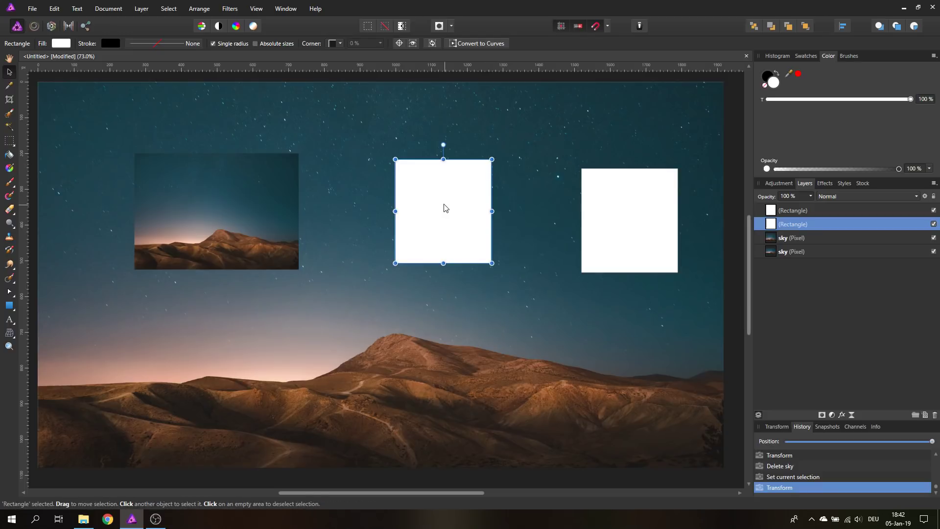
mouse_move(443, 180)
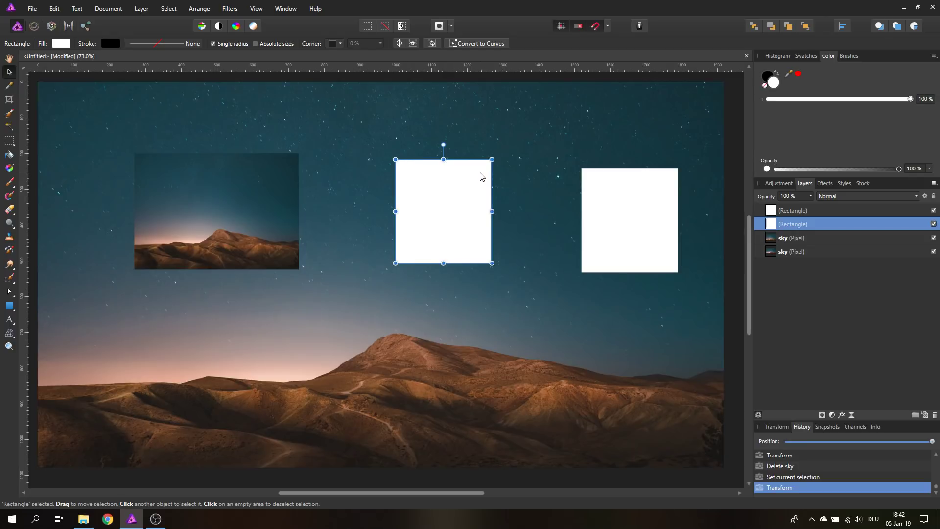
mouse_move(472, 192)
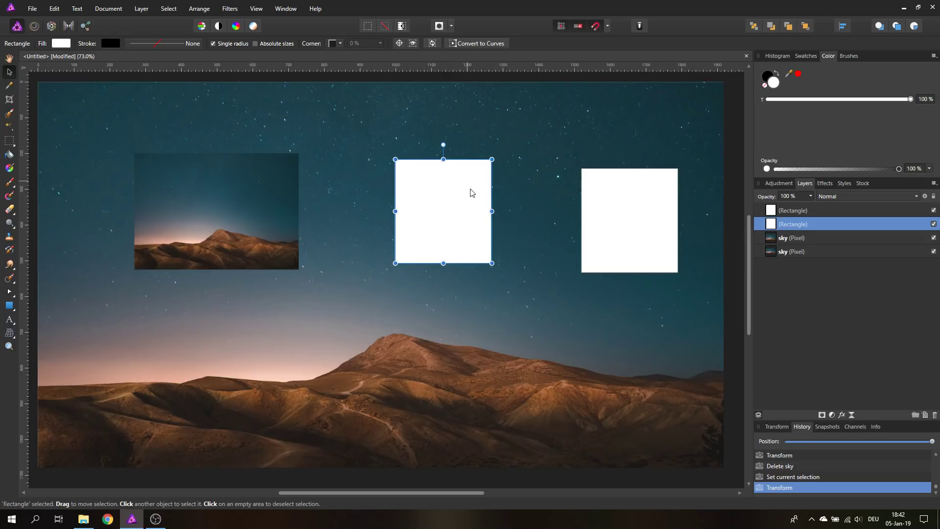
mouse_move(461, 191)
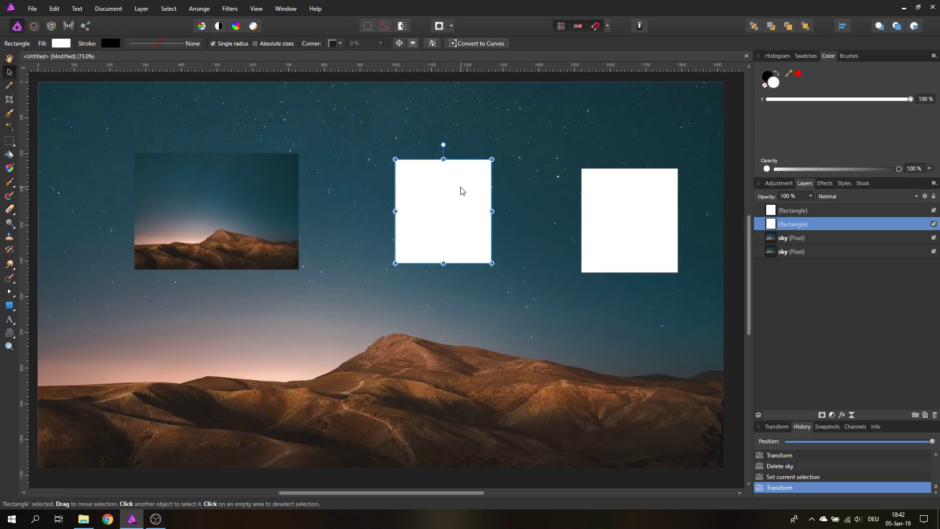
mouse_move(493, 158)
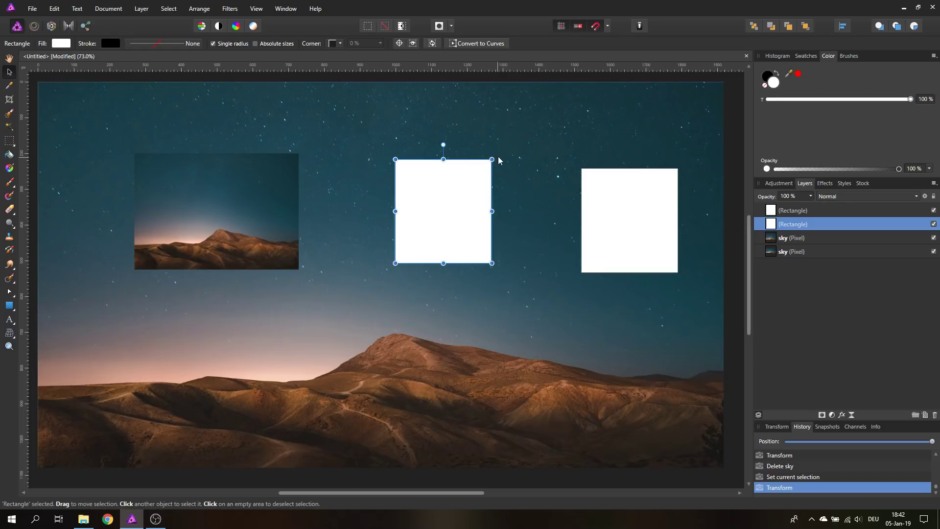
drag(490, 159, 501, 172)
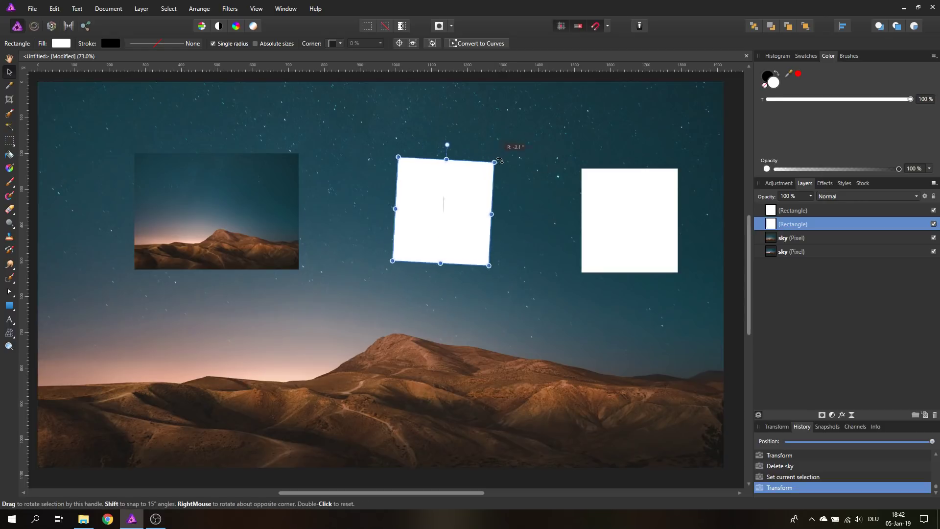
drag(498, 162, 491, 158)
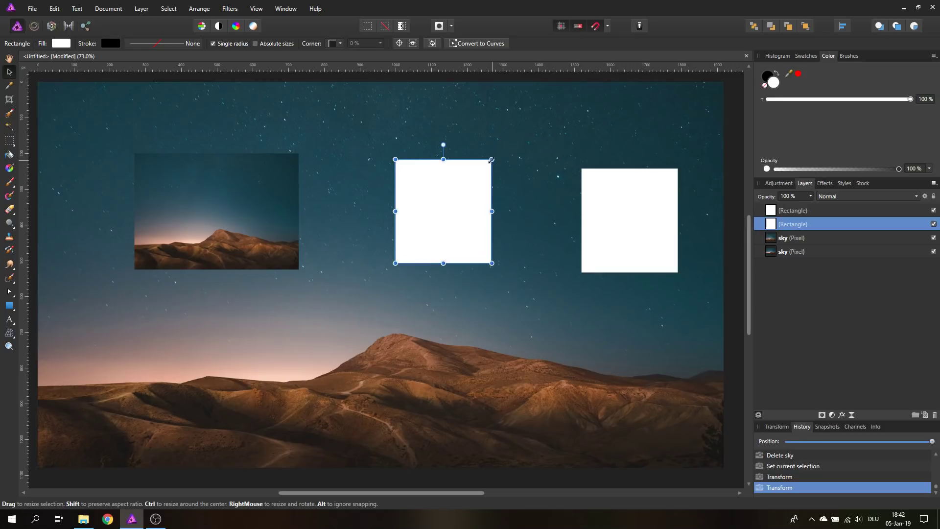
drag(491, 160, 496, 162)
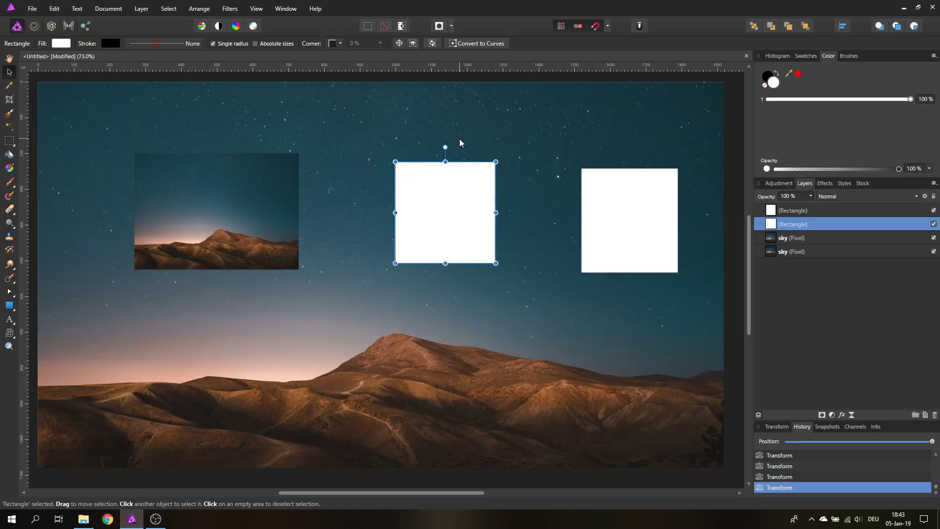
mouse_move(468, 148)
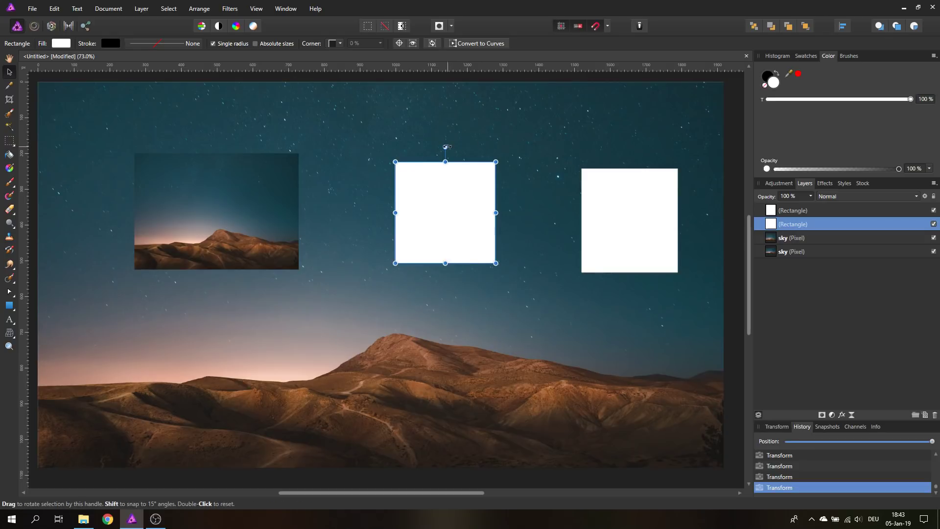
Rotate the middle rectangle with Shift-snapping through 15°, 30°, 45° and about 75°
drag(444, 146, 461, 149)
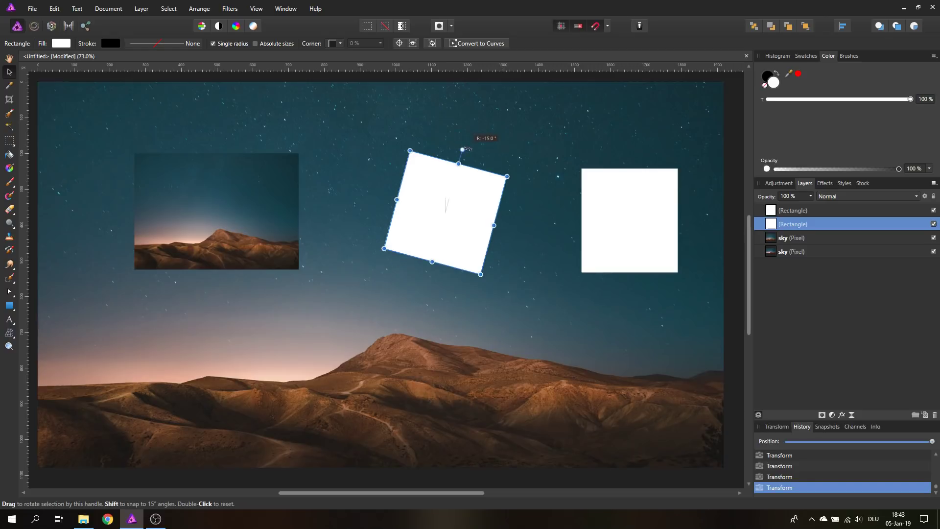
drag(462, 149, 478, 156)
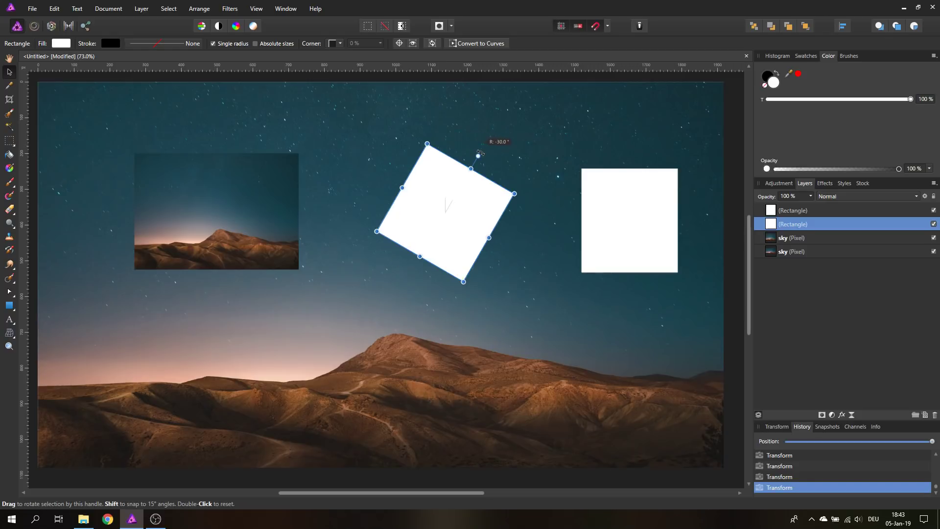
drag(479, 155, 462, 146)
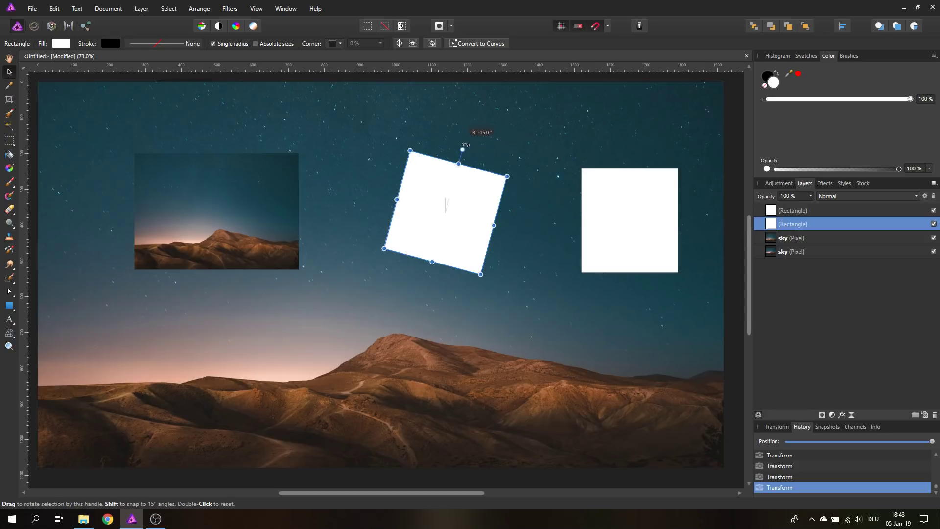
drag(459, 145, 477, 157)
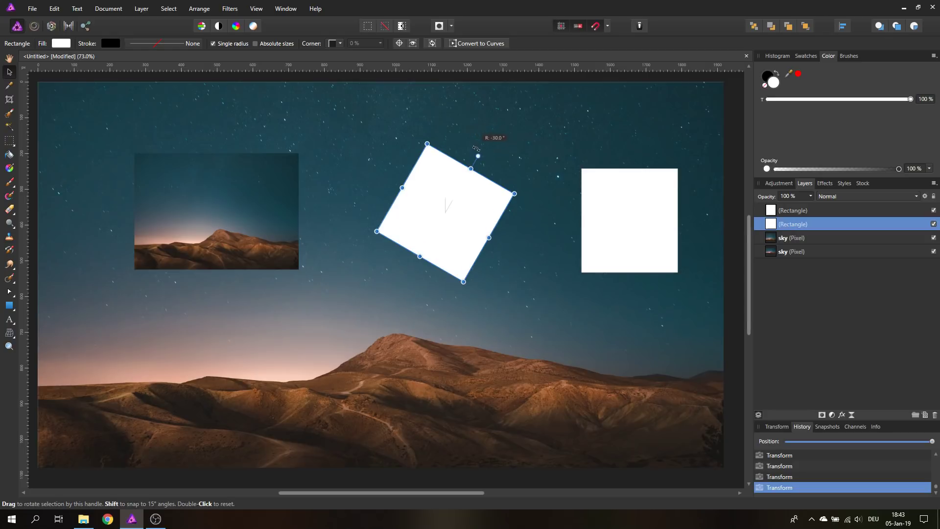
drag(477, 155, 491, 166)
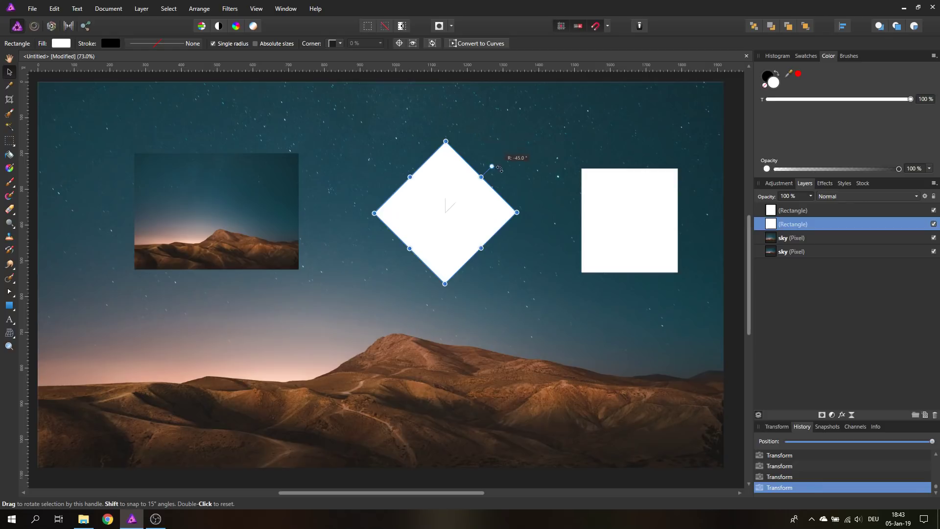
drag(491, 167, 507, 196)
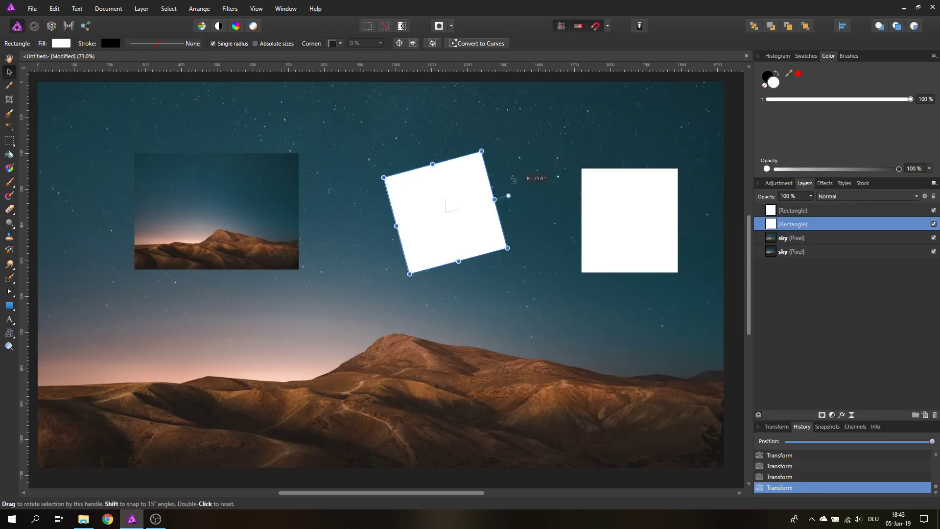
drag(506, 196, 445, 147)
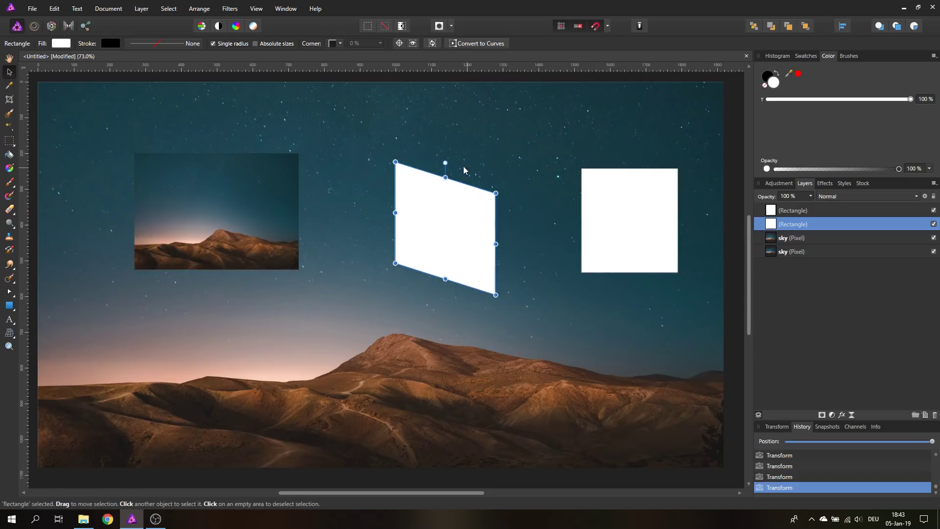
mouse_move(445, 174)
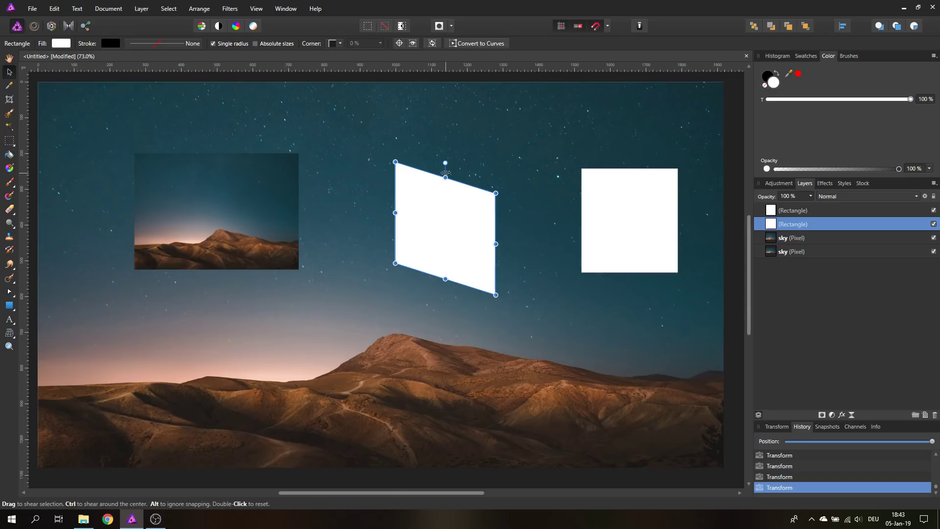
Skew the middle rectangle sideways into a tilted parallelogram using the shear handles
drag(444, 163, 438, 175)
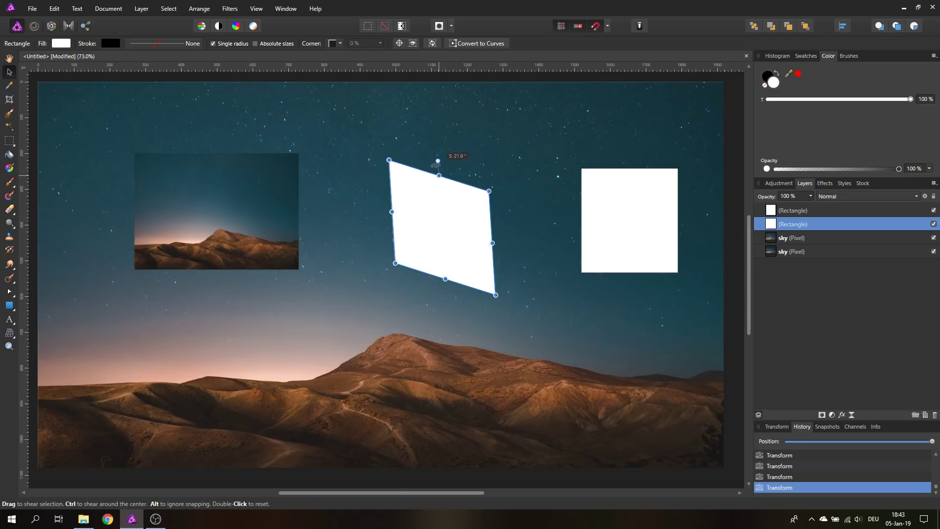
drag(436, 160, 441, 163)
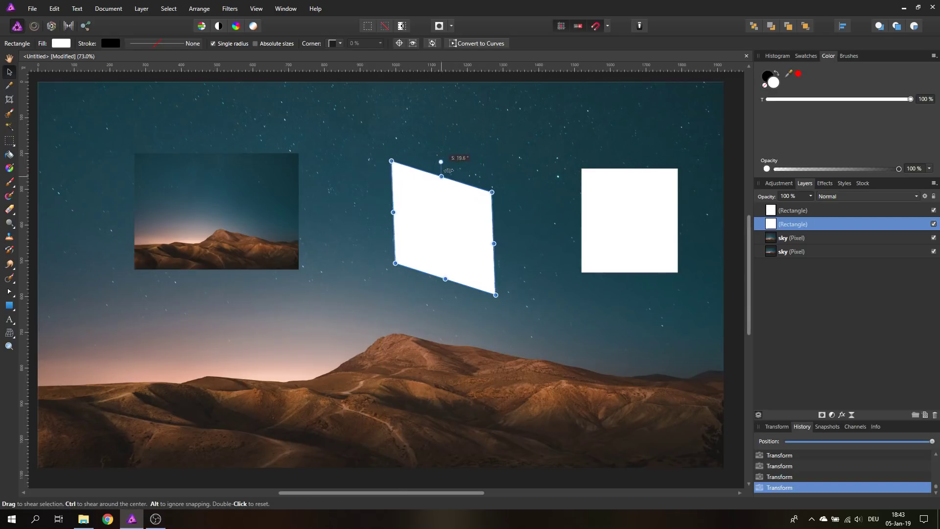
drag(492, 192, 551, 212)
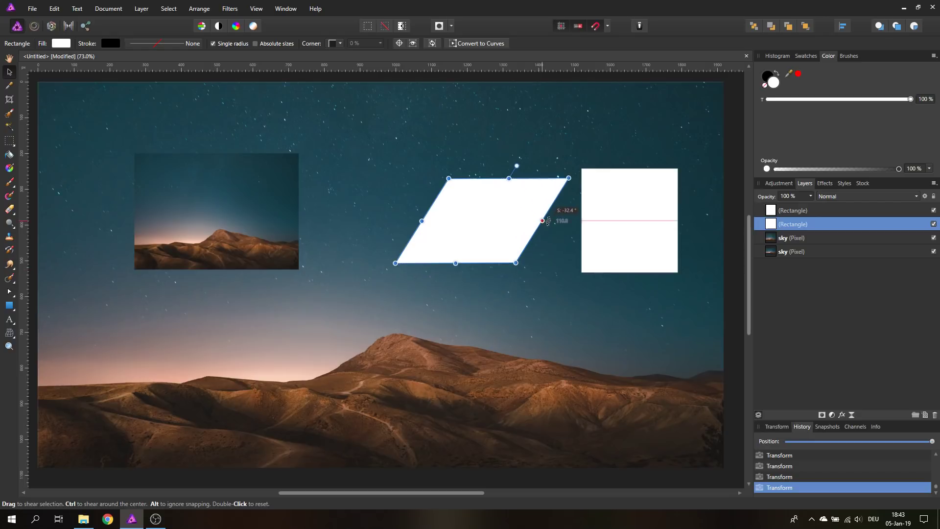
drag(542, 220, 503, 187)
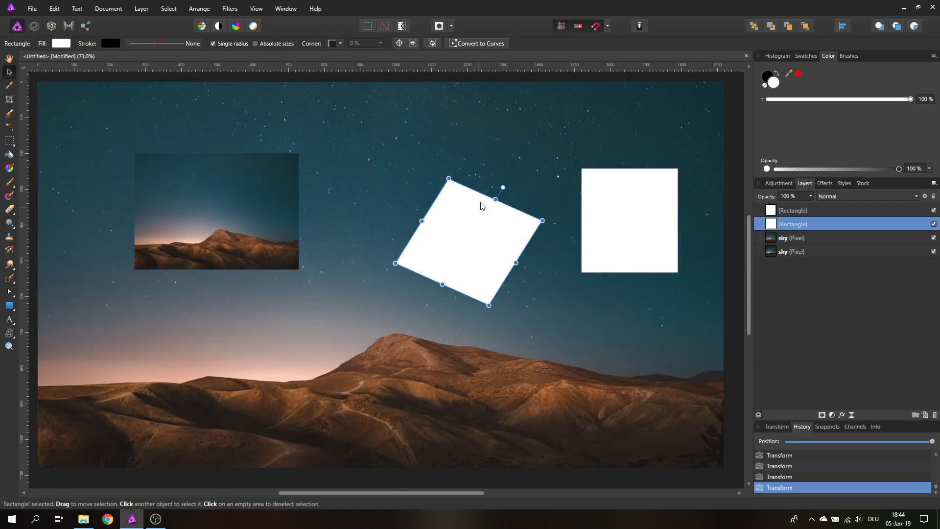
mouse_move(463, 178)
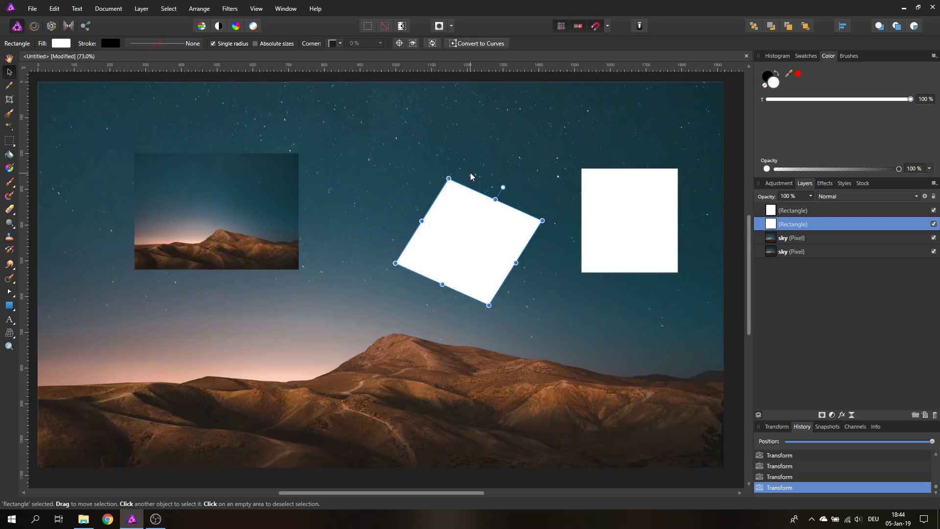
mouse_move(471, 169)
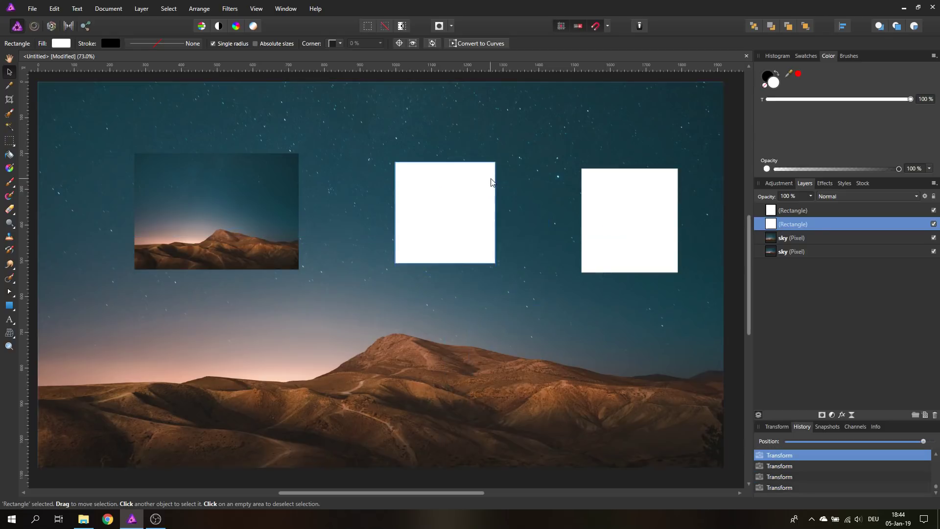
Reselect the reverted rectangle and resize it into a slightly larger, taller portrait box
click(445, 213)
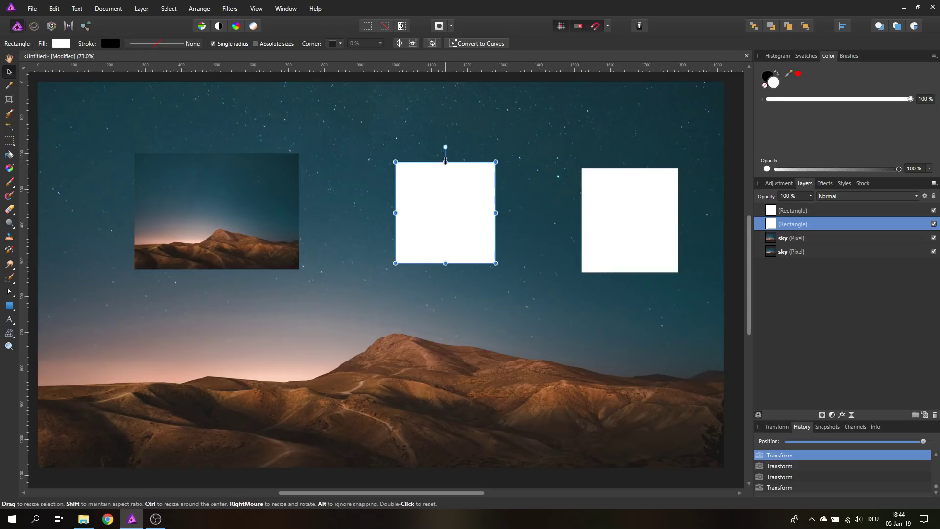
drag(494, 213, 435, 212)
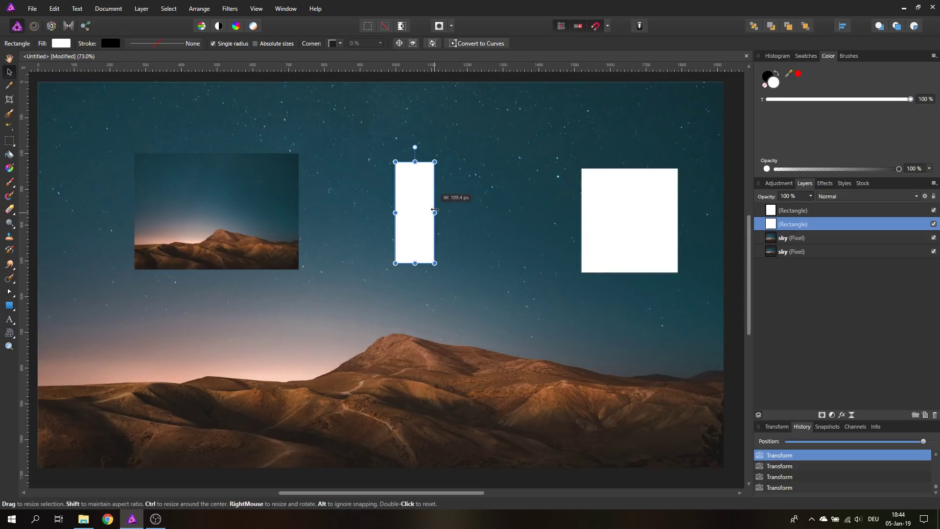
drag(435, 212, 535, 213)
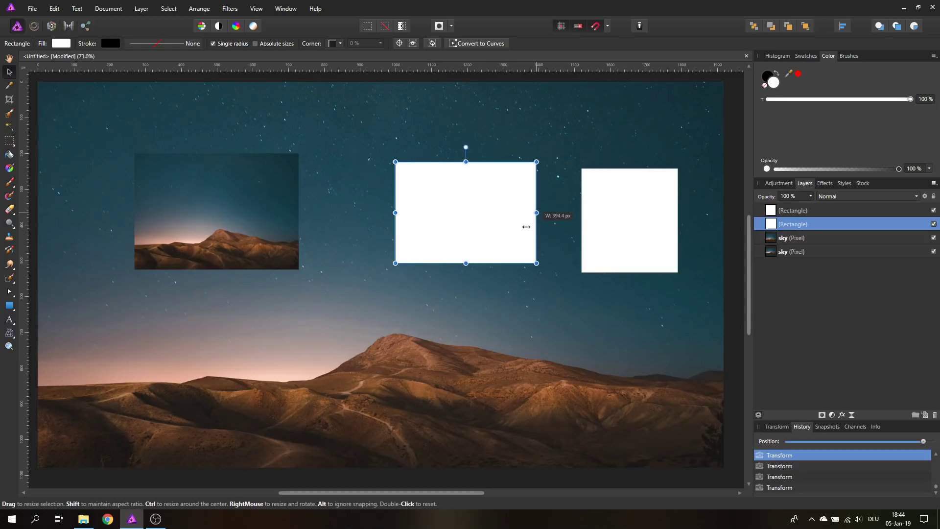
drag(536, 213, 501, 212)
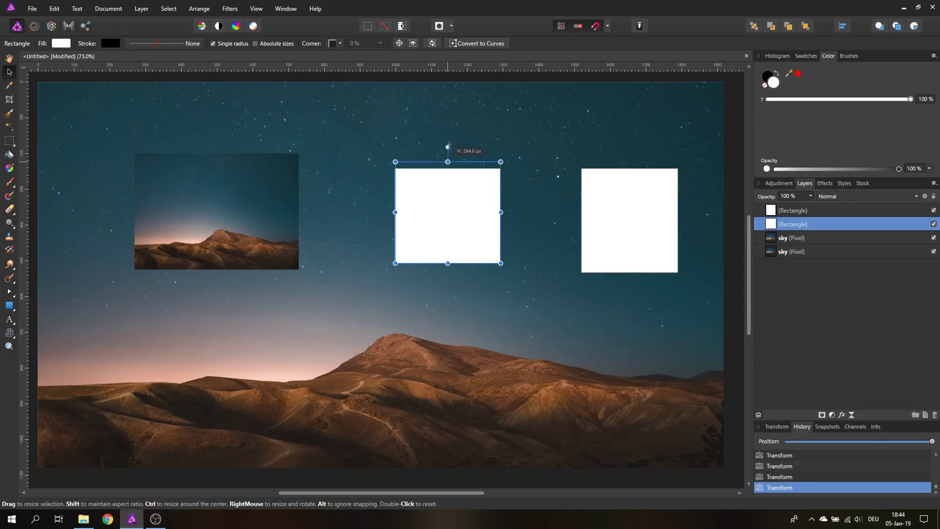
drag(448, 162, 447, 148)
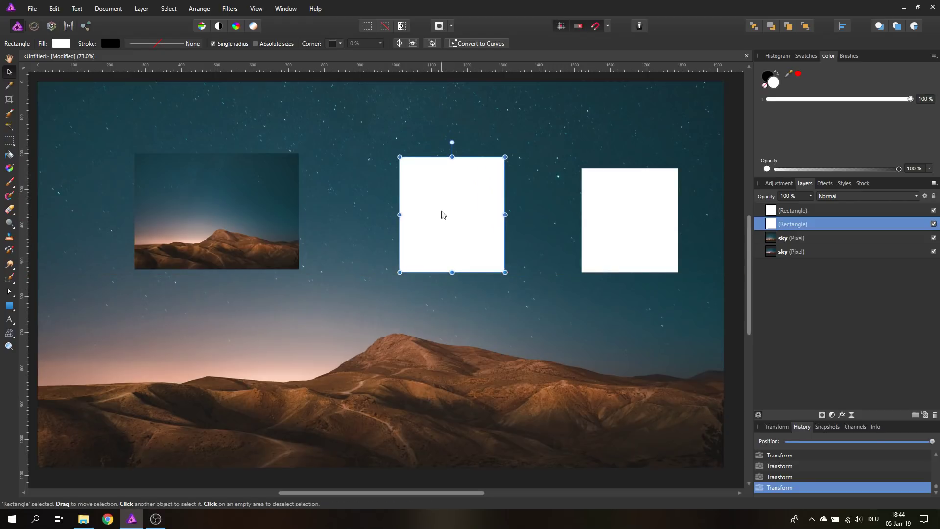
mouse_move(451, 184)
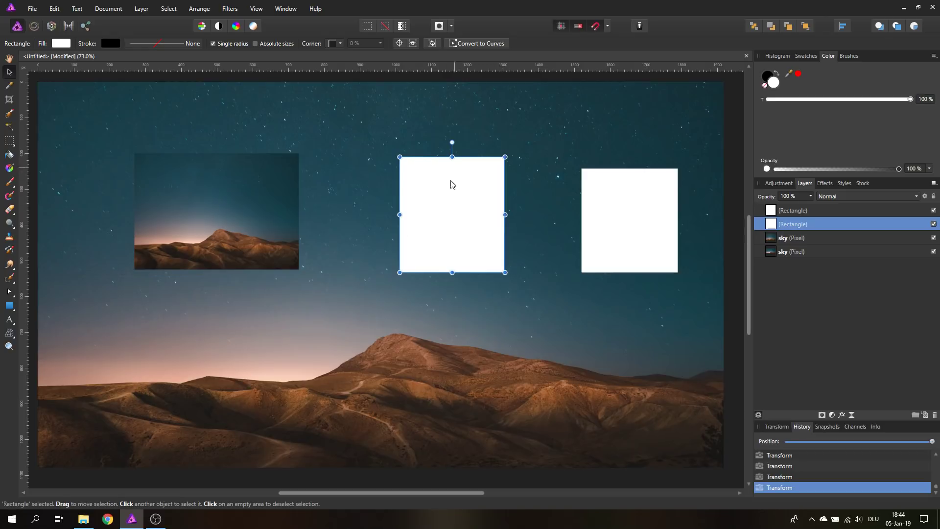
mouse_move(457, 209)
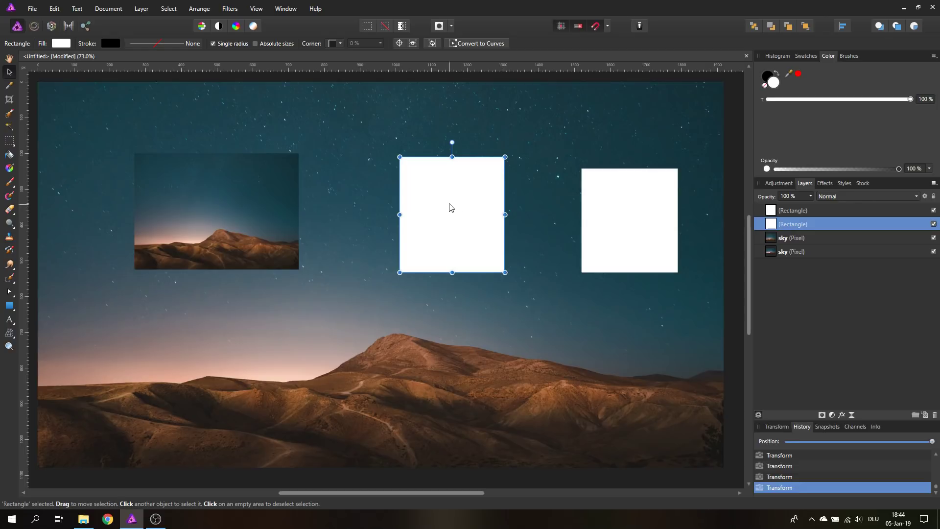
Drag the middle rectangle around until its centre snaps level with the right rectangle's centre
drag(452, 214, 480, 186)
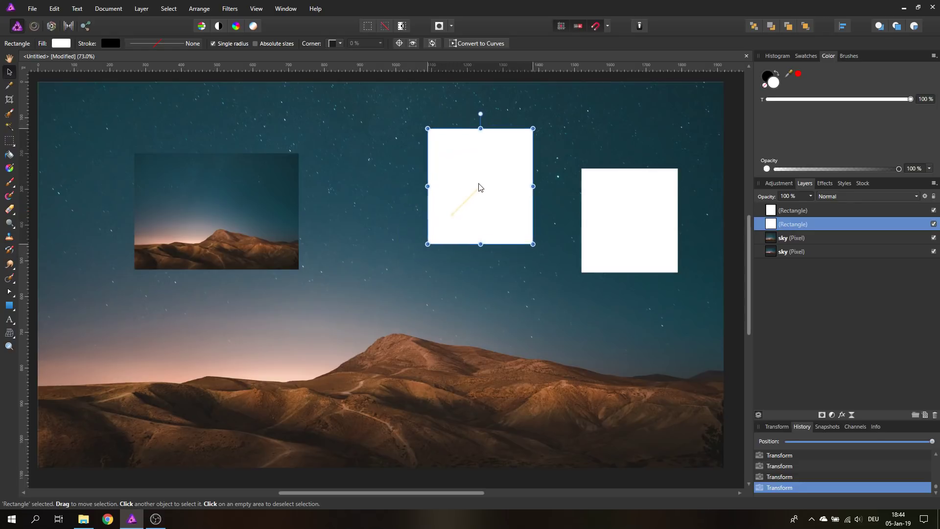
drag(479, 186, 463, 204)
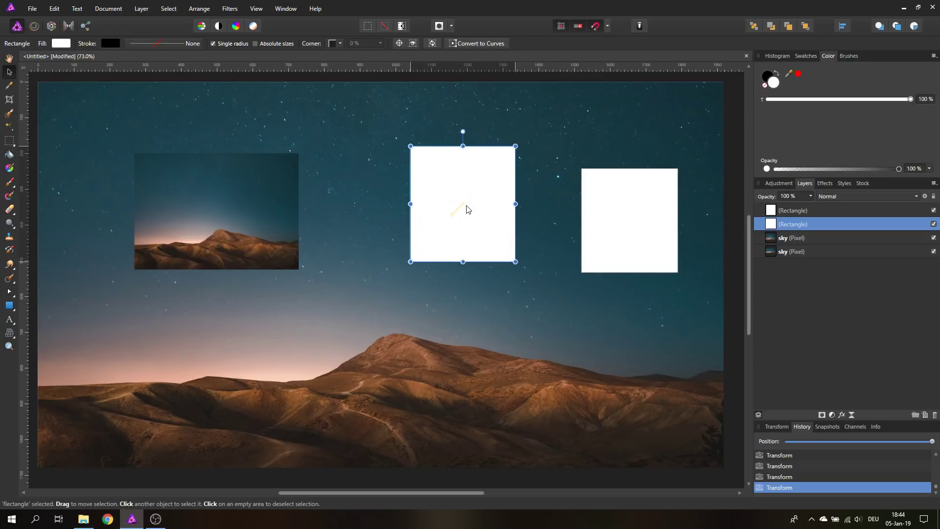
drag(468, 210, 458, 196)
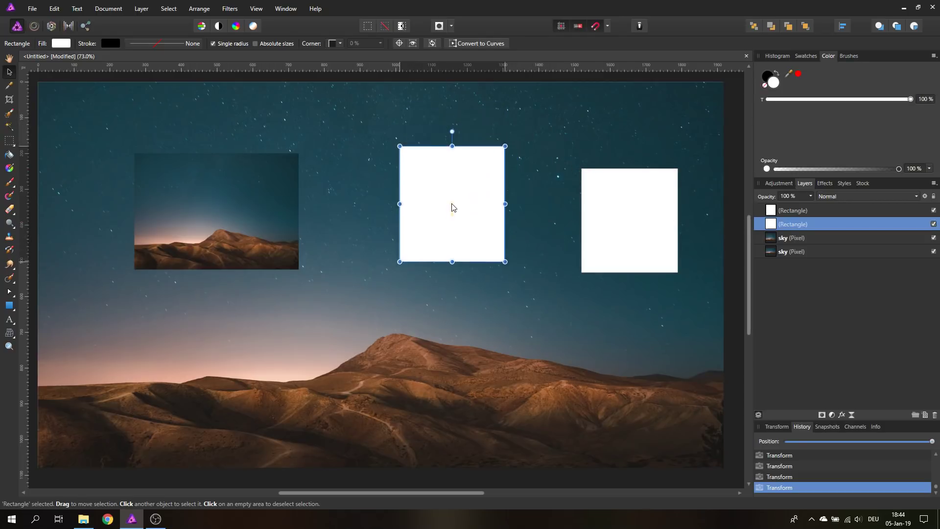
drag(453, 204, 472, 193)
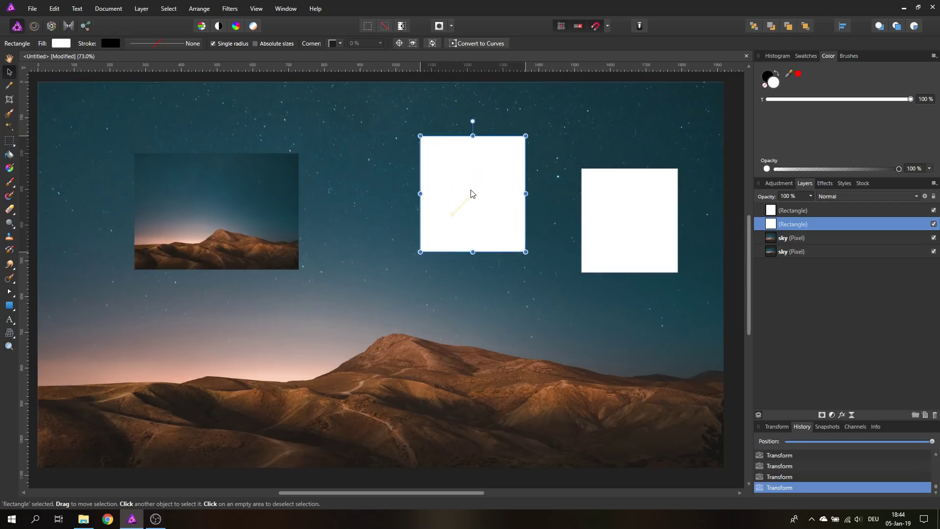
drag(472, 194, 472, 214)
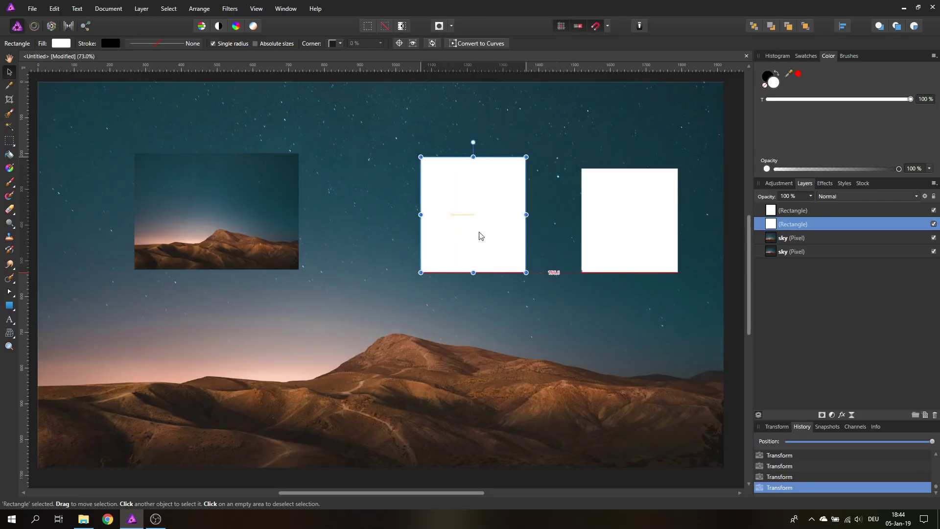
drag(472, 215, 486, 249)
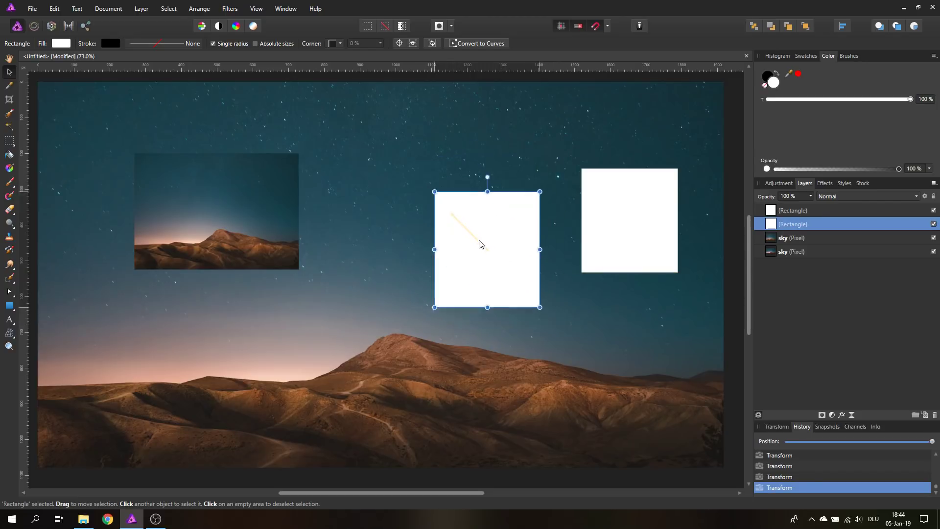
drag(487, 250, 458, 220)
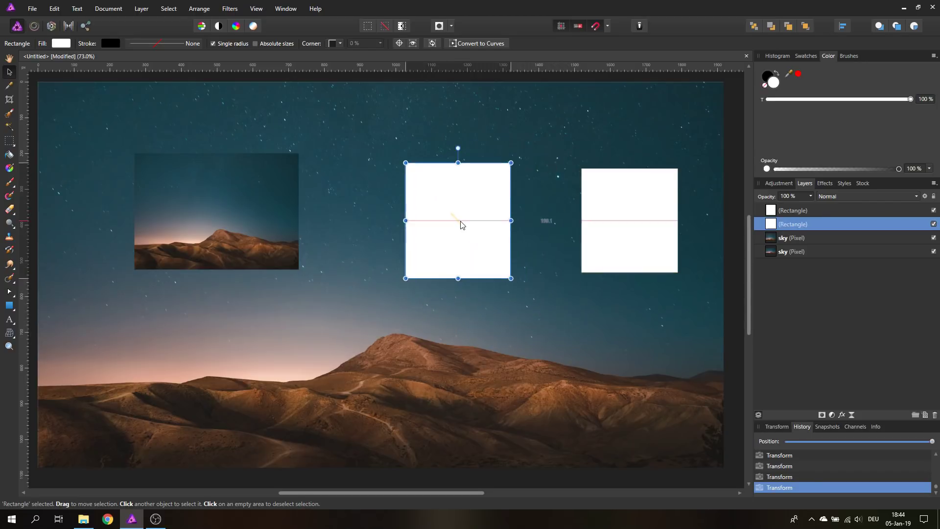
drag(458, 222, 447, 216)
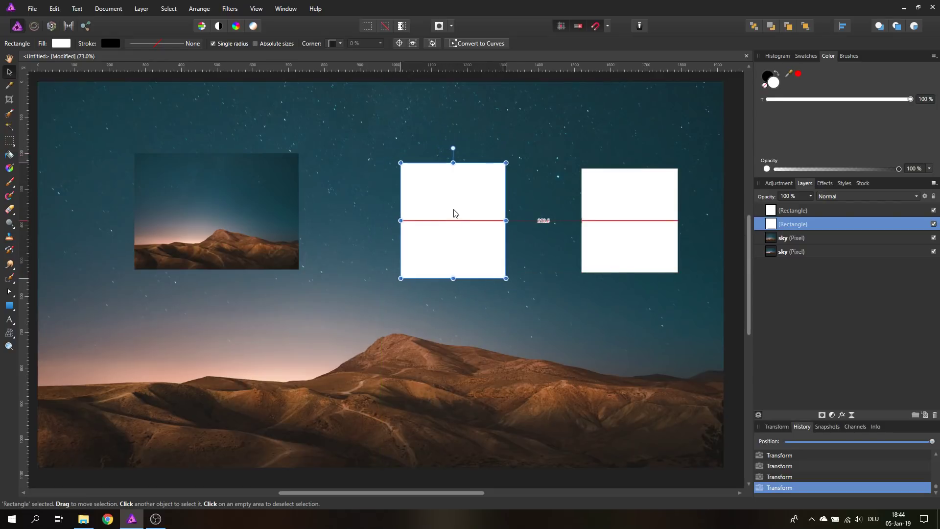
Move the rectangle left and right, snapping its top and centre to the right rectangle's guides
drag(452, 220, 480, 214)
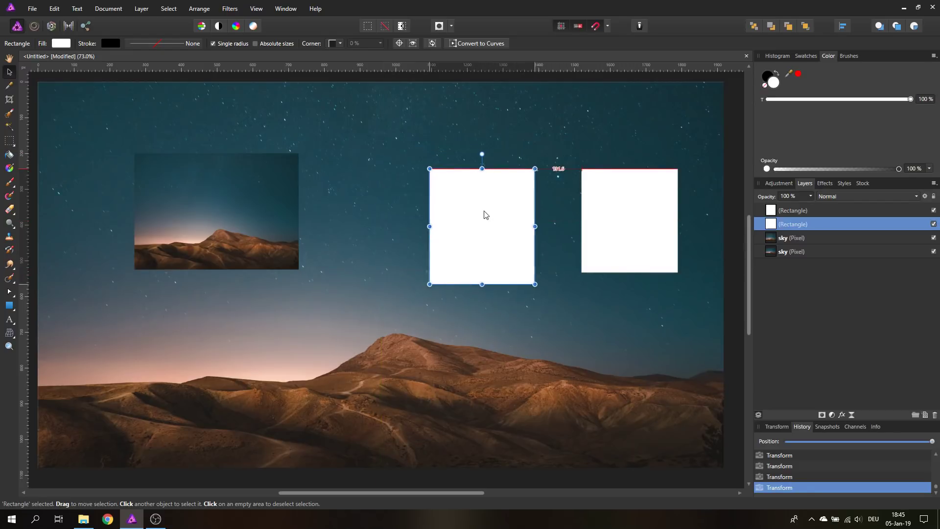
drag(486, 226, 485, 220)
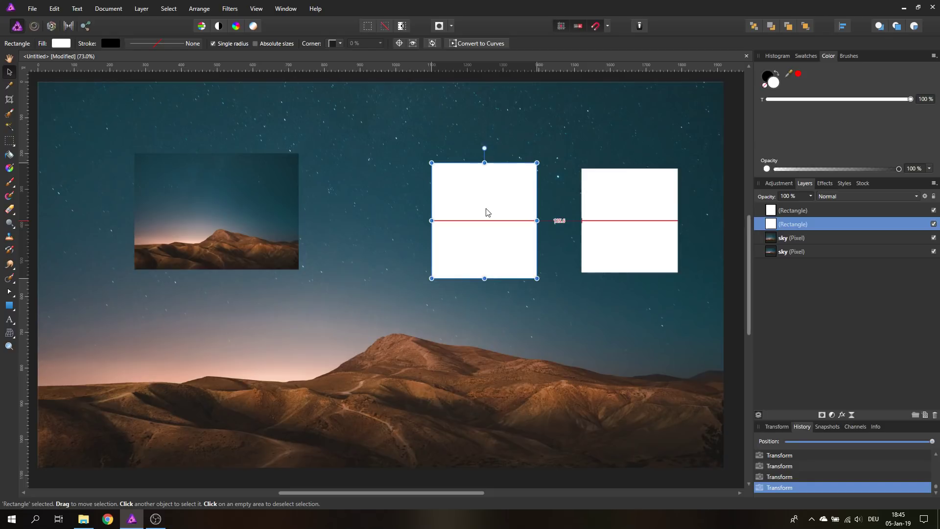
drag(485, 220, 487, 212)
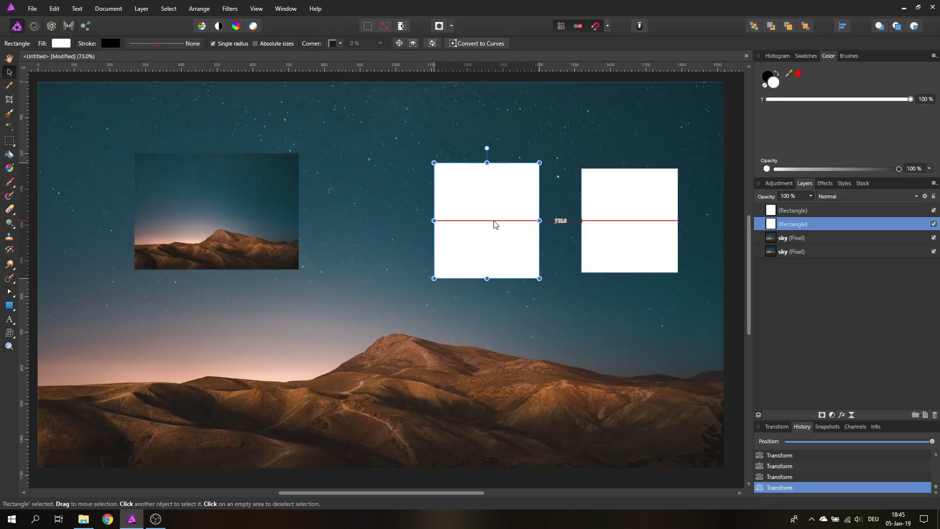
drag(495, 222, 443, 222)
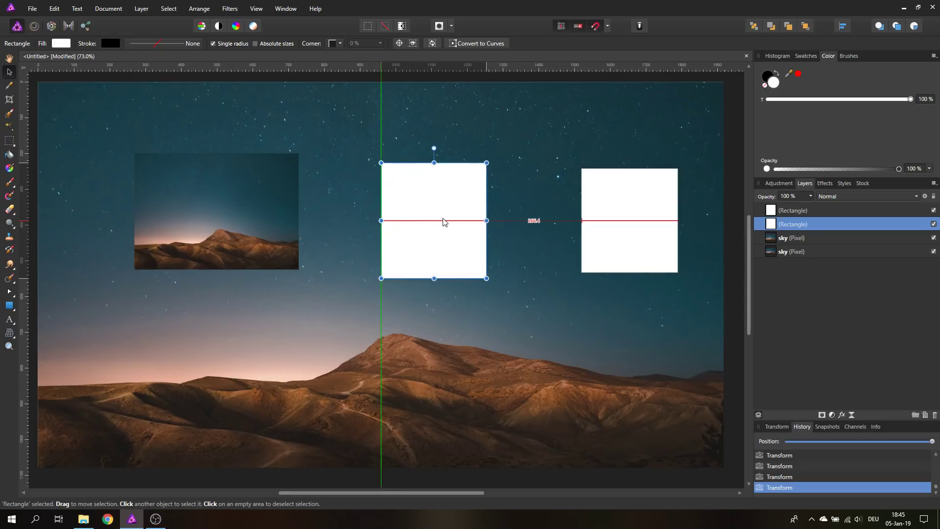
drag(434, 220, 485, 221)
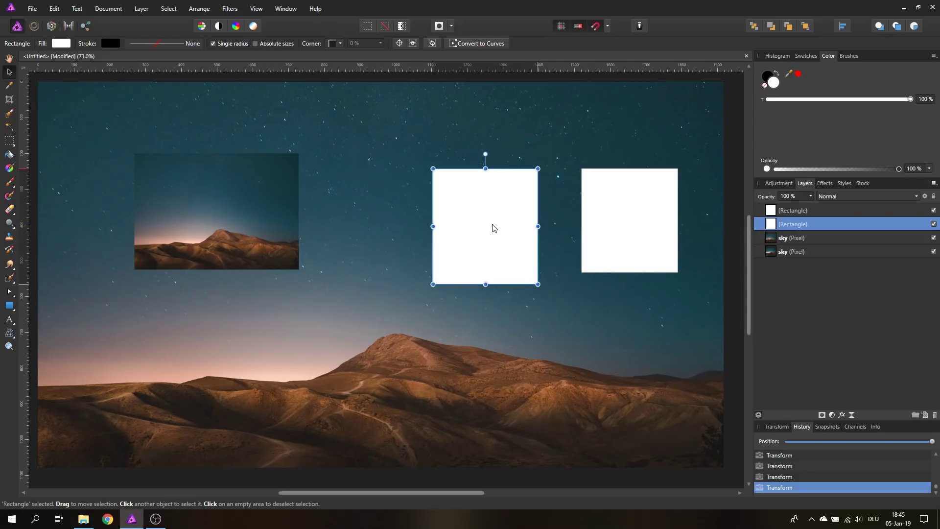
drag(491, 226, 491, 220)
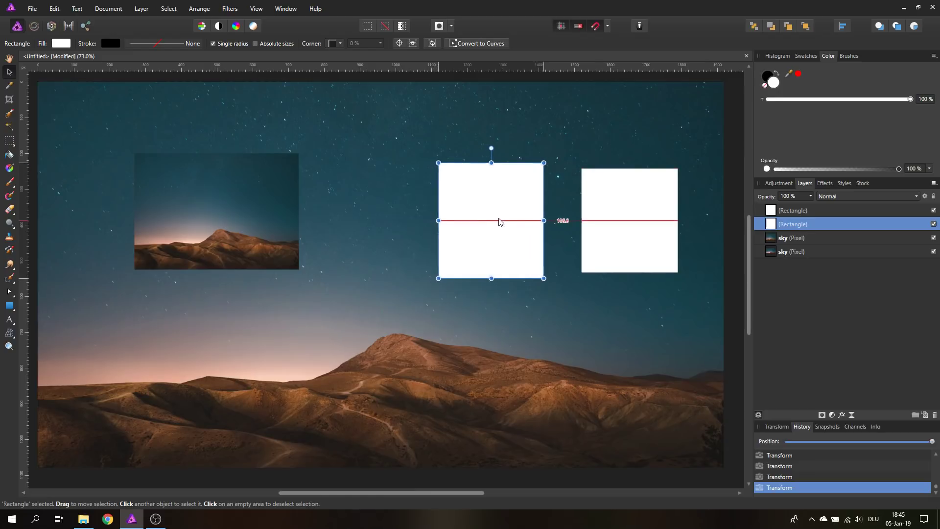
drag(499, 220, 492, 220)
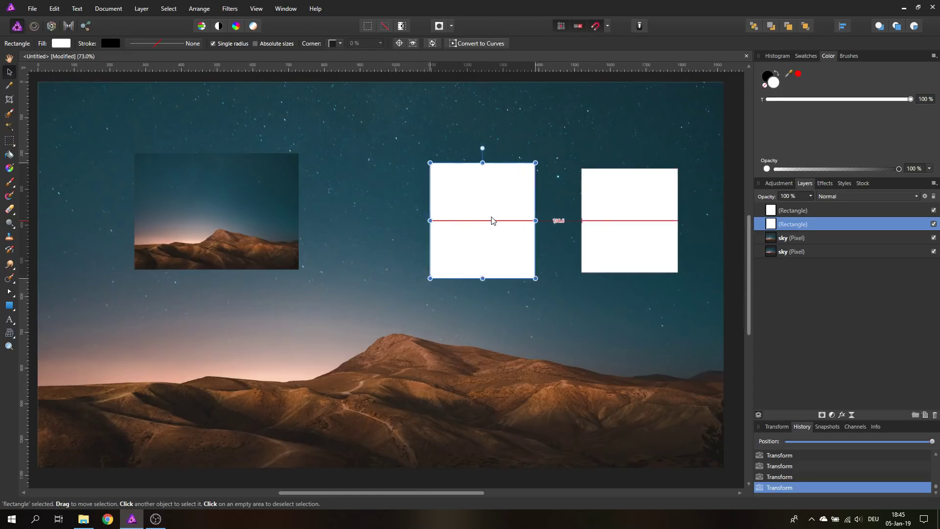
Nudge the rectangle toward and away from its neighbour, ending further left with tops level
drag(492, 221, 503, 220)
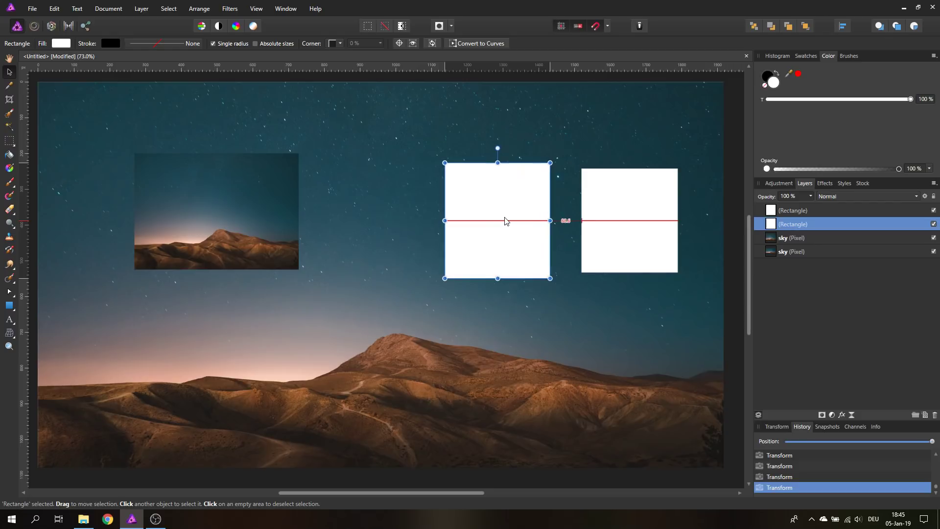
drag(505, 220, 495, 220)
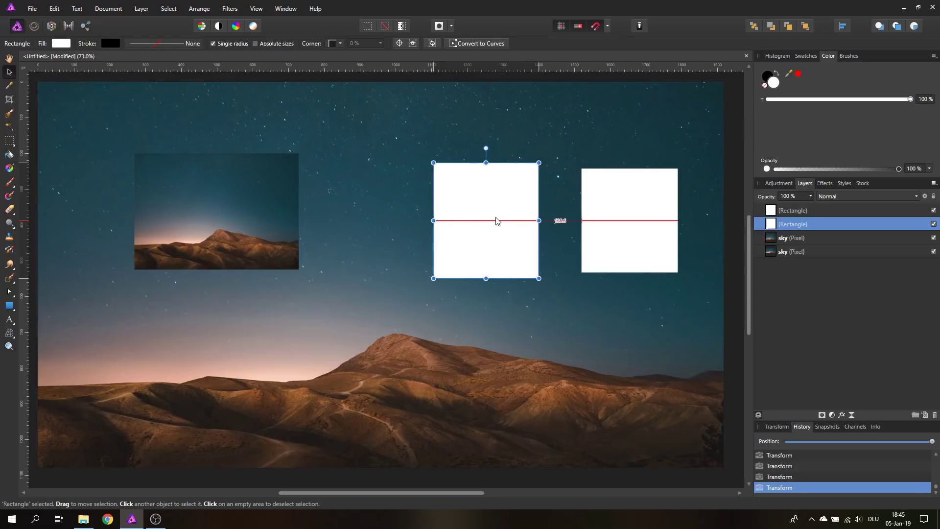
drag(495, 221, 509, 221)
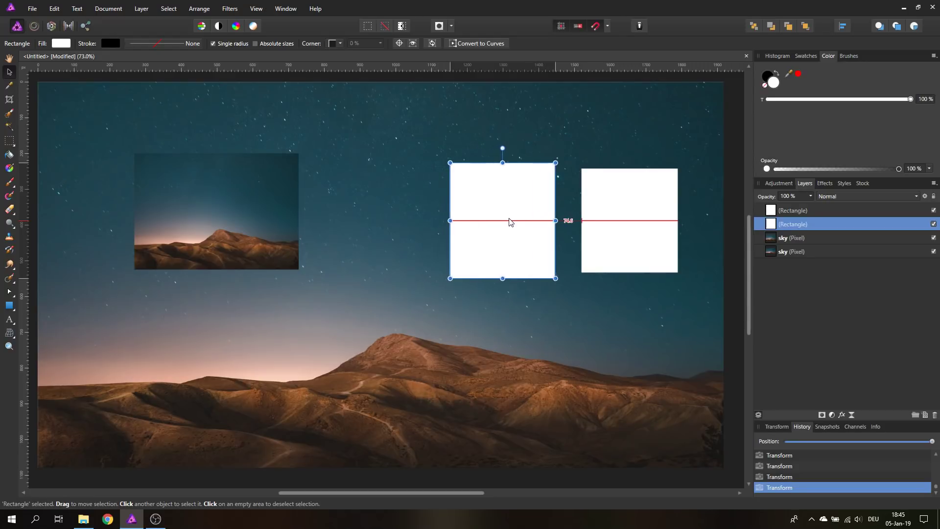
drag(510, 221, 491, 222)
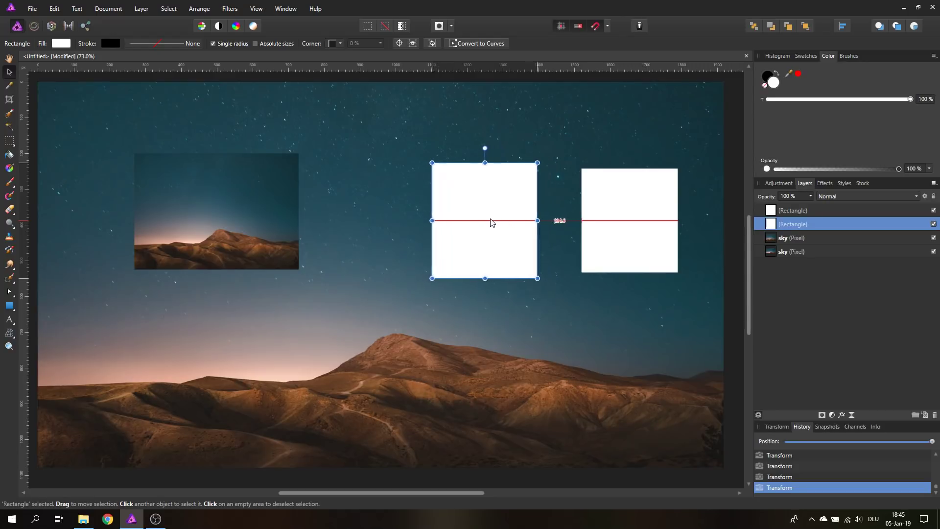
drag(491, 220, 472, 220)
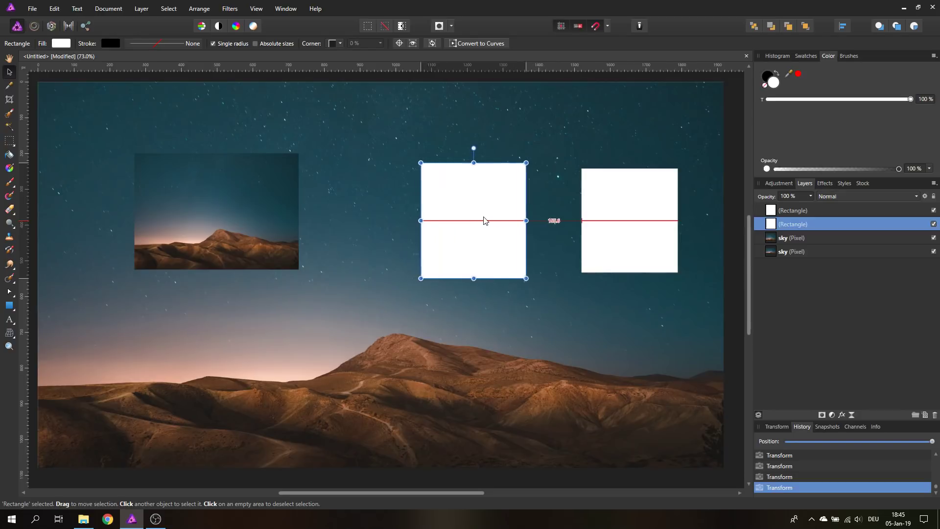
drag(474, 220, 485, 220)
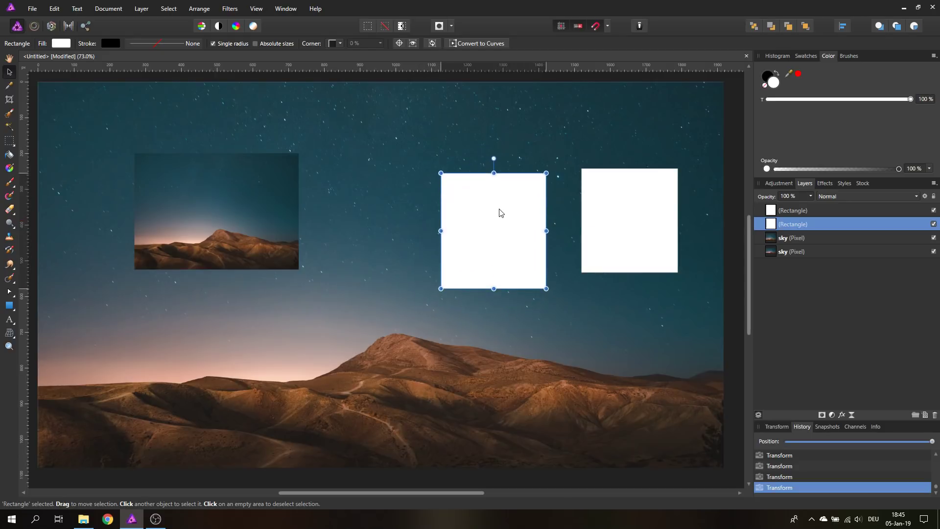
drag(500, 212, 440, 207)
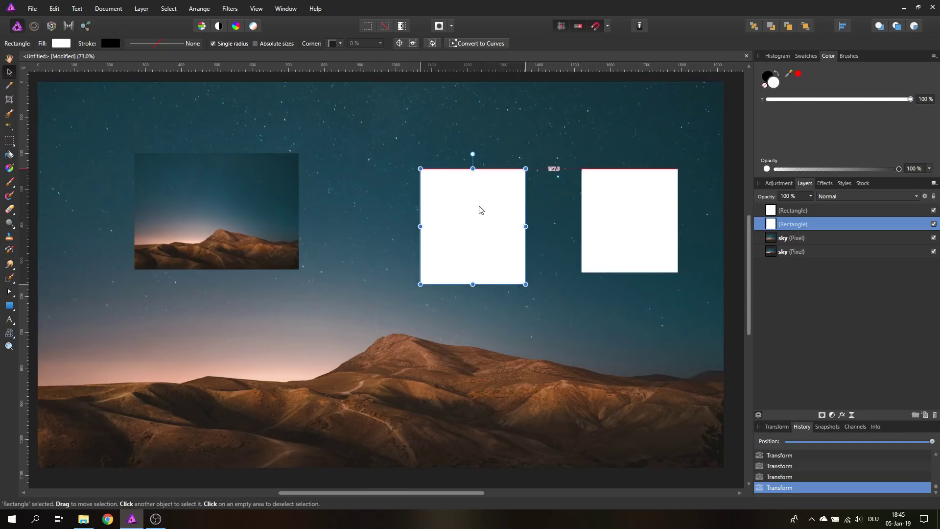
Check the View menu, then move the rectangle so its bottom edge snaps level with the right rectangle
click(256, 8)
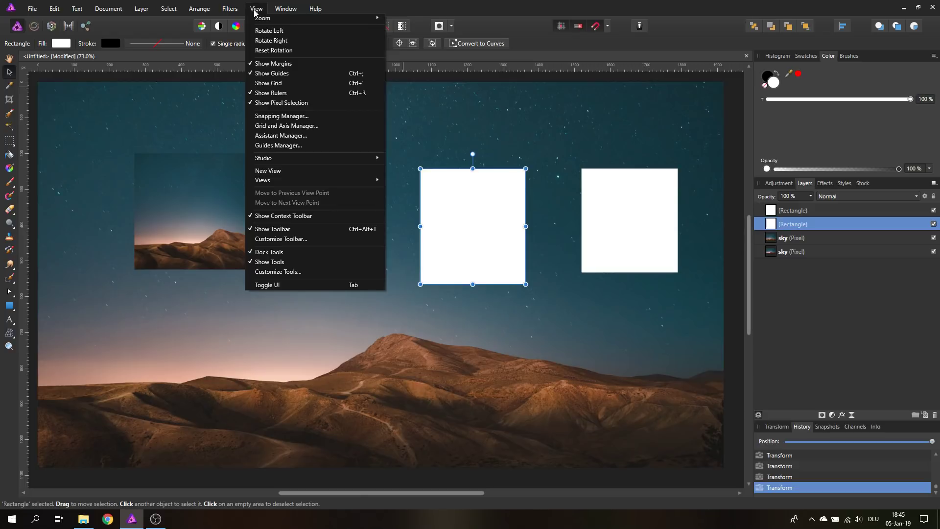
click(281, 116)
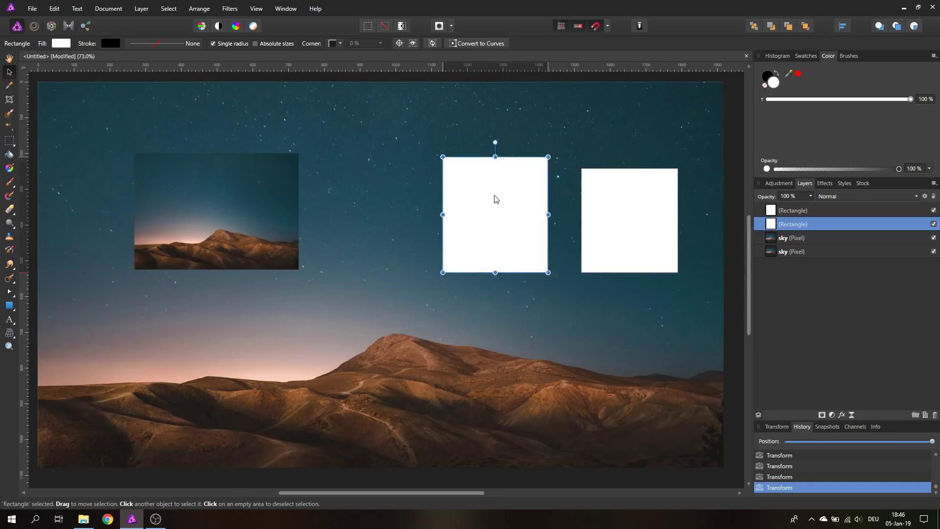
drag(495, 215, 502, 210)
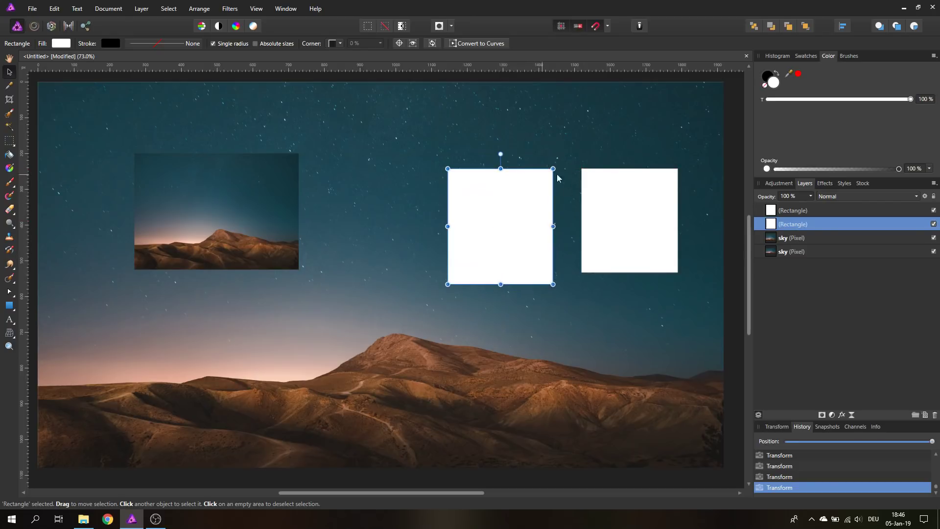
mouse_move(511, 218)
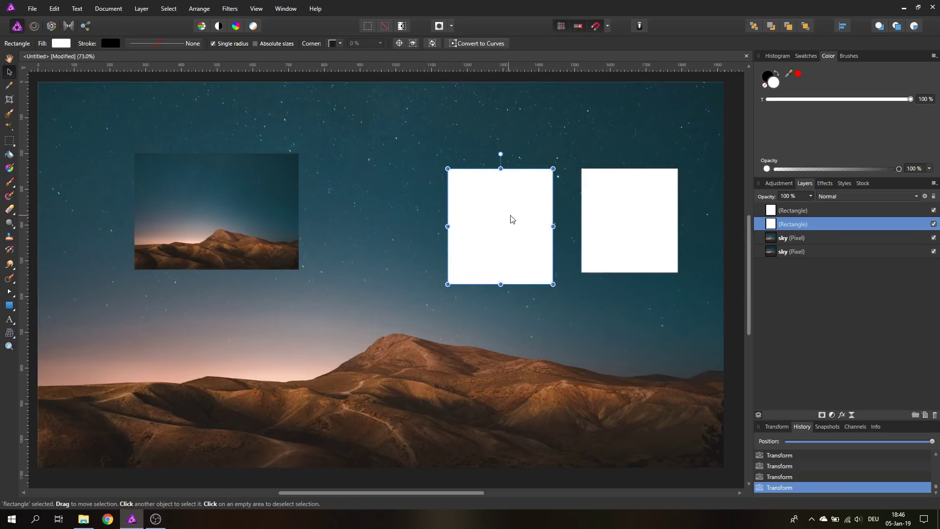
drag(501, 226, 500, 214)
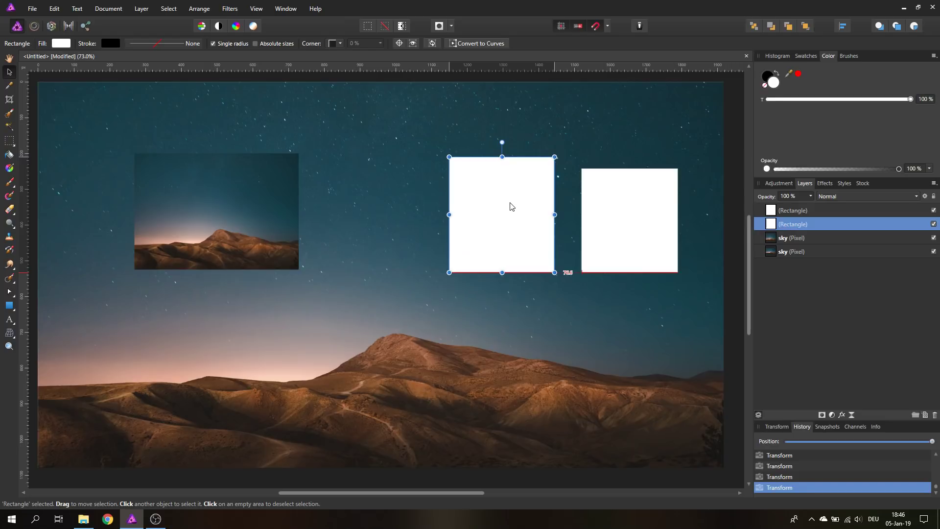
Nudge the middle rectangle toward the right one and lift it higher into the sky
drag(510, 207, 503, 202)
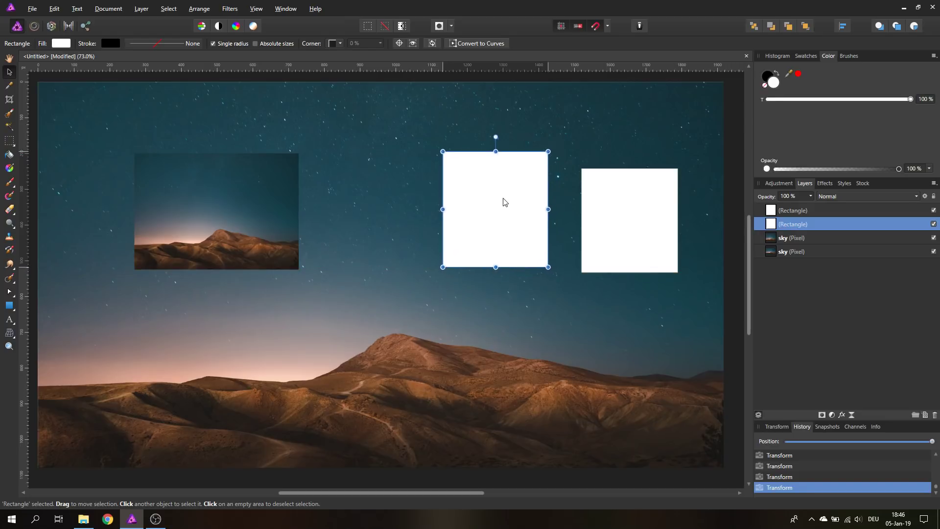
drag(496, 208, 512, 222)
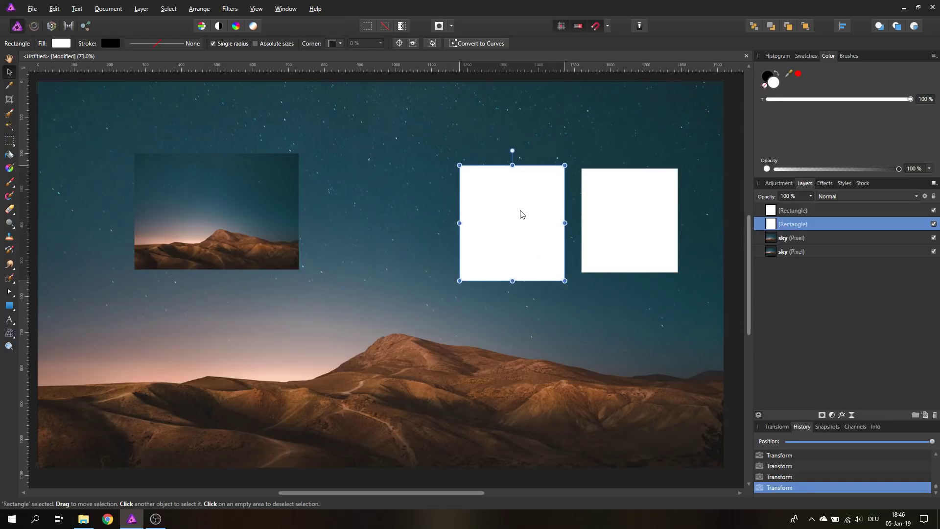
drag(520, 214, 526, 202)
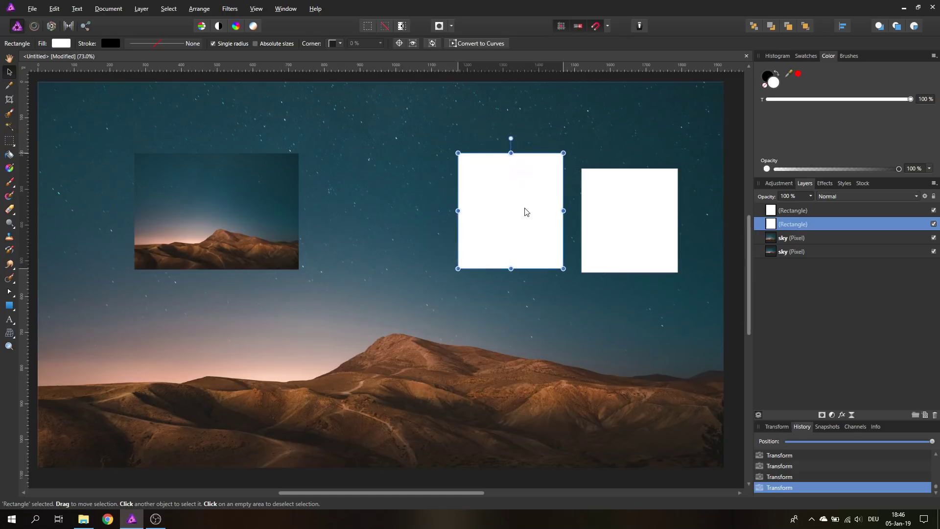
drag(510, 210, 512, 189)
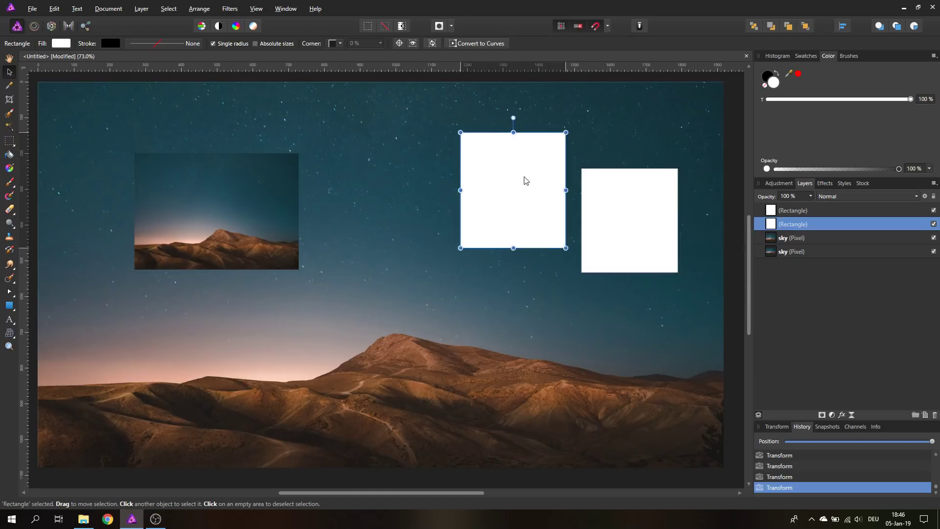
Lower the middle rectangle so it extends below the right rectangle's bottom edge
drag(525, 180, 509, 226)
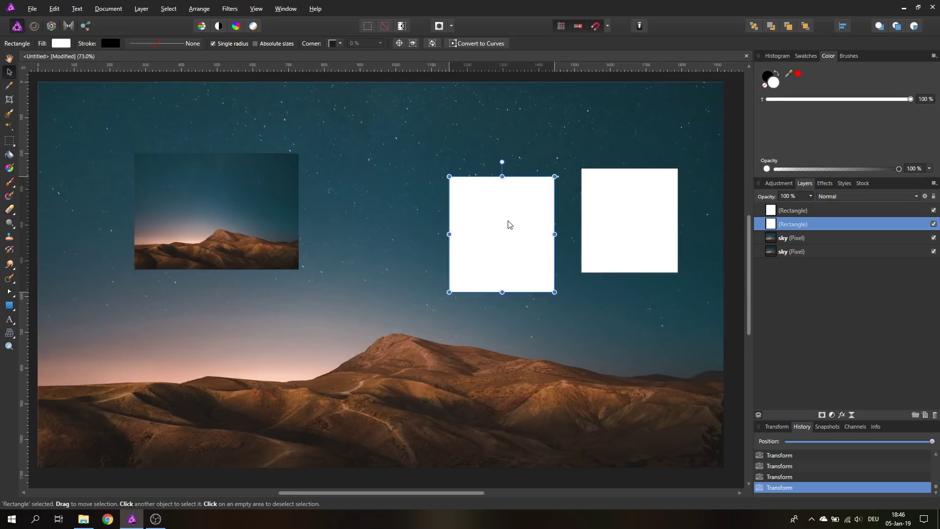
drag(509, 224, 519, 259)
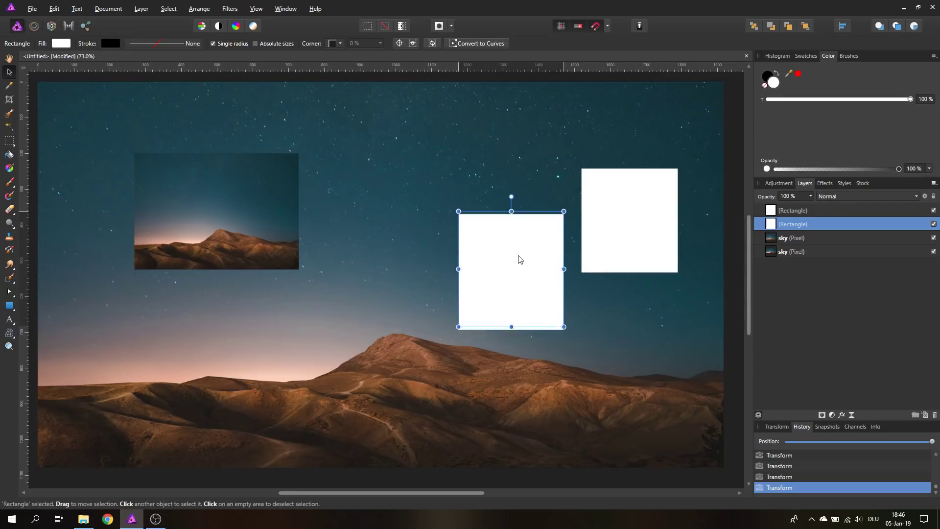
drag(511, 268, 511, 263)
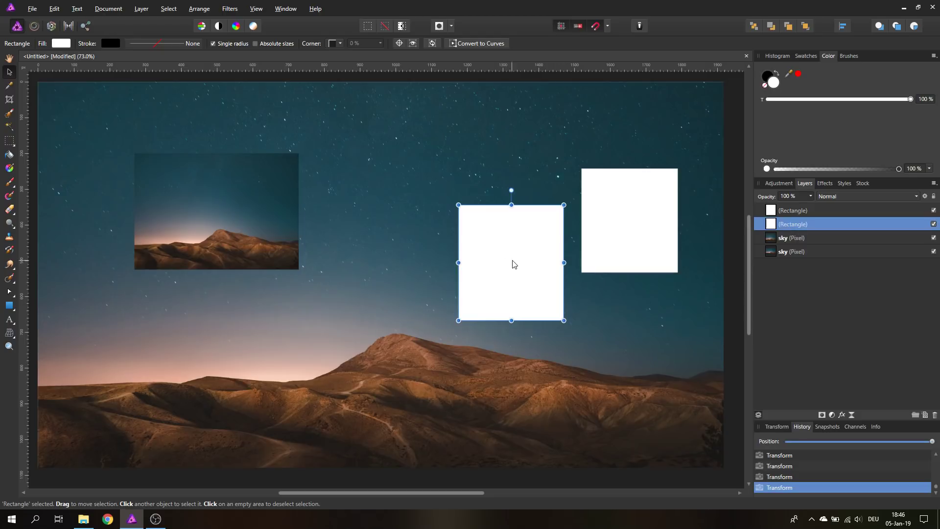
drag(512, 262, 508, 253)
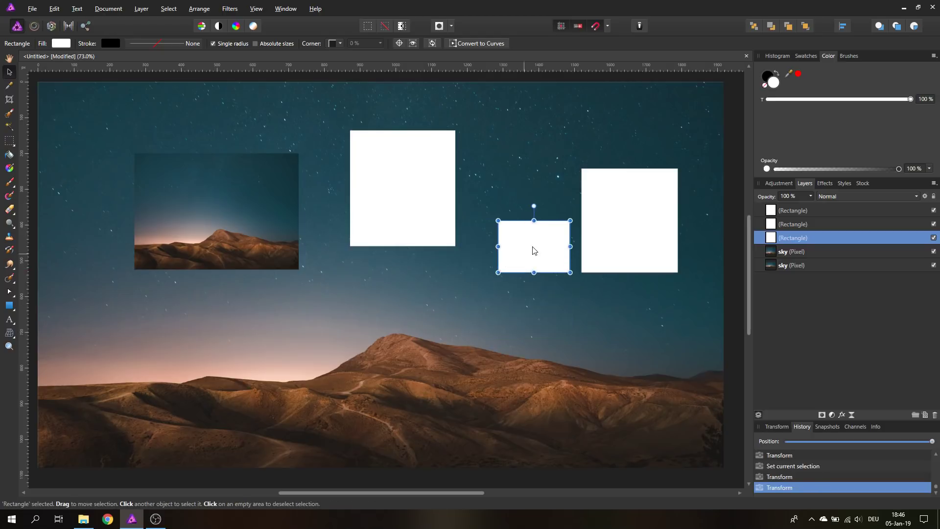
Drop the small rectangle below the others and set the upper one beside the tall one
drag(533, 246, 478, 188)
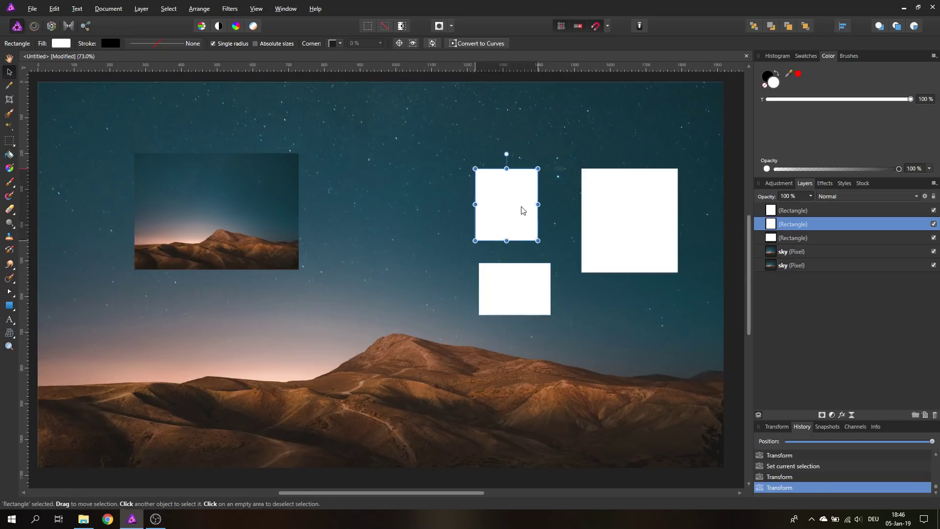
drag(505, 205, 527, 212)
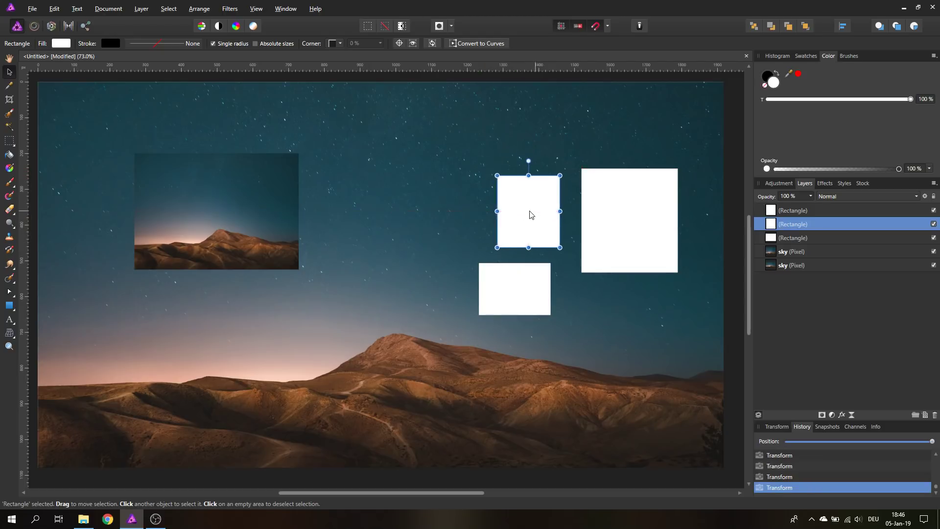
mouse_move(434, 226)
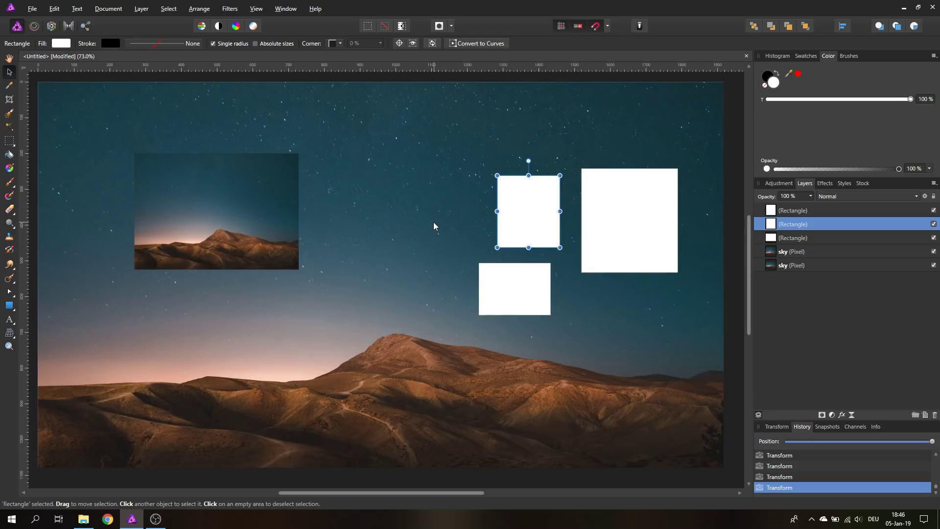
mouse_move(530, 223)
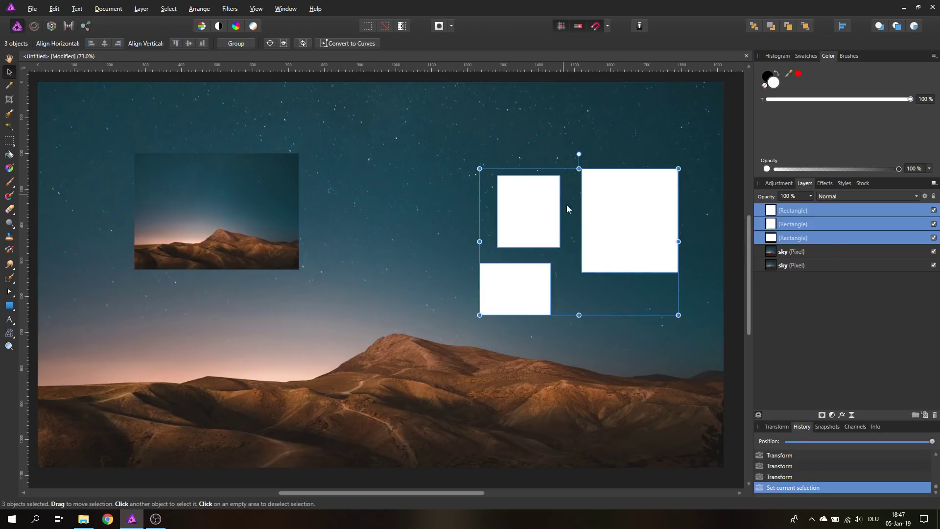
mouse_move(629, 165)
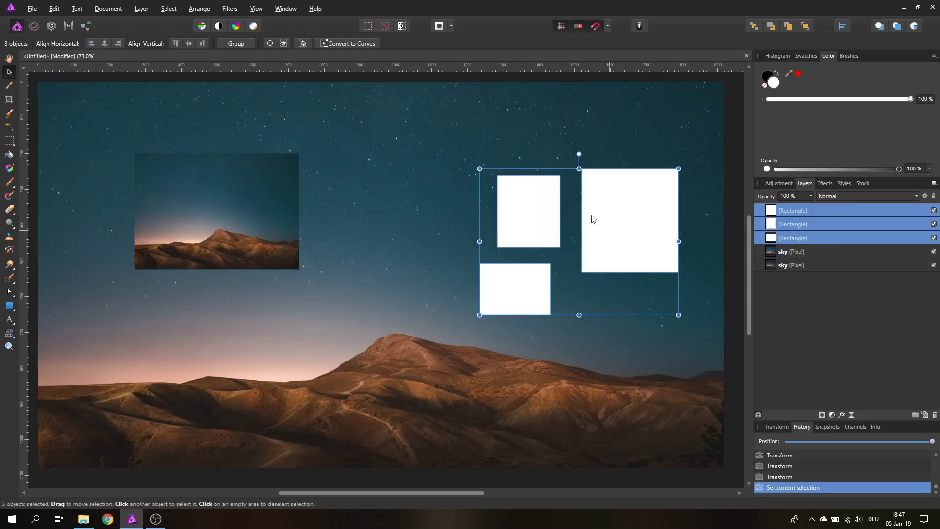
mouse_move(514, 297)
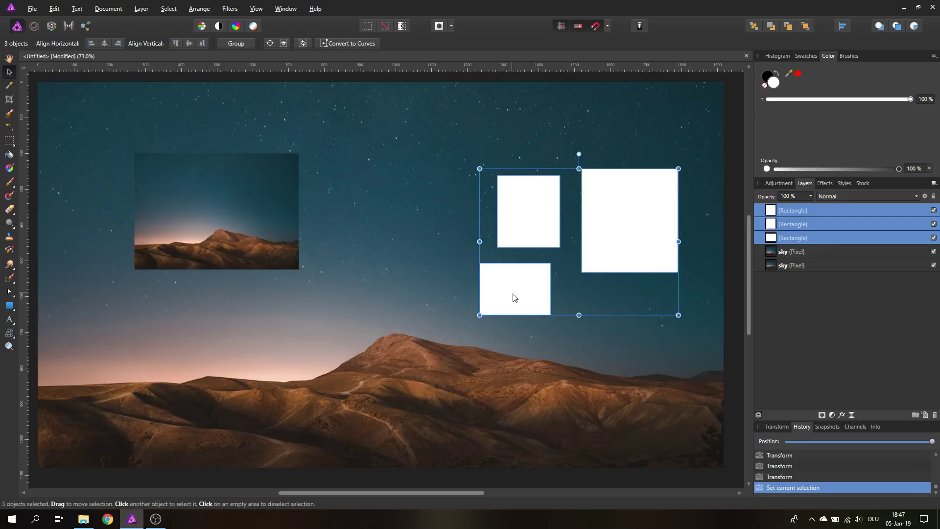
mouse_move(535, 289)
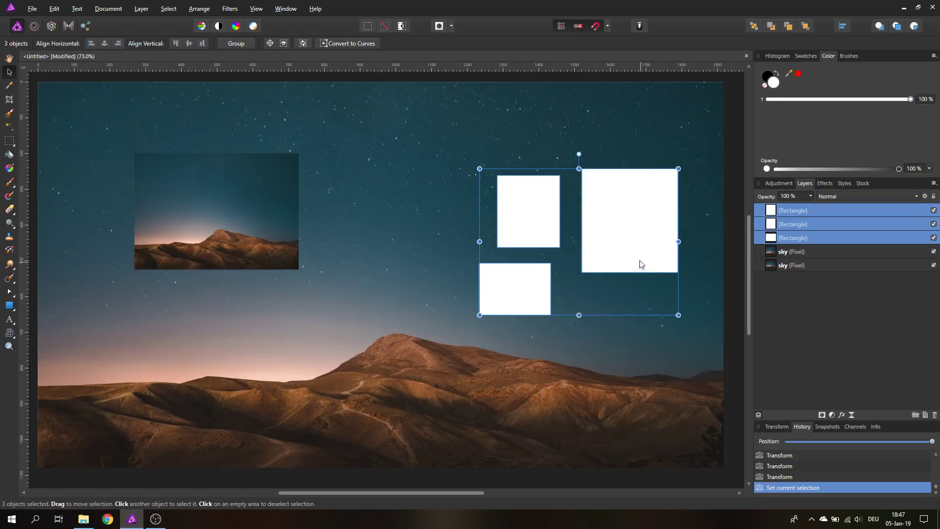
Bring up the context menu for the three selected rectangles
right_click(602, 220)
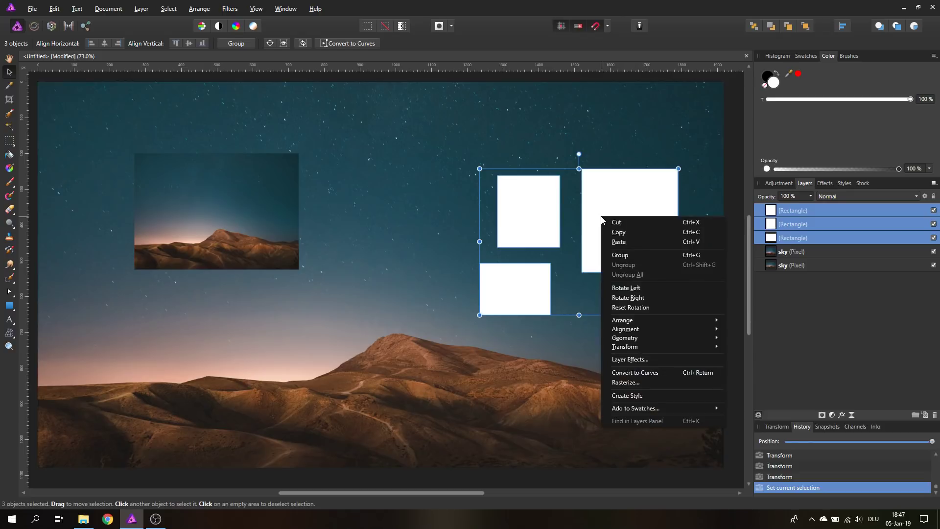
mouse_move(619, 254)
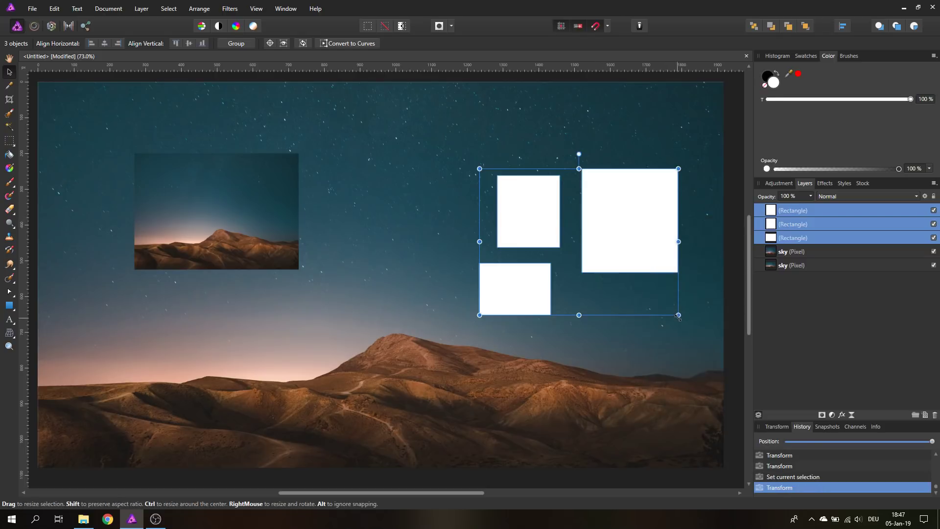
Scale the three selected rectangles together, shrinking, flattening and stretching them taller
drag(677, 314, 613, 246)
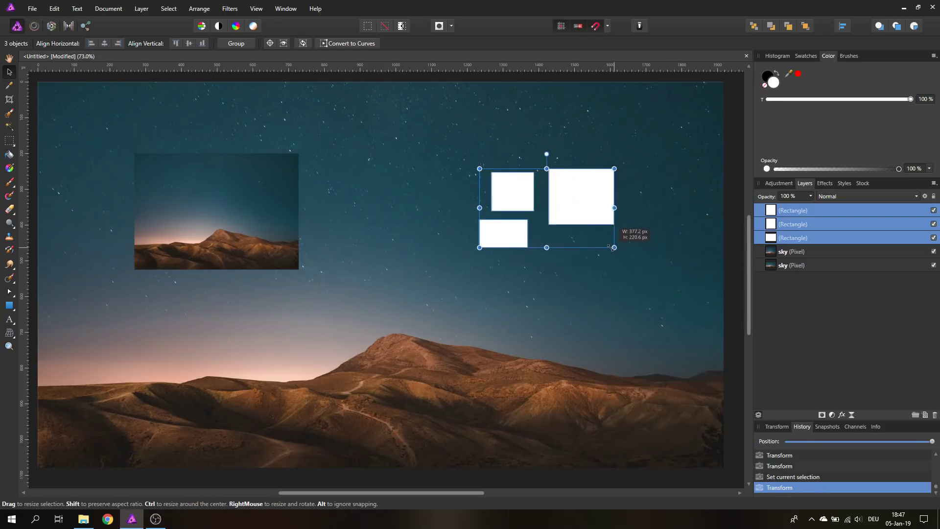
drag(613, 246, 524, 288)
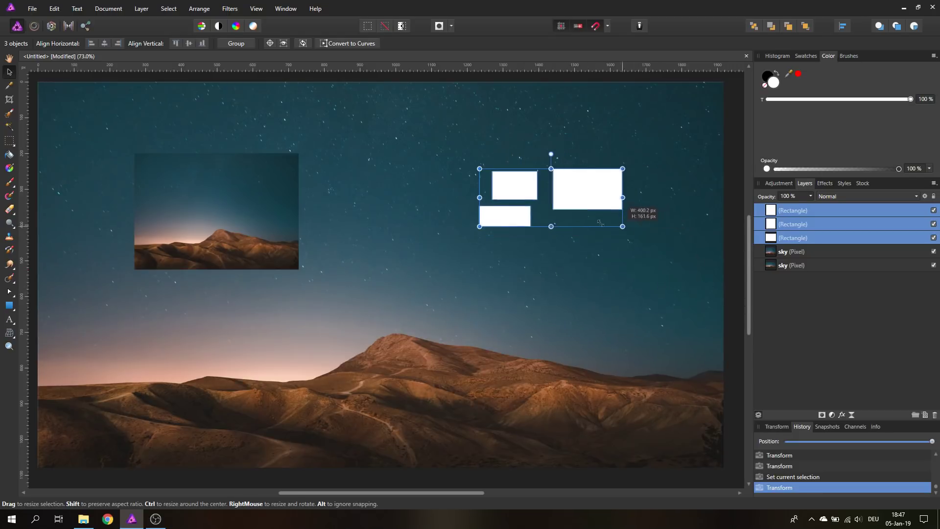
drag(623, 226, 630, 345)
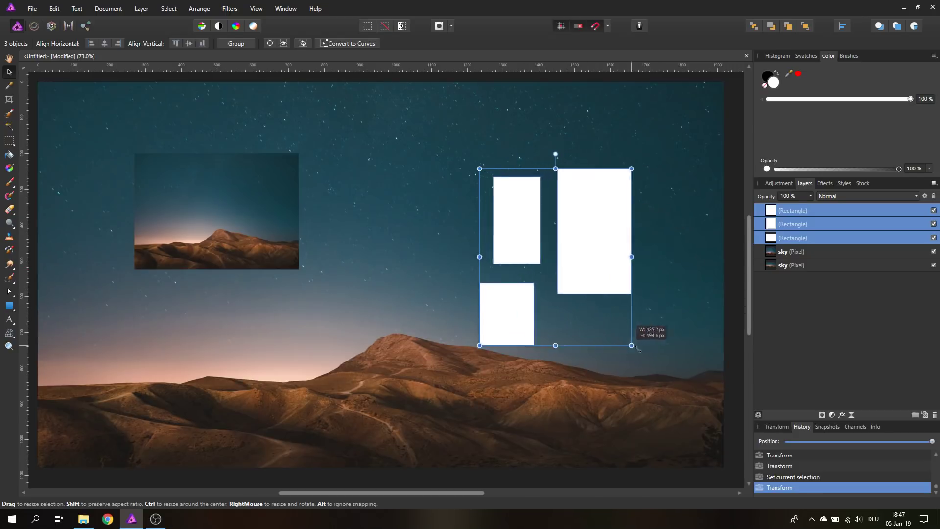
drag(630, 345, 659, 240)
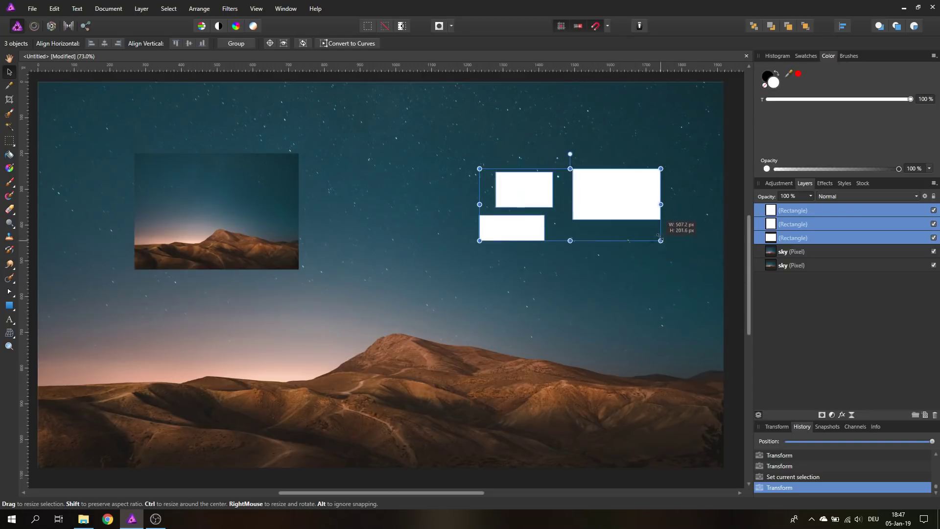
drag(660, 240, 648, 336)
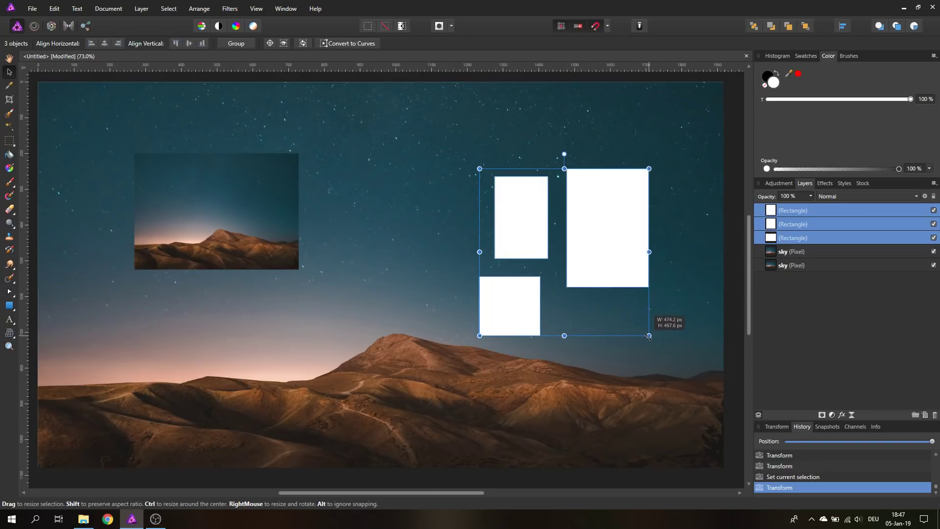
Shrink and enlarge the cluster repeatedly, settling it slightly smaller than originally
drag(649, 334, 550, 229)
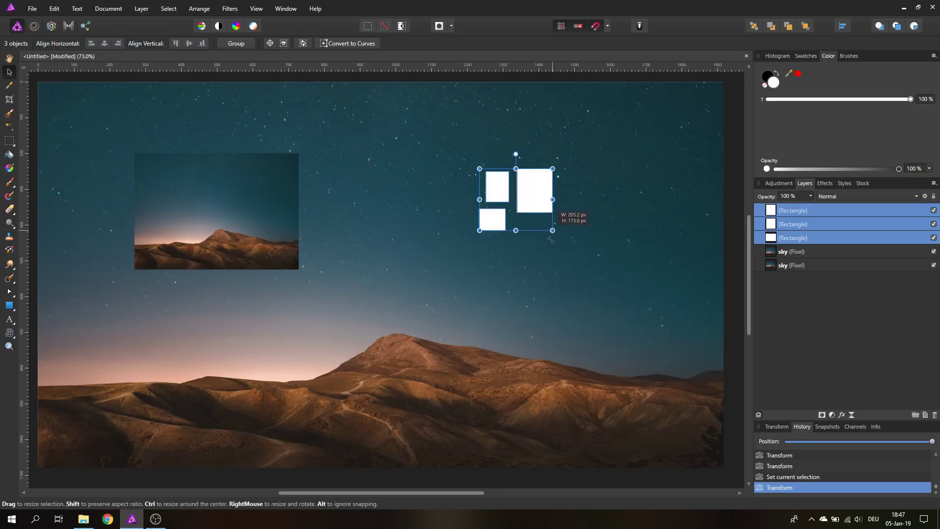
drag(551, 229, 630, 281)
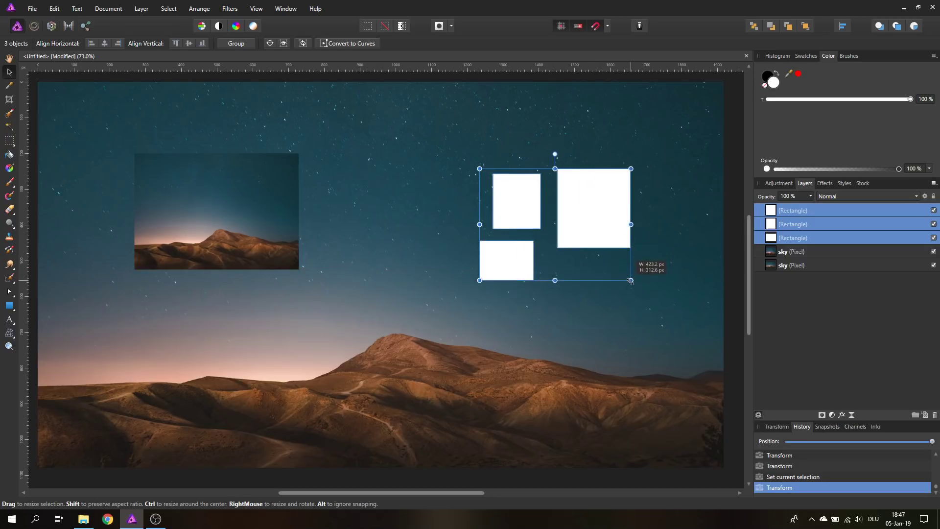
drag(629, 280, 542, 214)
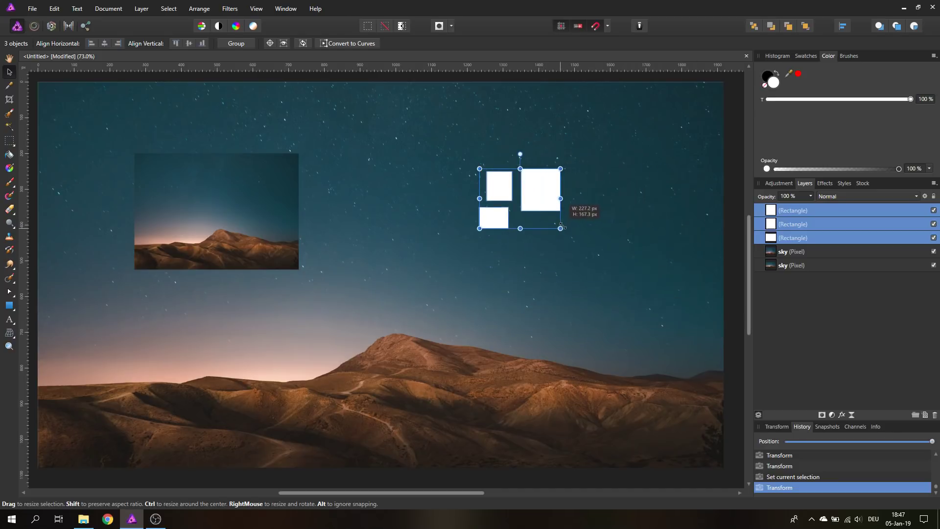
drag(562, 227, 616, 269)
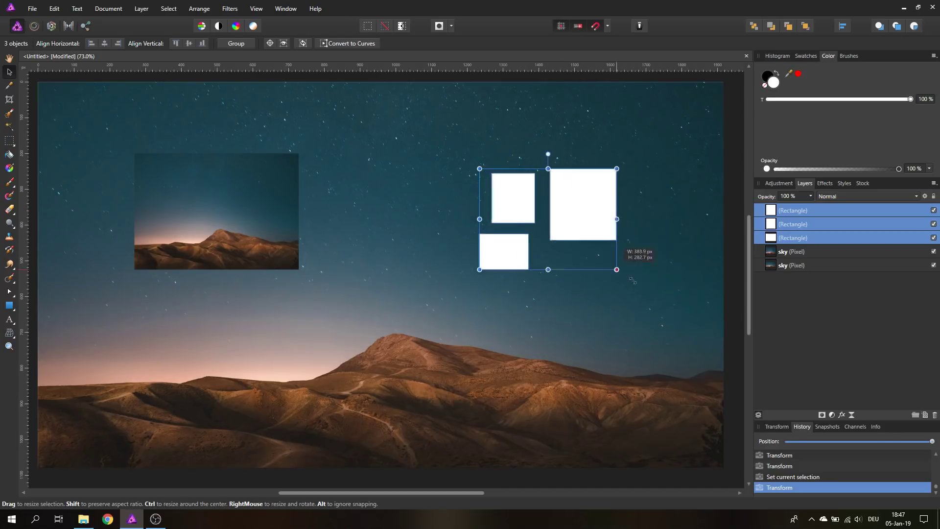
drag(616, 270, 640, 288)
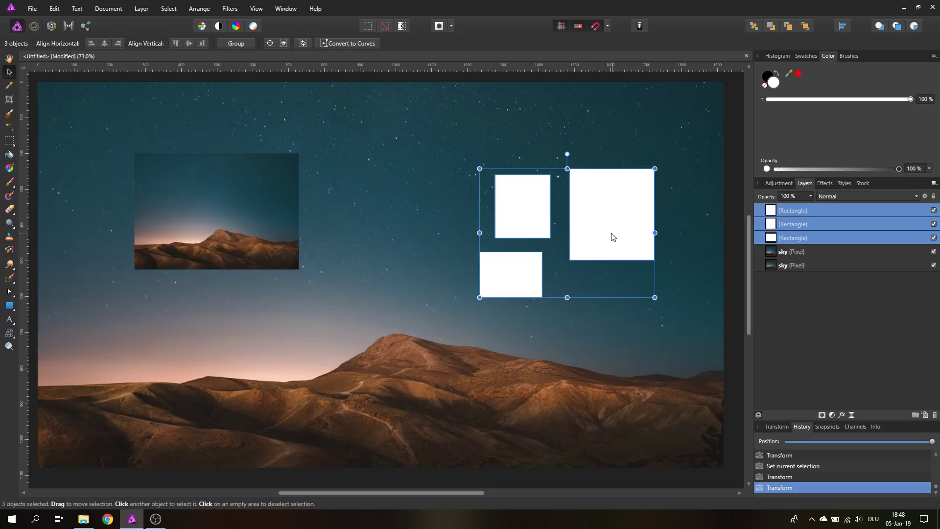
Slide the cluster left and back, then pull off a duplicate of the three rectangles
drag(609, 234, 463, 233)
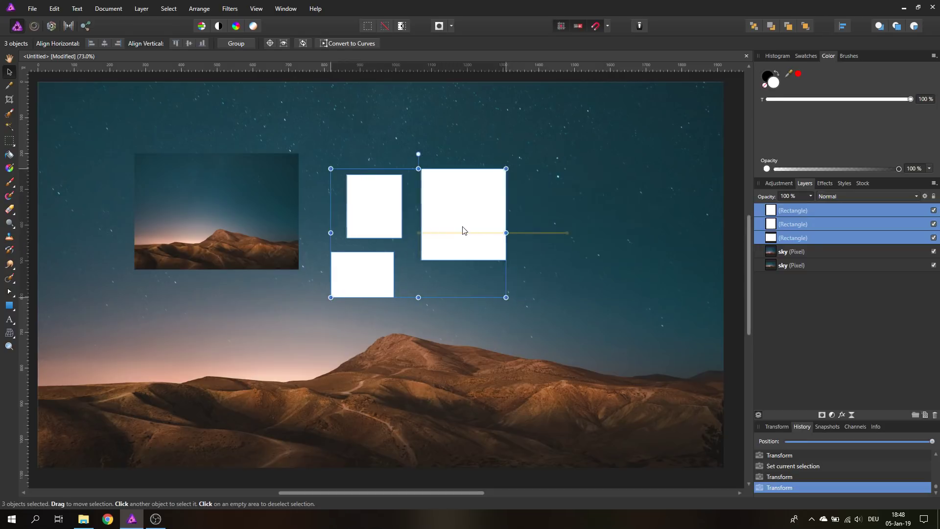
drag(461, 231, 554, 231)
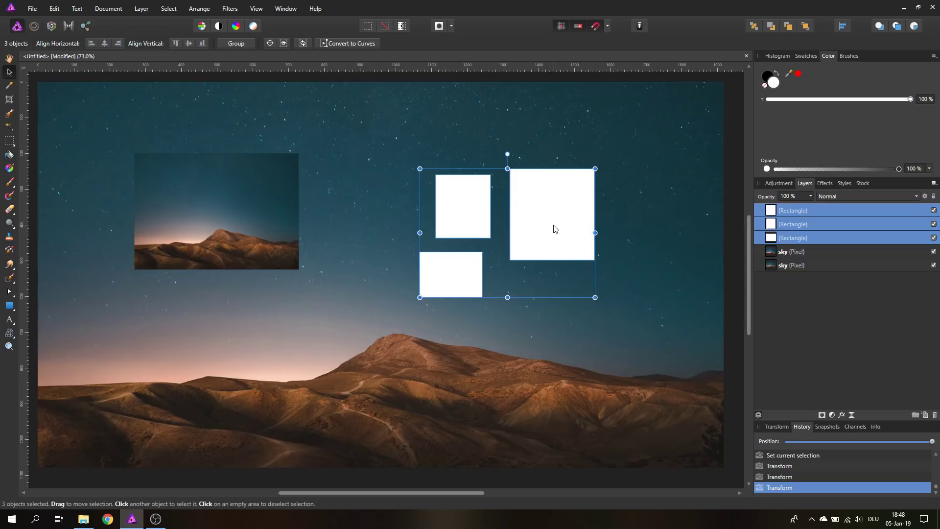
drag(555, 229, 486, 196)
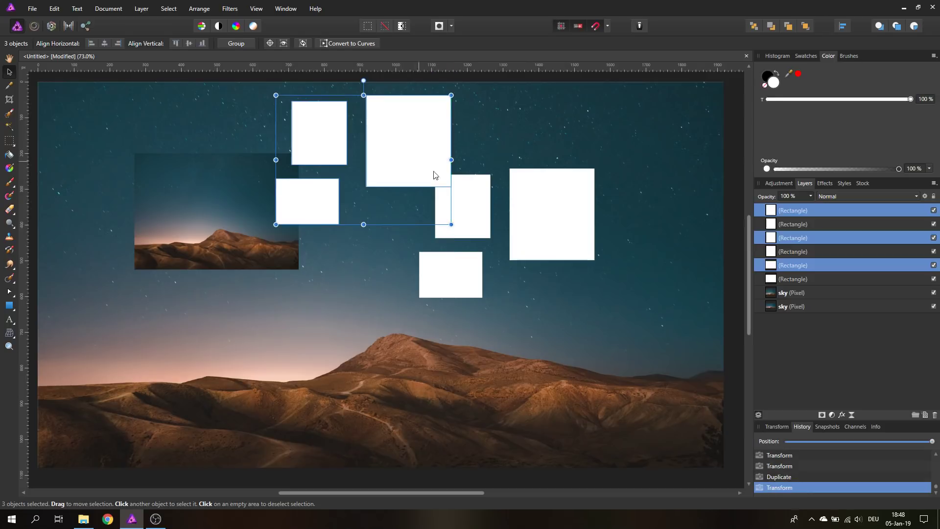
mouse_move(457, 233)
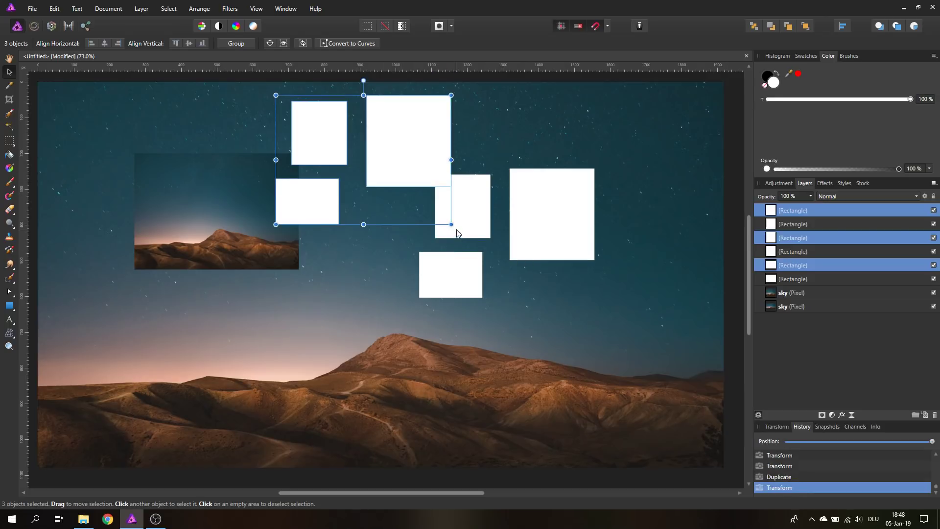
Shrink the duplicate cluster small and place it just below the original cluster
drag(451, 225, 344, 144)
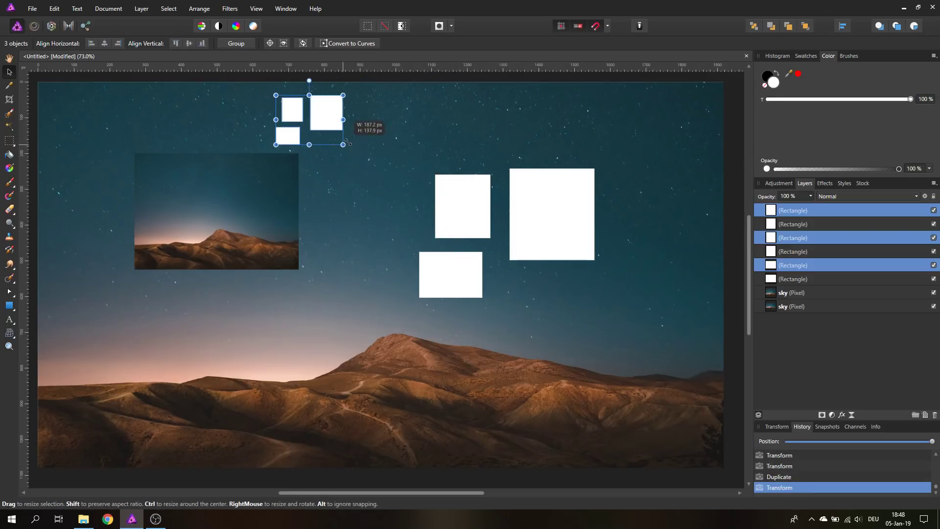
drag(308, 118, 362, 130)
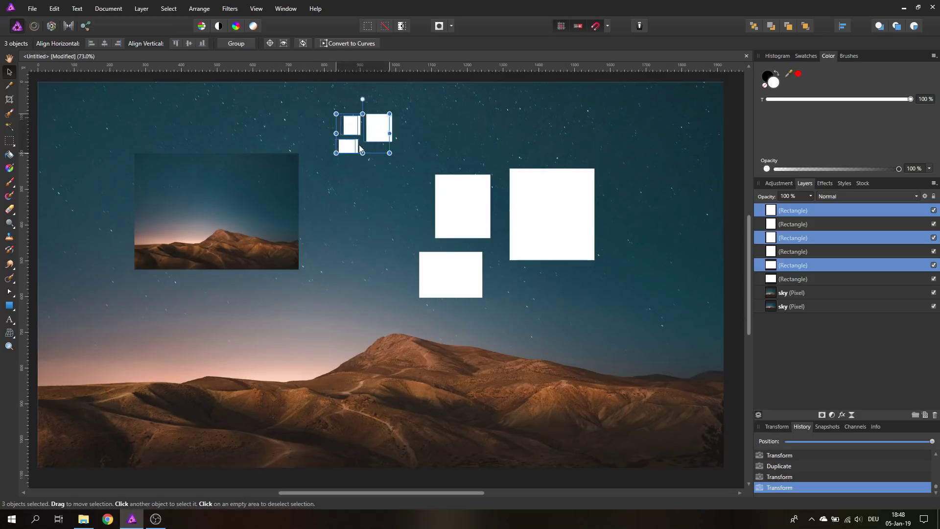
drag(361, 132, 517, 285)
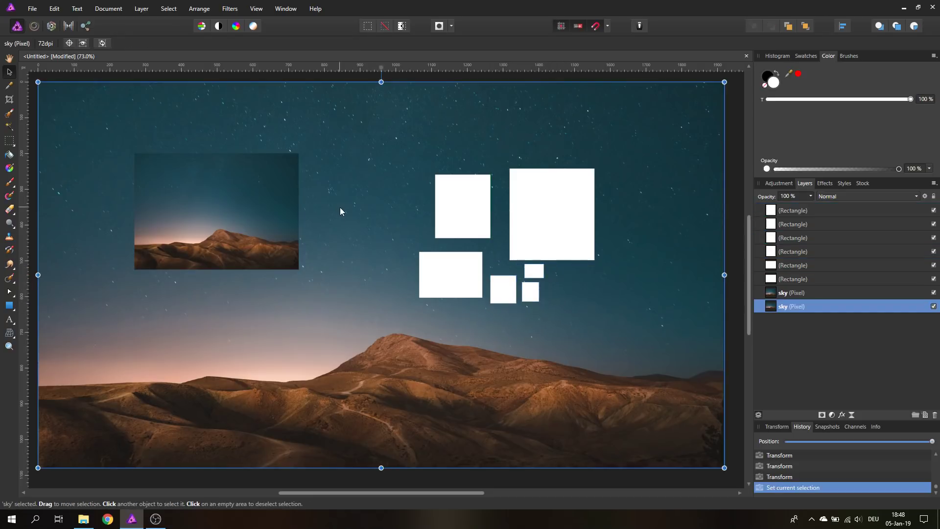
mouse_move(409, 417)
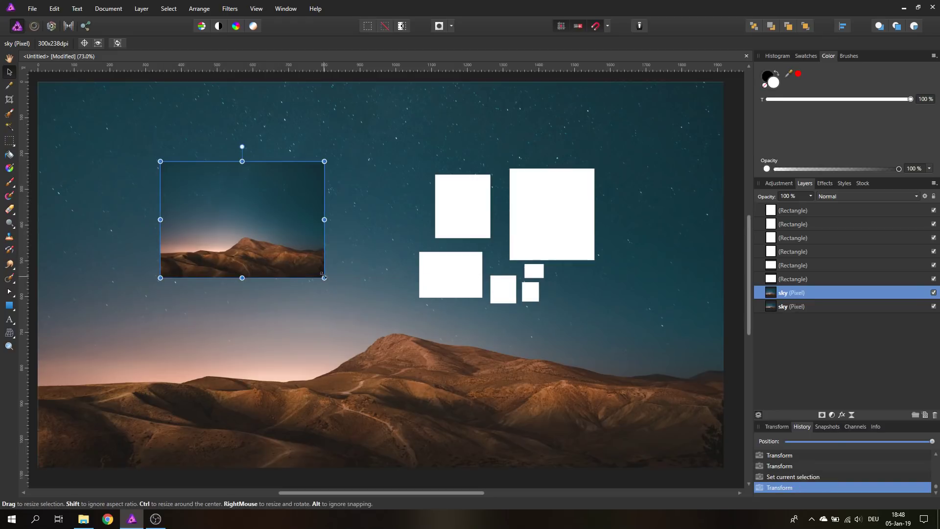
Resize the small photo copy, place it in the upper left, and pick a white rectangle
drag(324, 277, 393, 331)
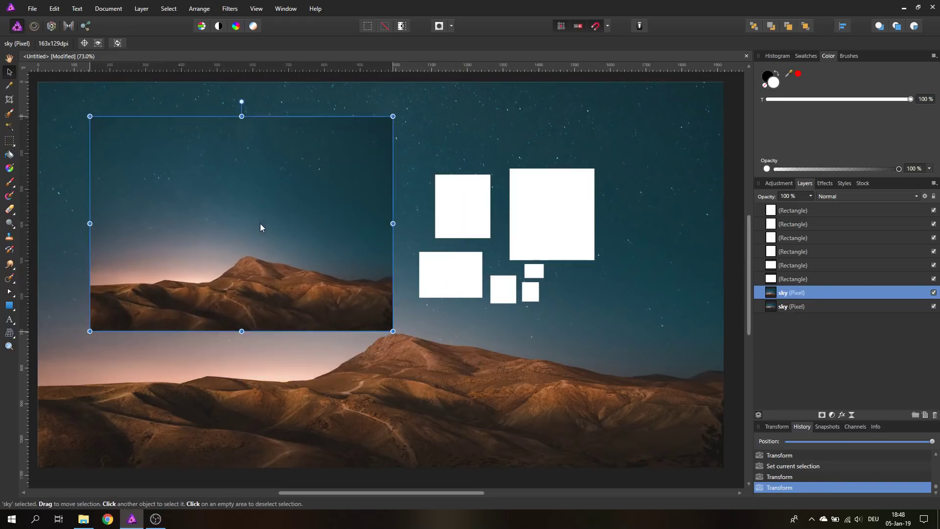
drag(260, 228, 274, 223)
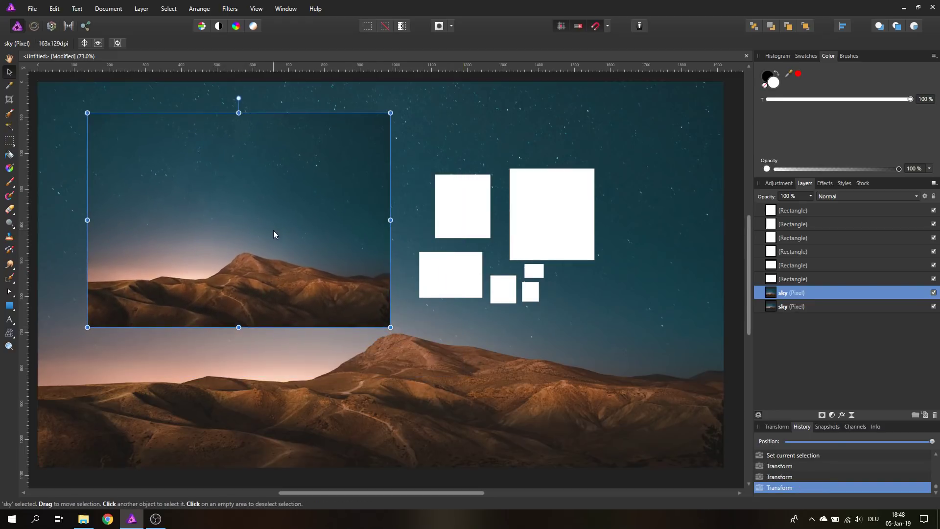
mouse_move(832, 220)
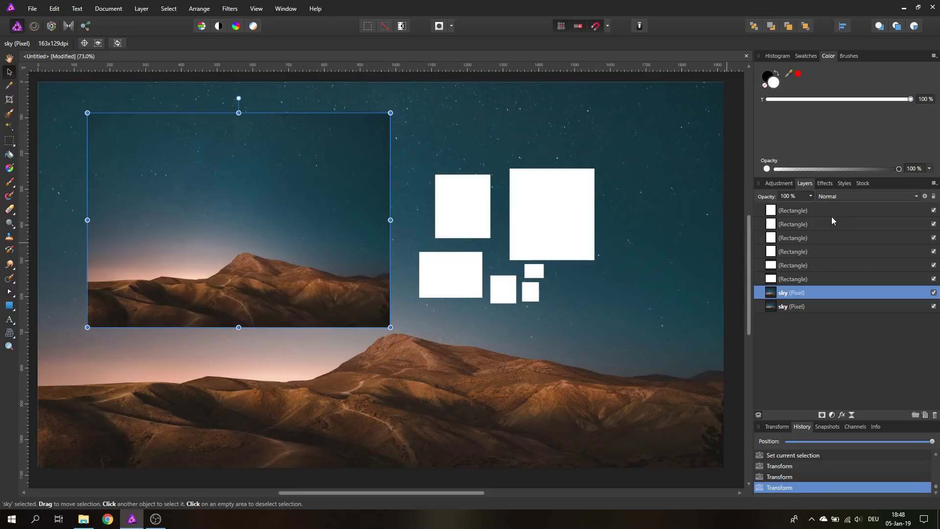
click(502, 290)
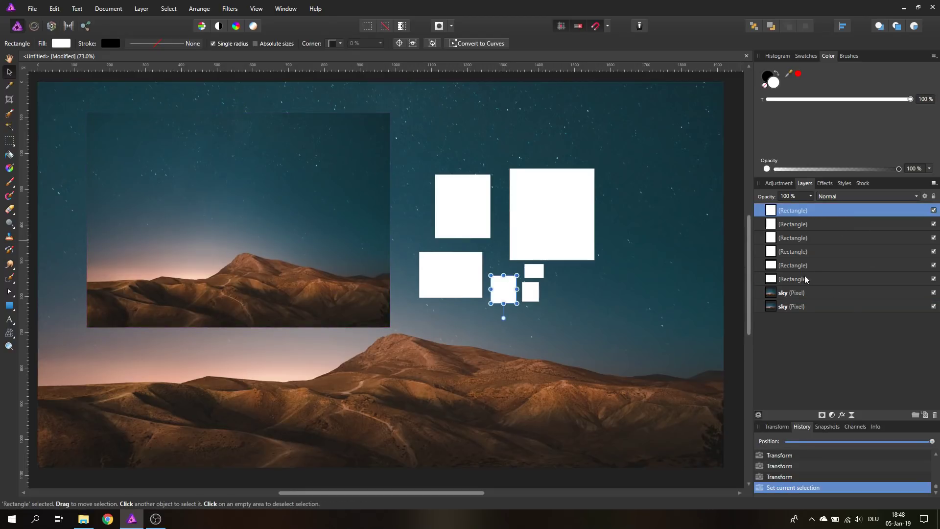
Delete the white rectangles and marquee-select the area around the mountain peak for moving
key(Delete)
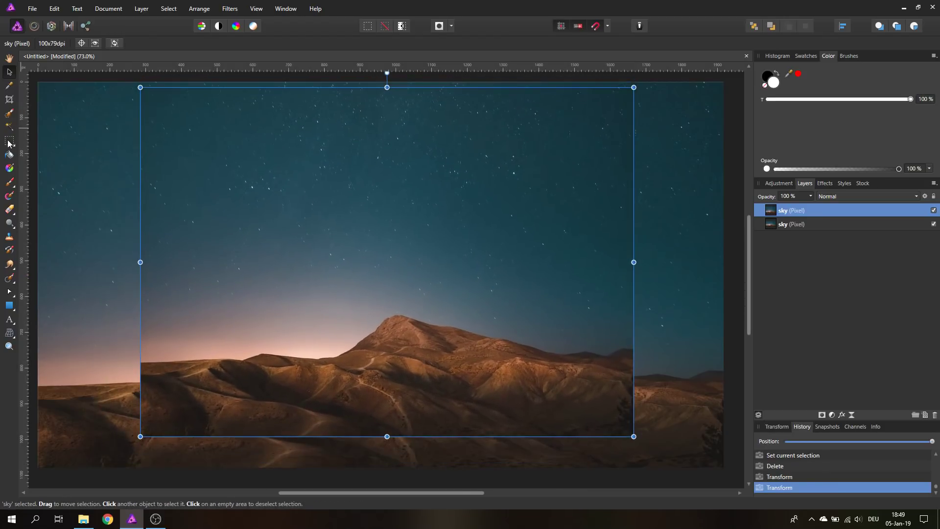
drag(329, 274, 496, 370)
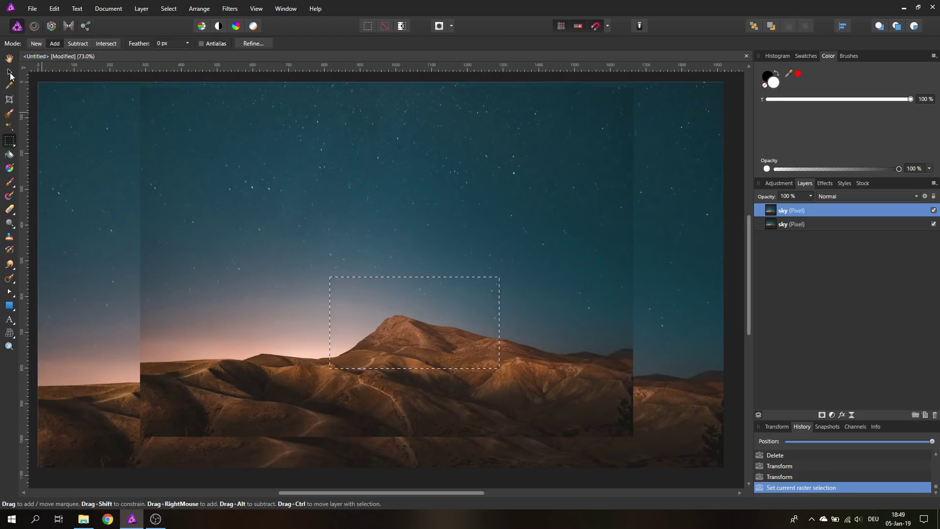
click(9, 72)
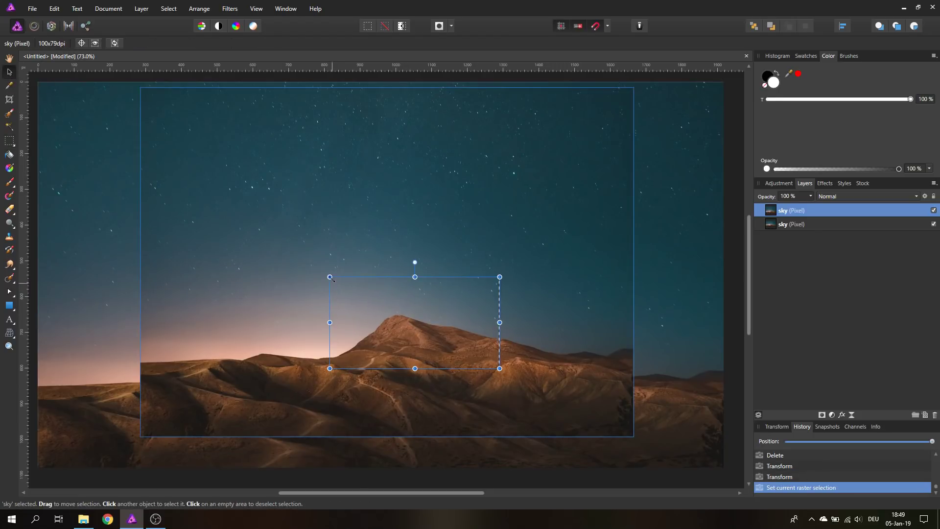
mouse_move(495, 285)
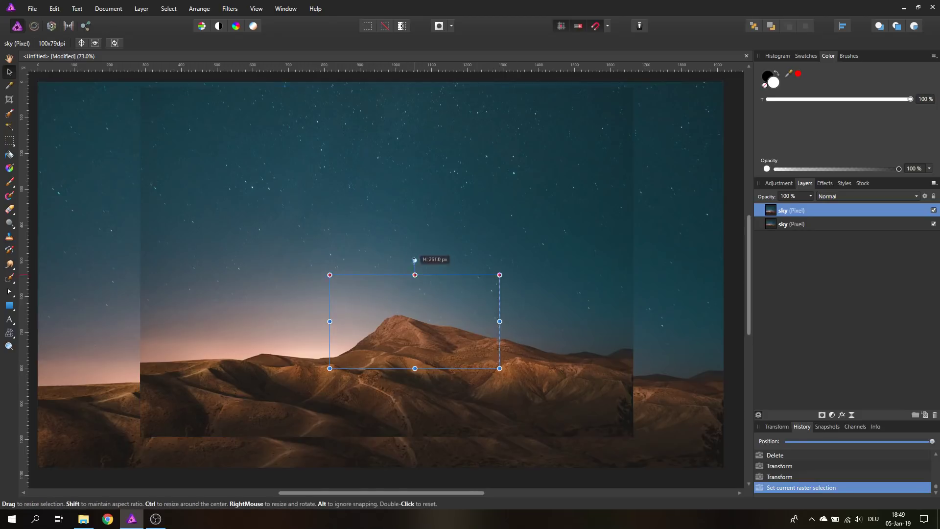
Stretch the selected peak taller, move it up into the sky and rotate it to a tilt
drag(414, 274, 414, 112)
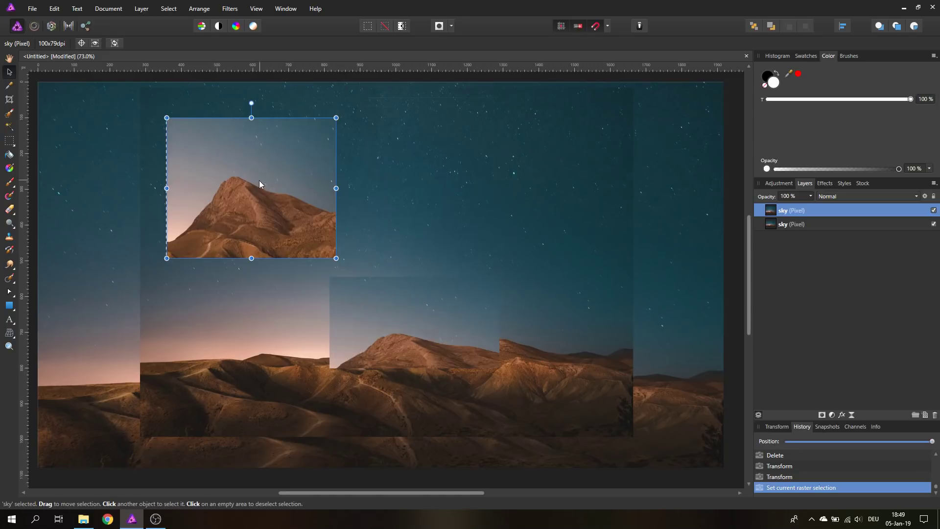
drag(260, 184, 412, 245)
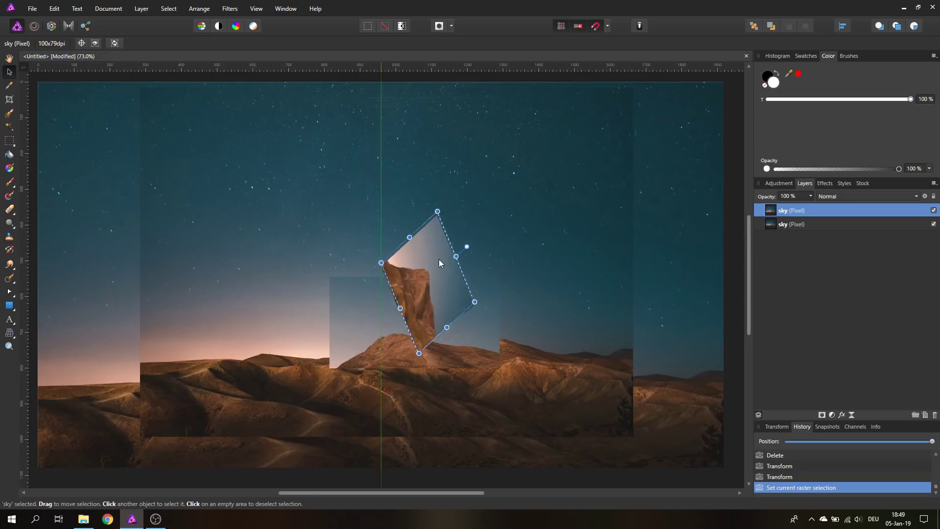
drag(438, 263, 456, 274)
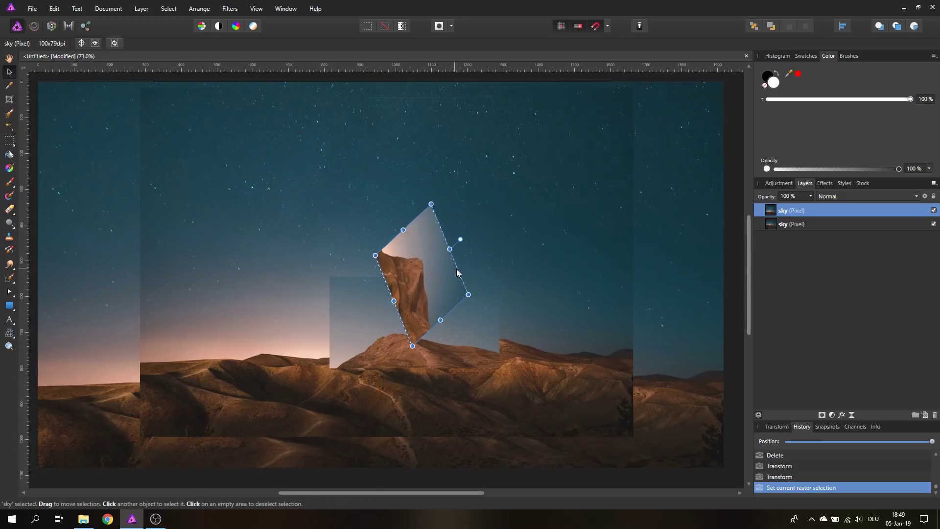
mouse_move(441, 298)
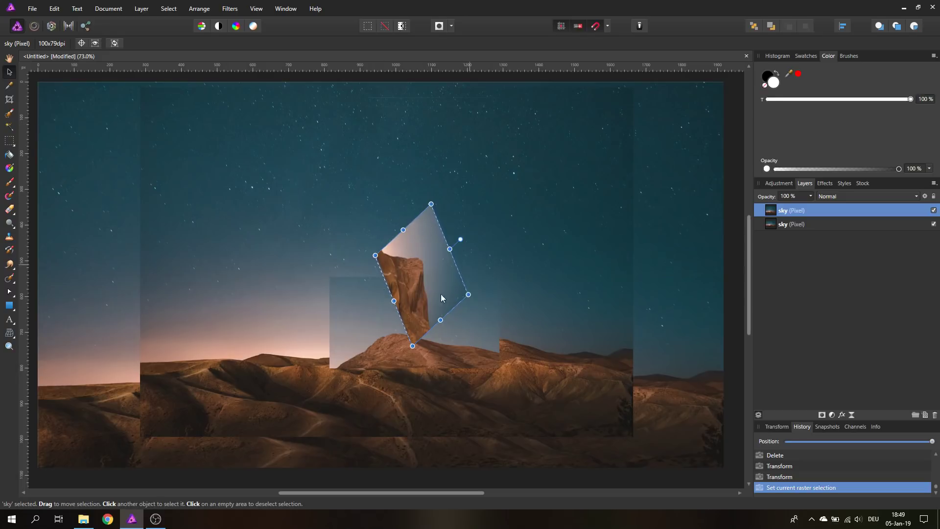
mouse_move(551, 250)
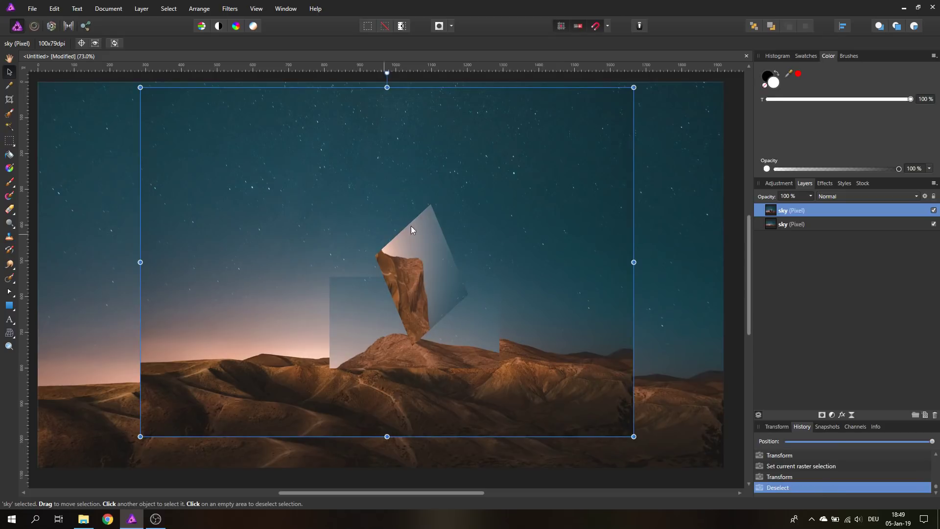
mouse_move(423, 271)
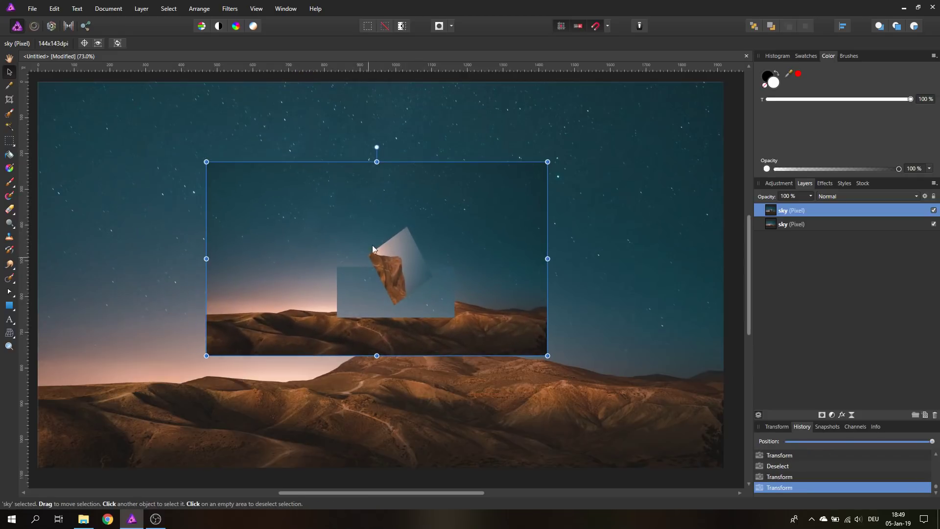
mouse_move(396, 251)
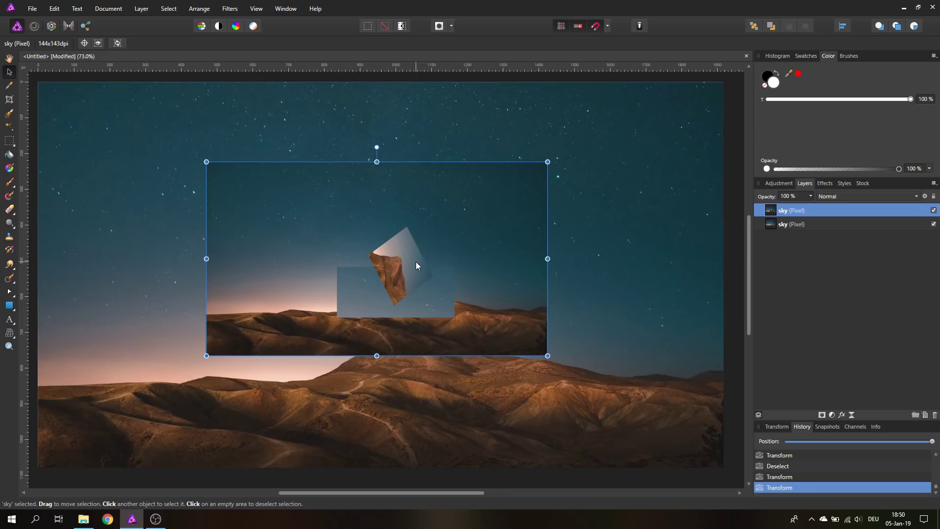
mouse_move(412, 267)
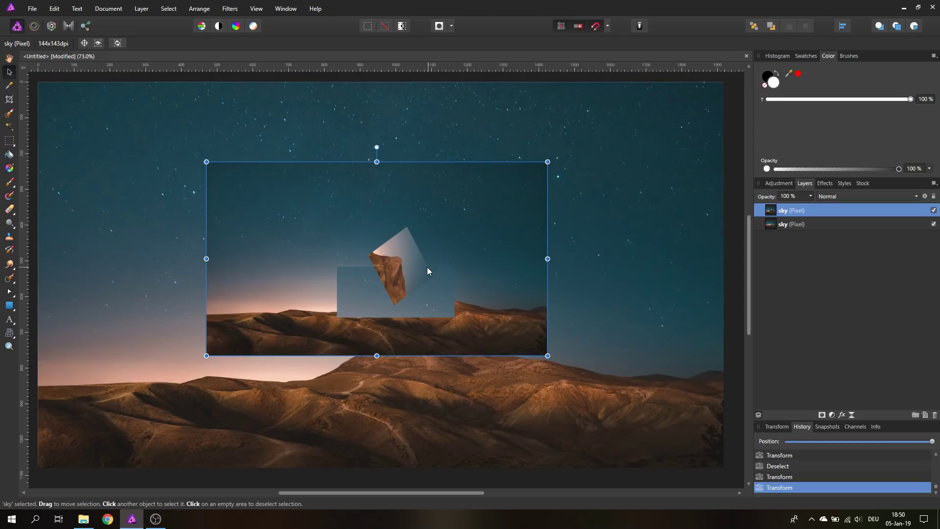
mouse_move(426, 263)
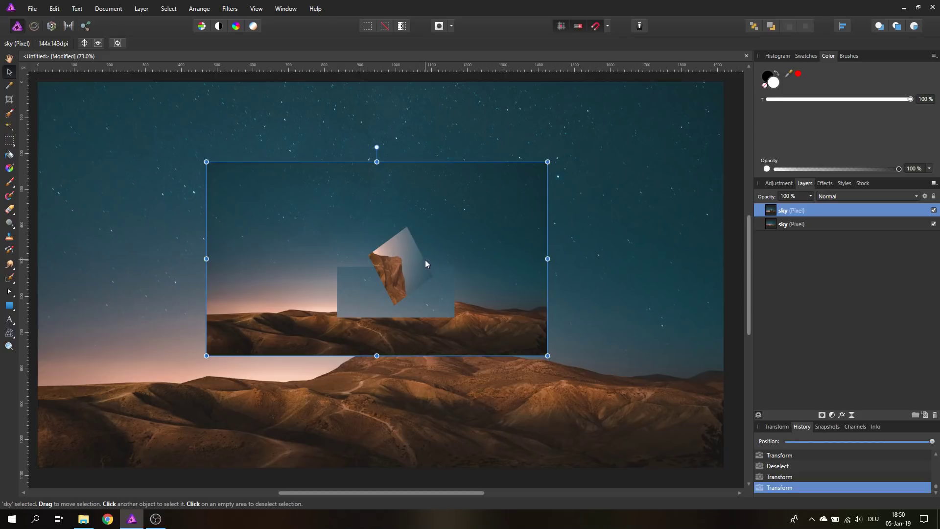
mouse_move(417, 255)
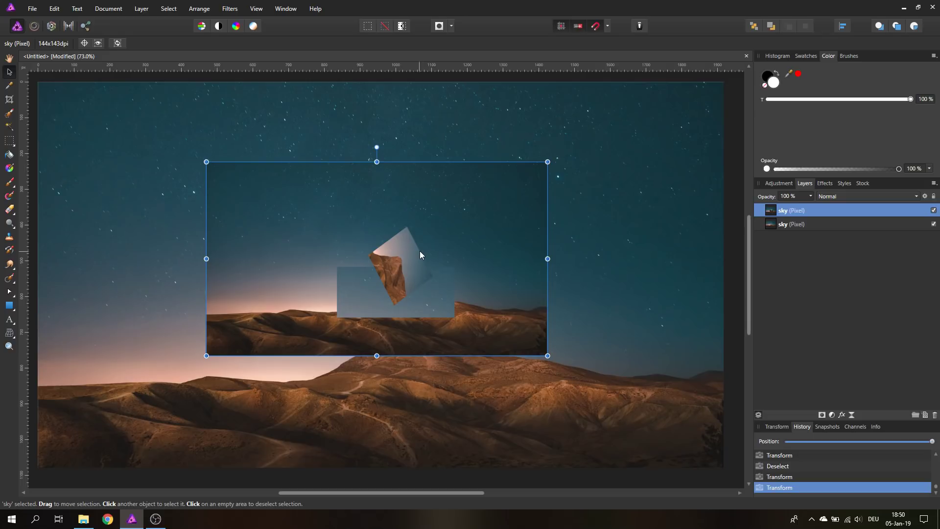
mouse_move(408, 252)
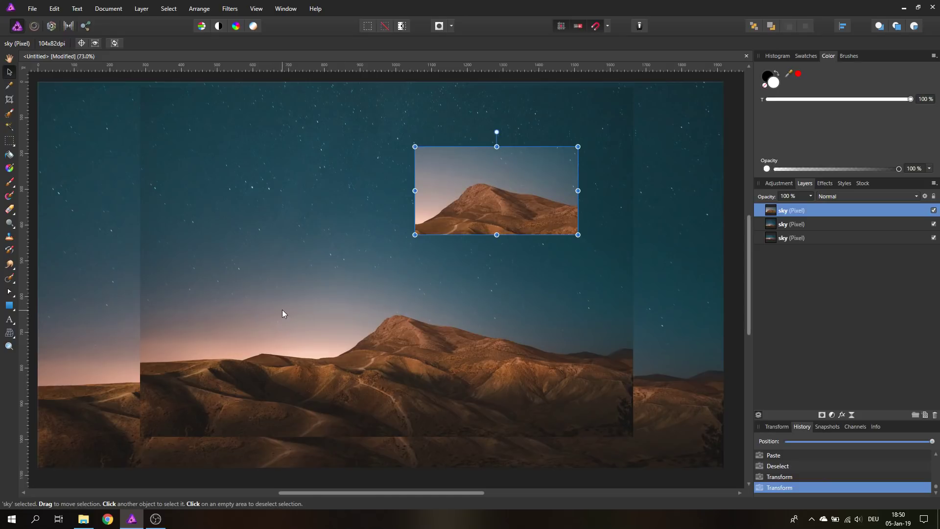
mouse_move(283, 324)
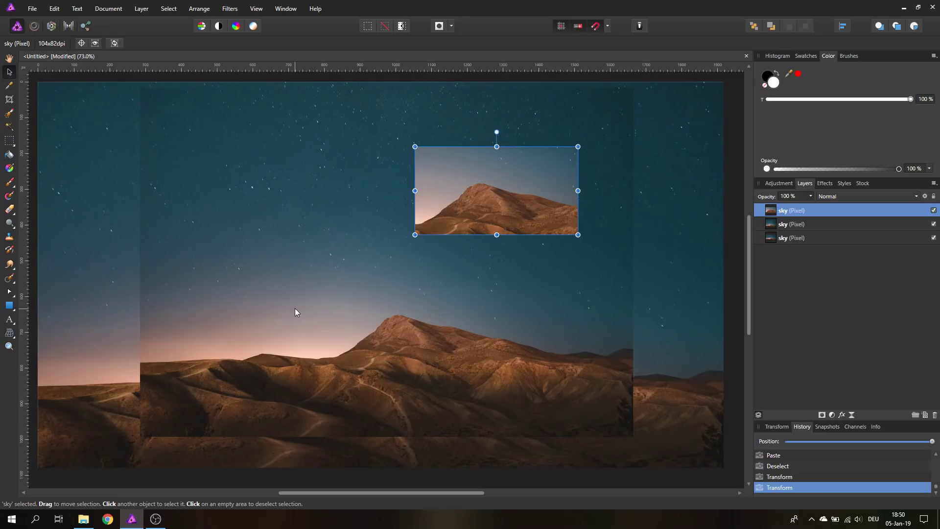
Drag the pasted peak layer up toward the right, just above the main peak
drag(495, 191, 536, 164)
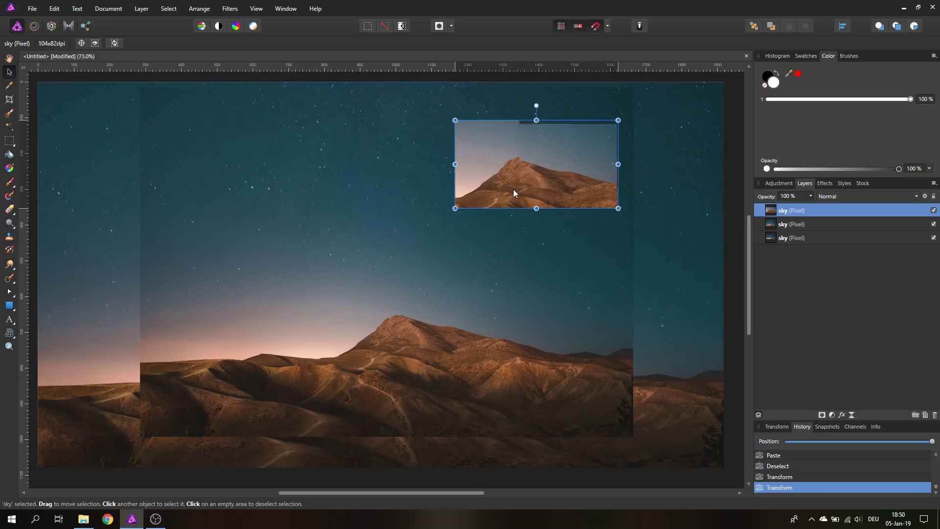
drag(512, 193, 477, 284)
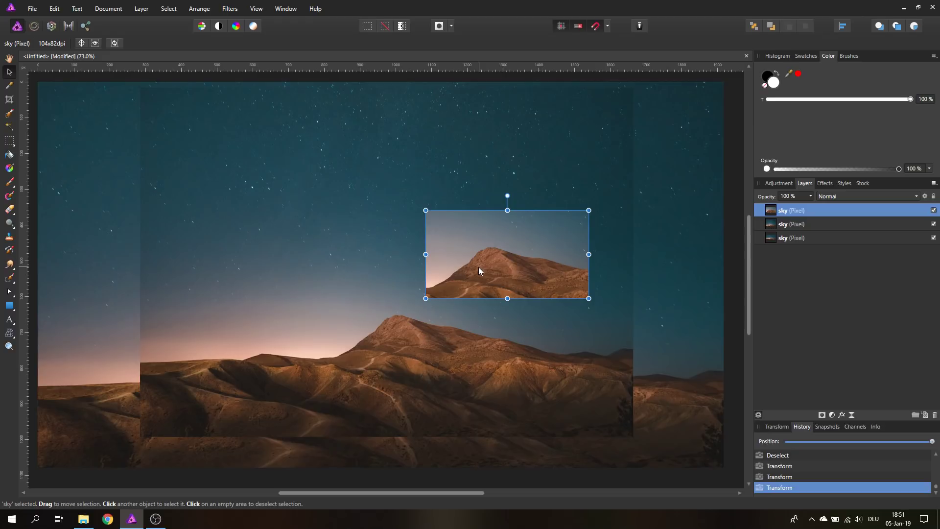
mouse_move(479, 268)
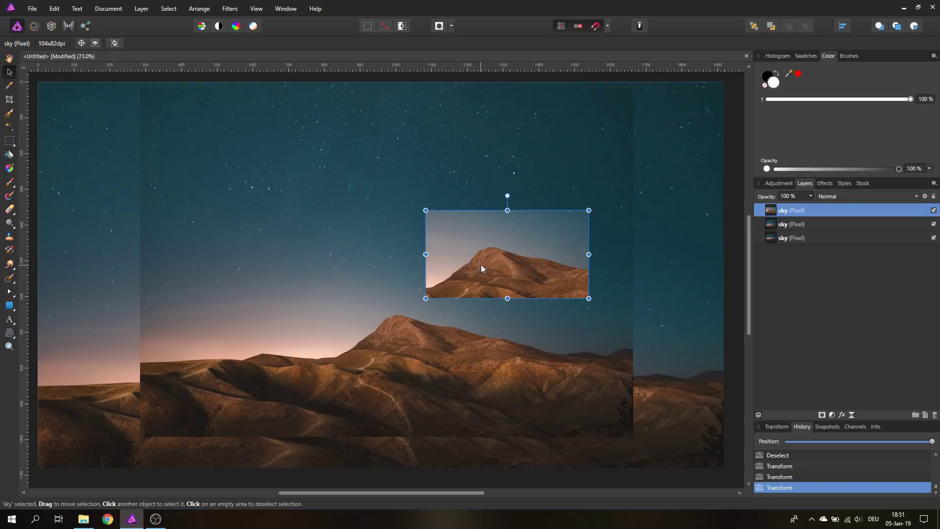
Drag the pasted peak layer down-left so it overlaps the original mountain peak
drag(506, 254, 418, 326)
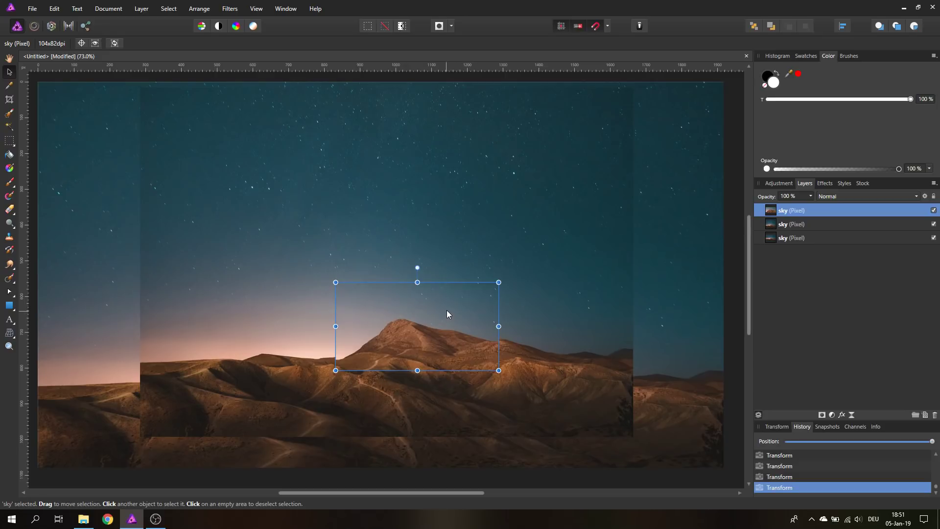
mouse_move(458, 309)
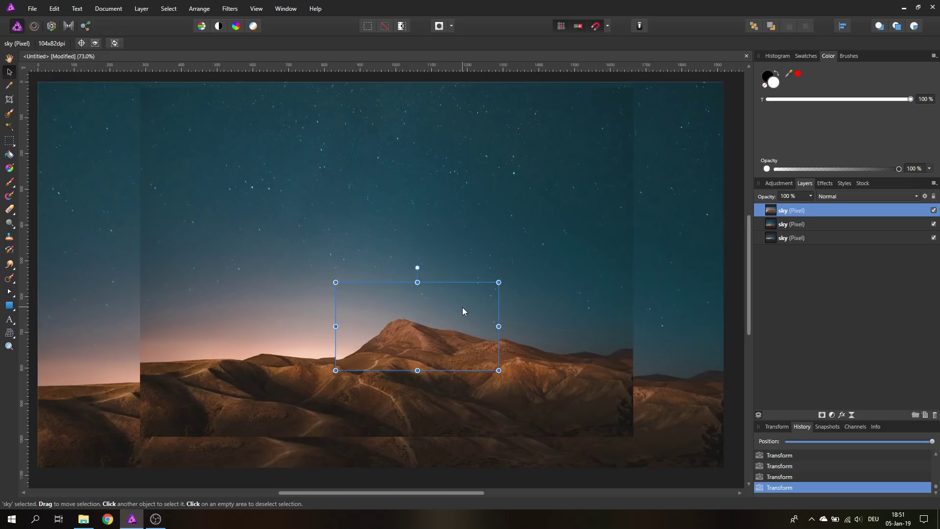
mouse_move(459, 309)
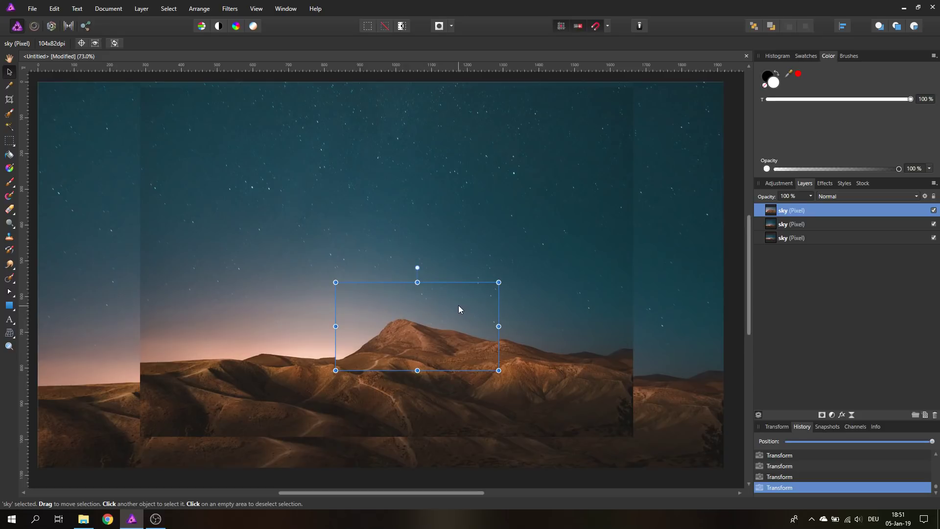
mouse_move(460, 306)
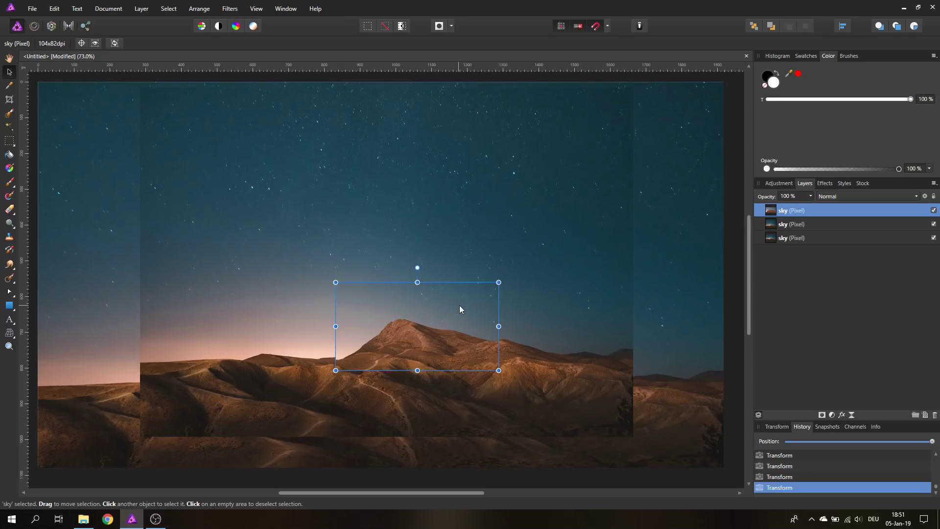
mouse_move(454, 306)
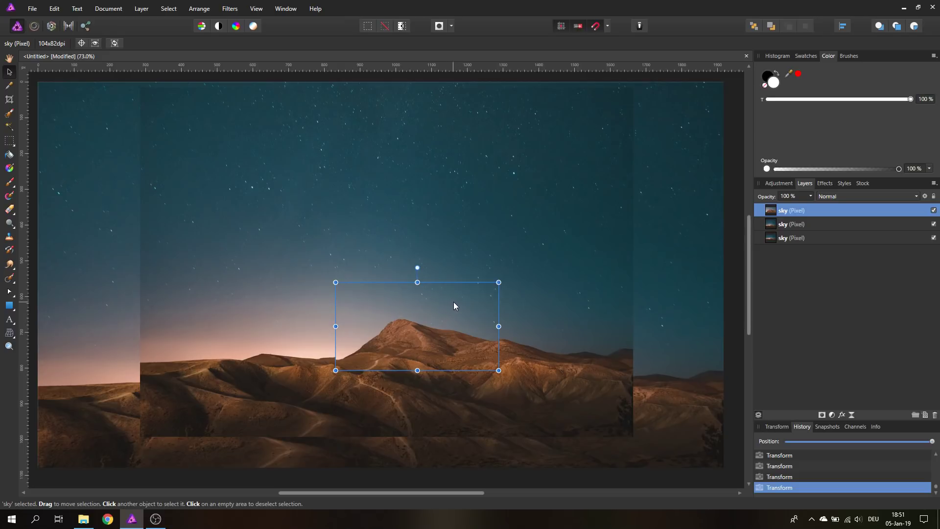